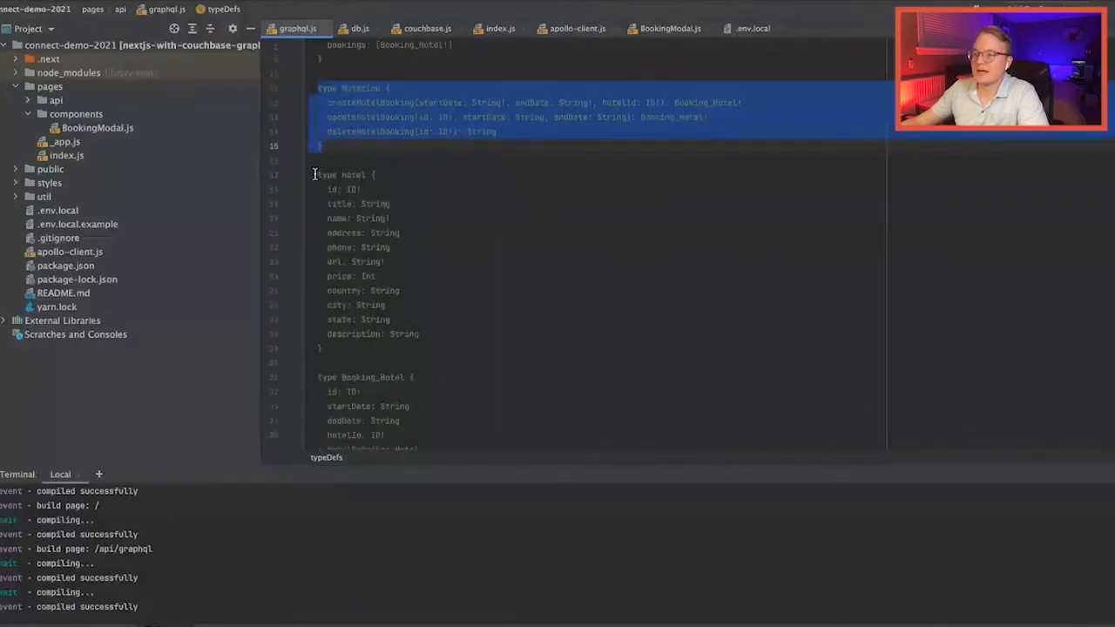
Step: Review the Mutation type definitions and the expanded hotels resolver body in the schema file
{"action": "left_click_drag", "start_coordinate": [315, 174], "coordinate": [370, 348]}
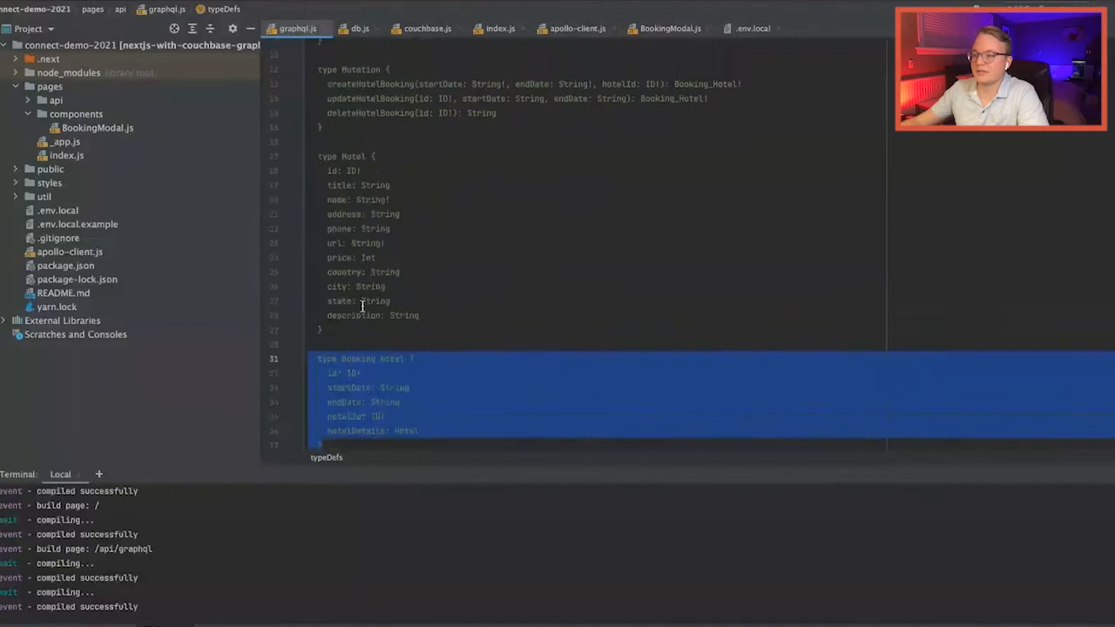
{"action": "scroll", "scroll_direction": "up", "scroll_amount": 3}
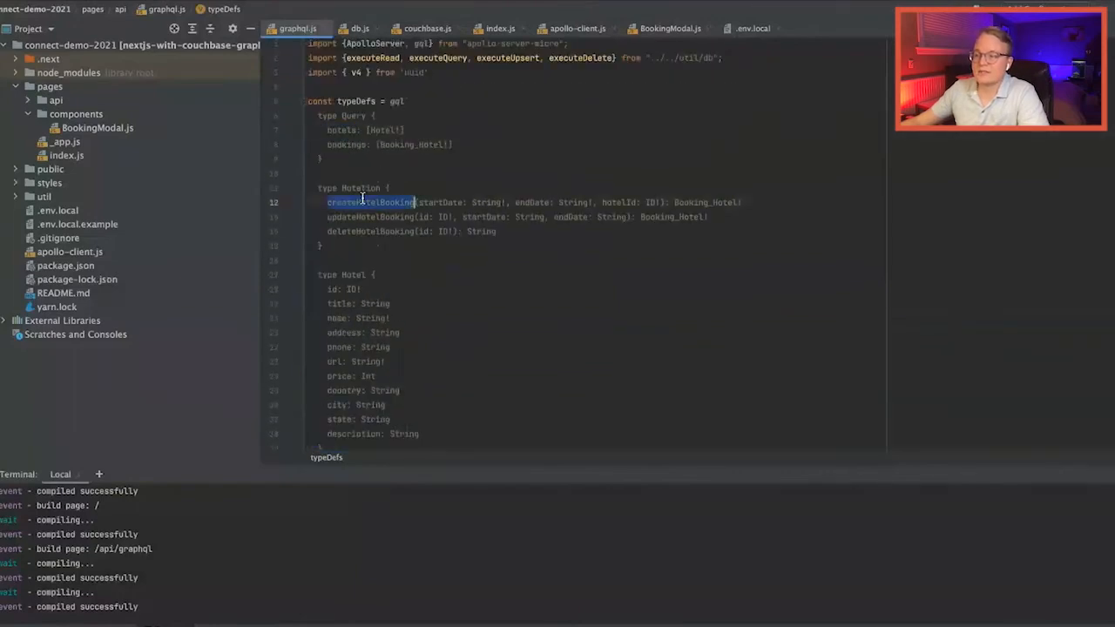
{"action": "mouse_move", "coordinate": [399, 144]}
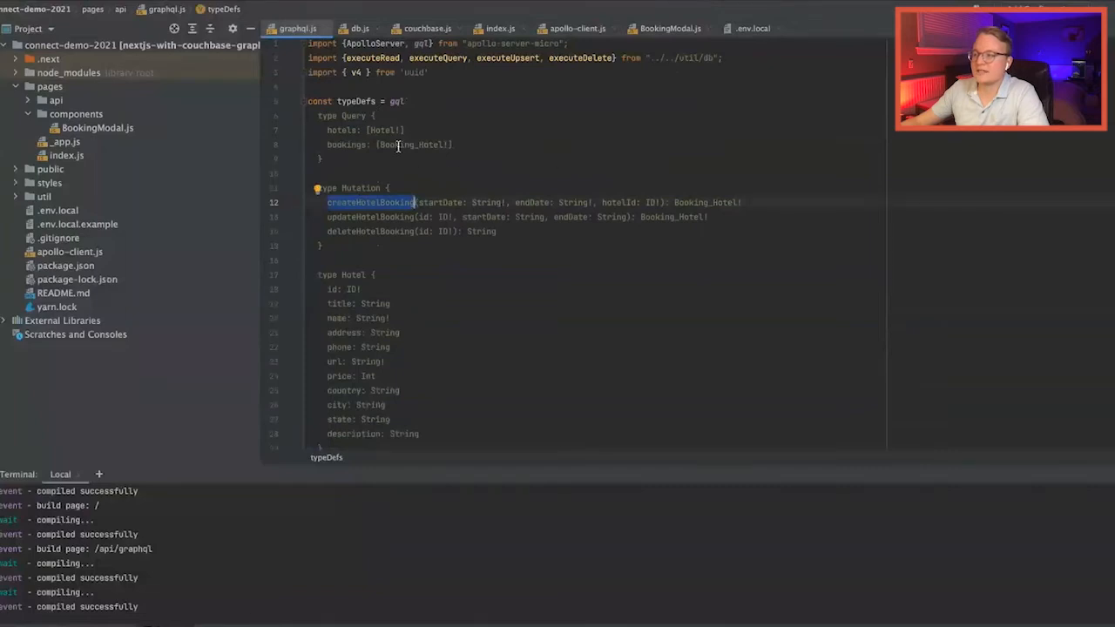
{"action": "scroll", "scroll_direction": "down", "scroll_amount": 3}
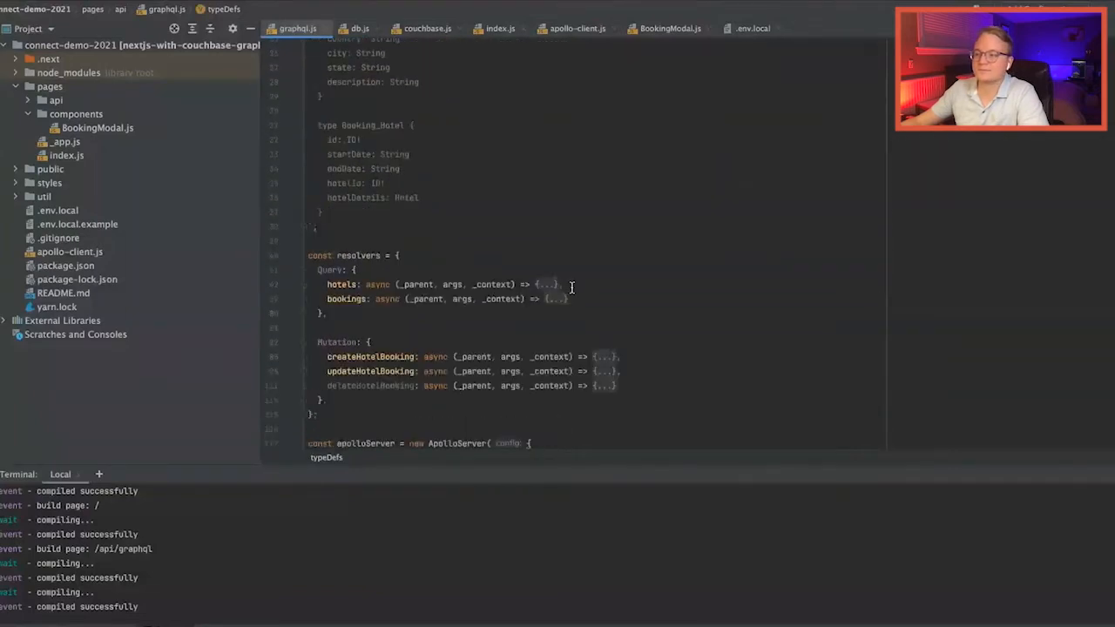
{"action": "scroll", "scroll_direction": "down", "scroll_amount": 3}
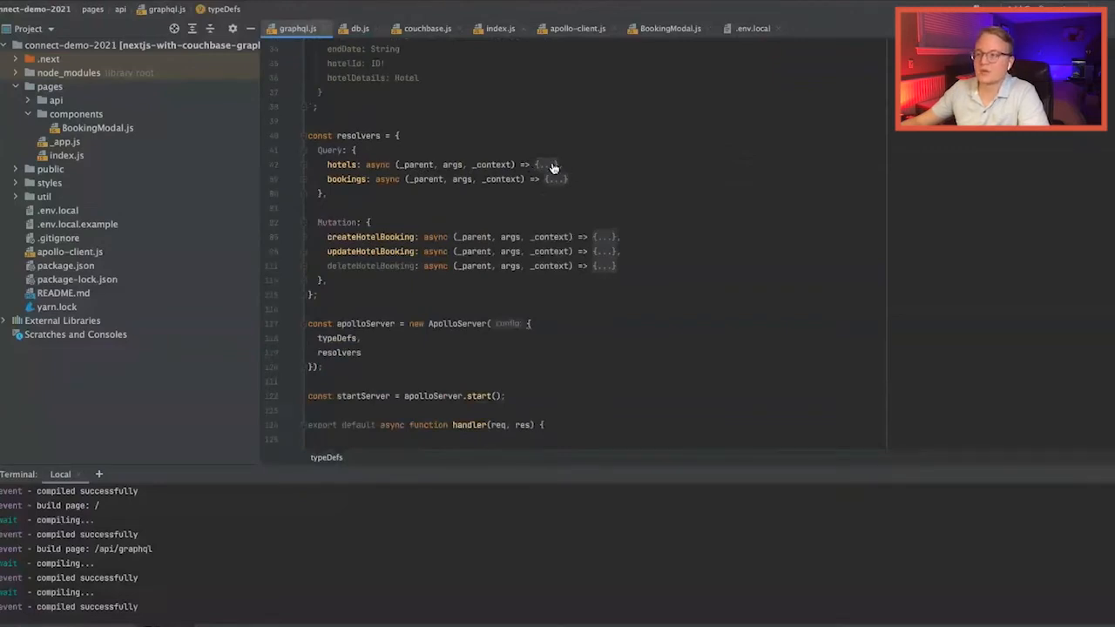
{"action": "left_click", "coordinate": [554, 165]}
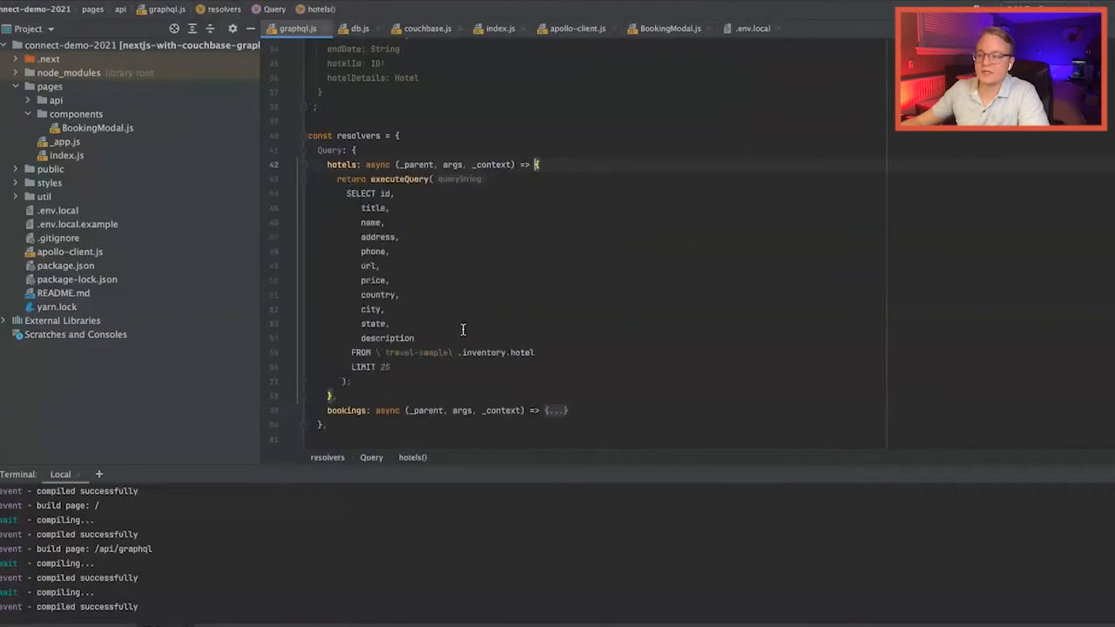
{"action": "scroll", "scroll_direction": "down", "scroll_amount": 3}
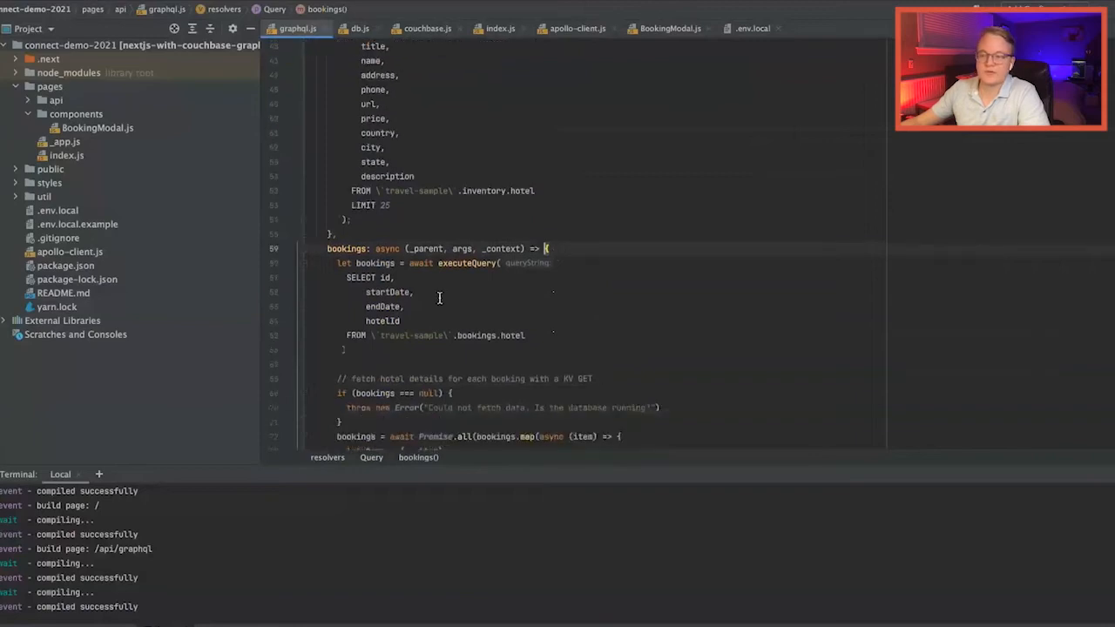
{"action": "scroll", "scroll_direction": "down", "scroll_amount": 3}
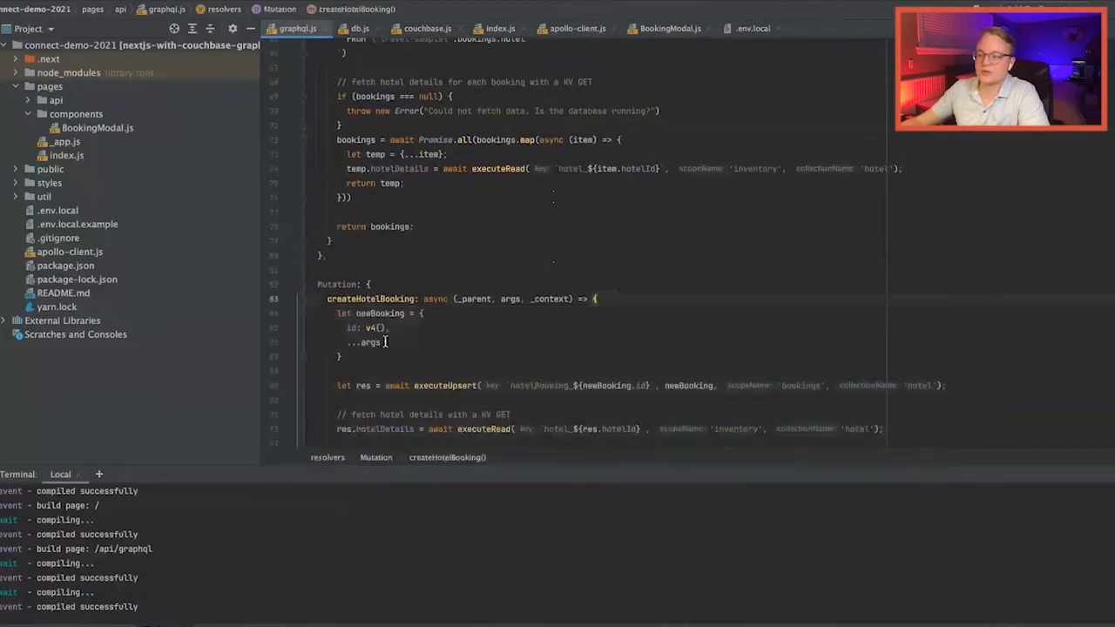
{"action": "scroll", "scroll_direction": "down", "scroll_amount": 3}
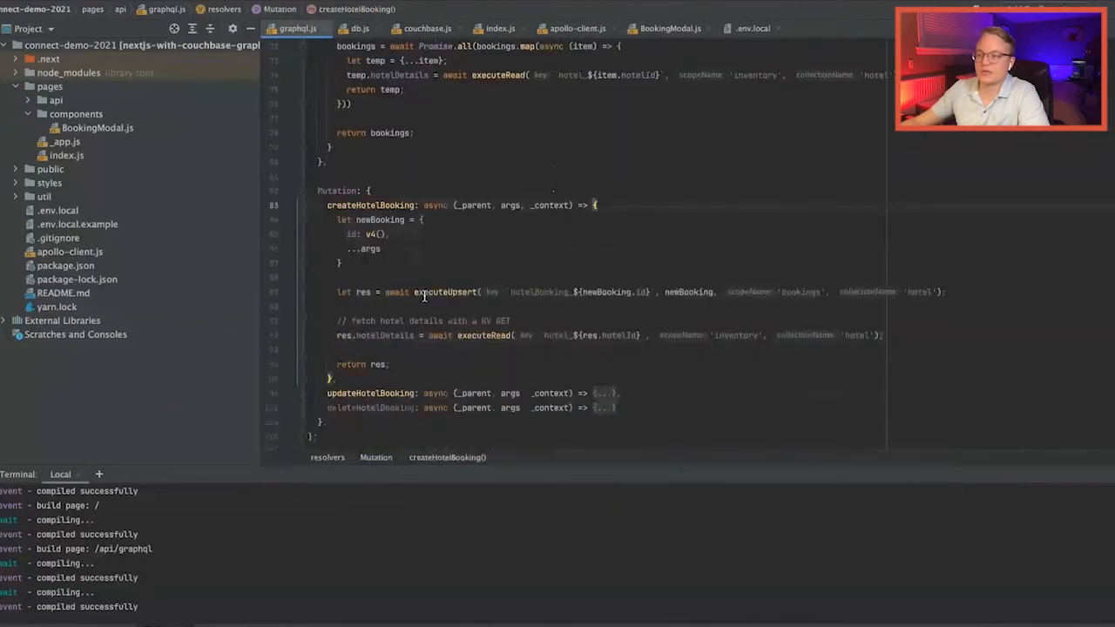
{"action": "scroll", "scroll_direction": "down", "scroll_amount": 3}
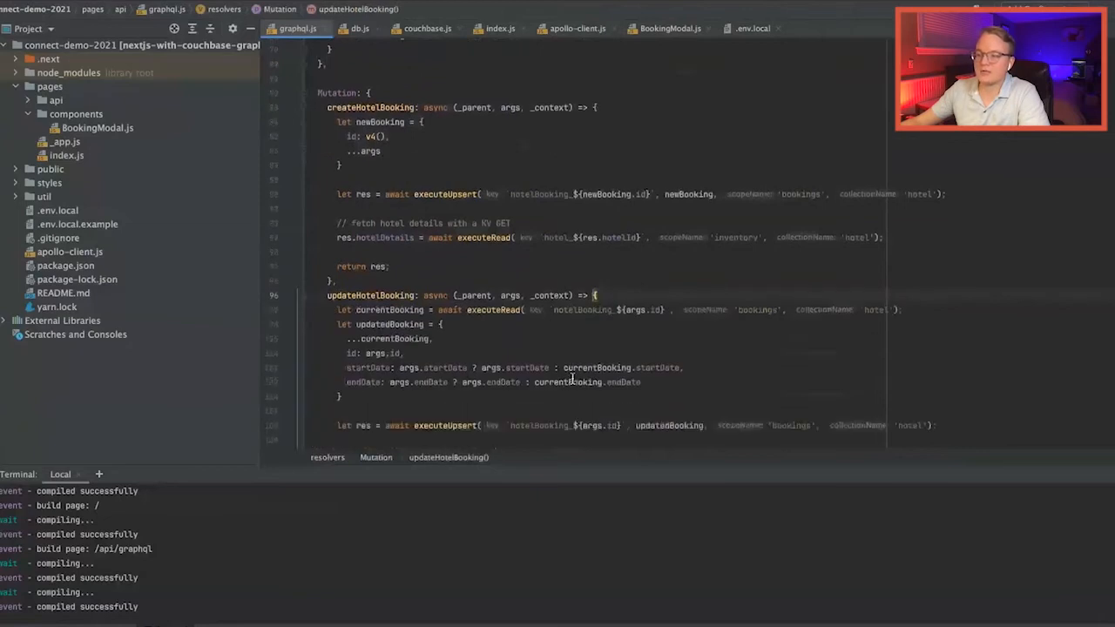
{"action": "scroll", "scroll_direction": "down", "scroll_amount": 3}
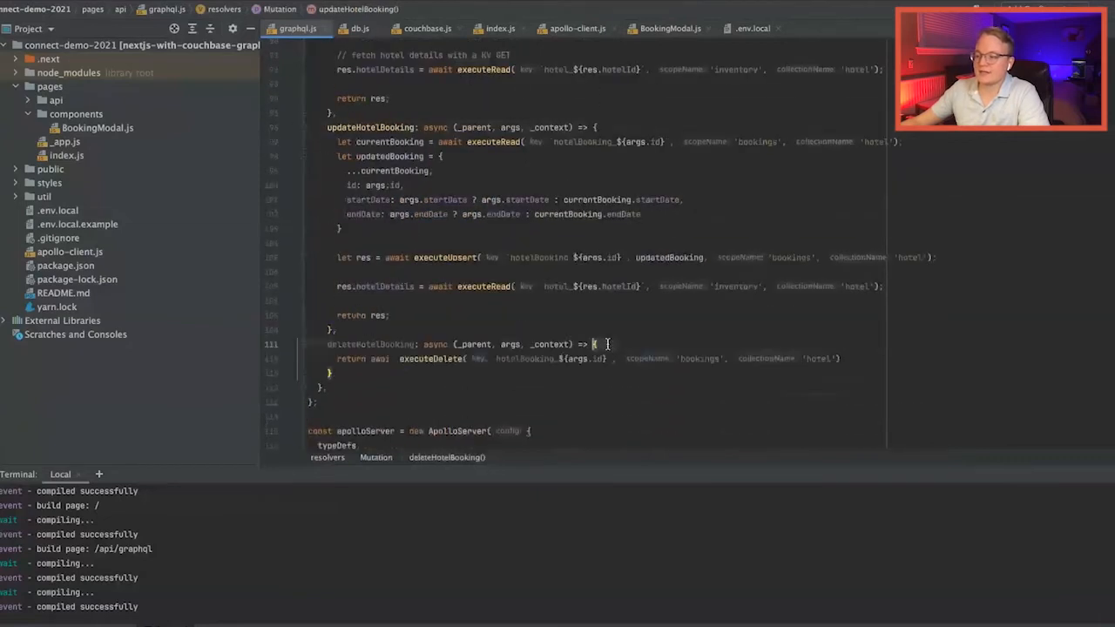
{"action": "scroll", "scroll_direction": "down", "scroll_amount": 3}
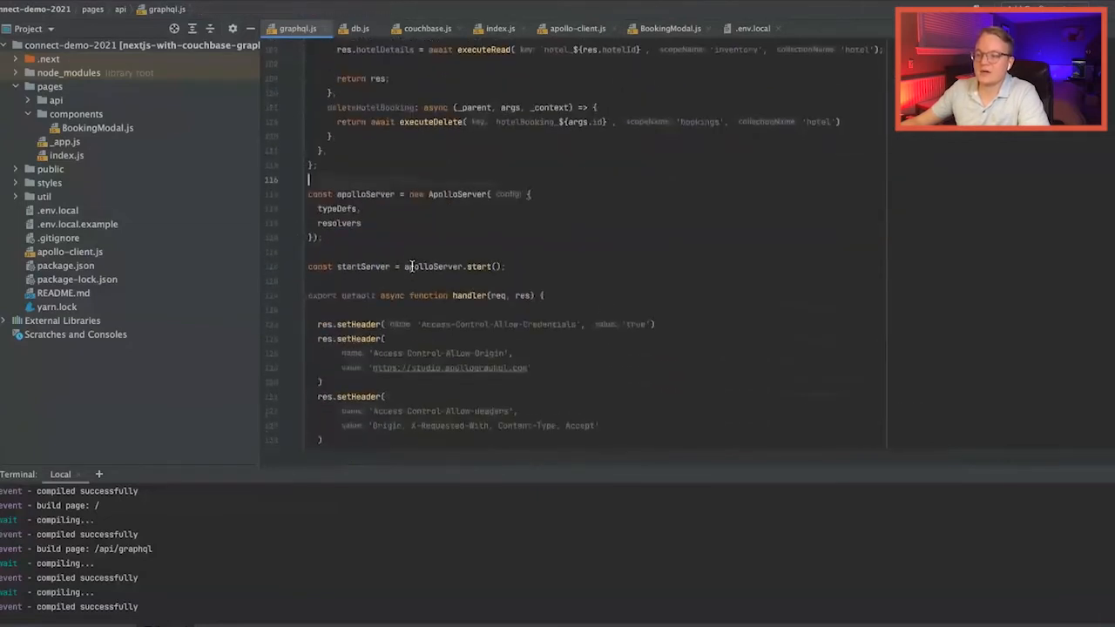
{"action": "scroll", "scroll_direction": "down", "scroll_amount": 3}
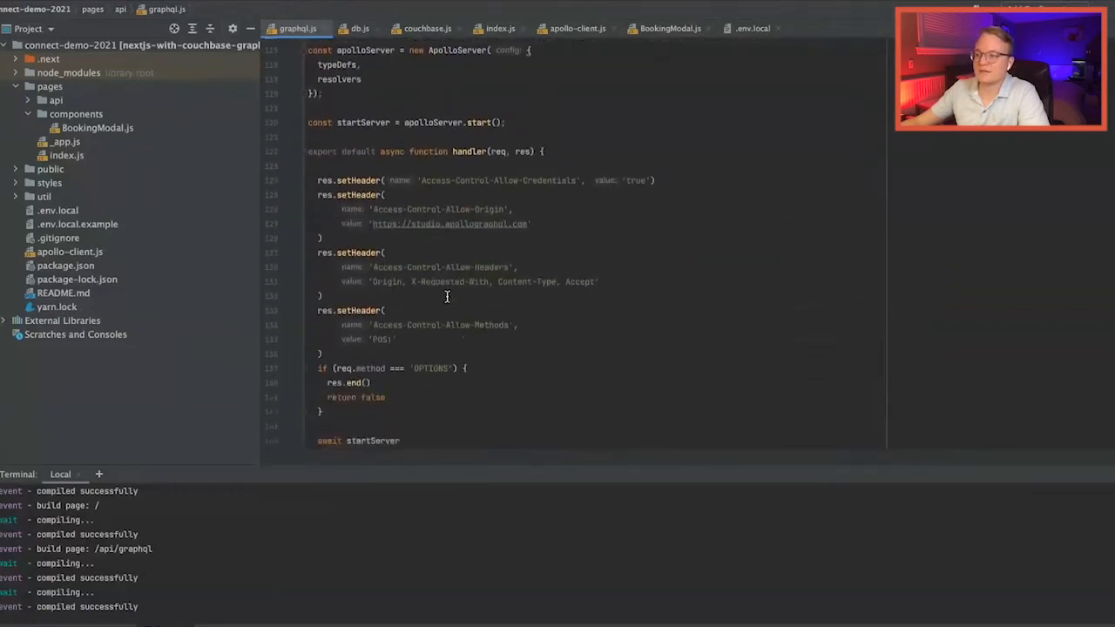
{"action": "scroll", "scroll_direction": "down", "scroll_amount": 3}
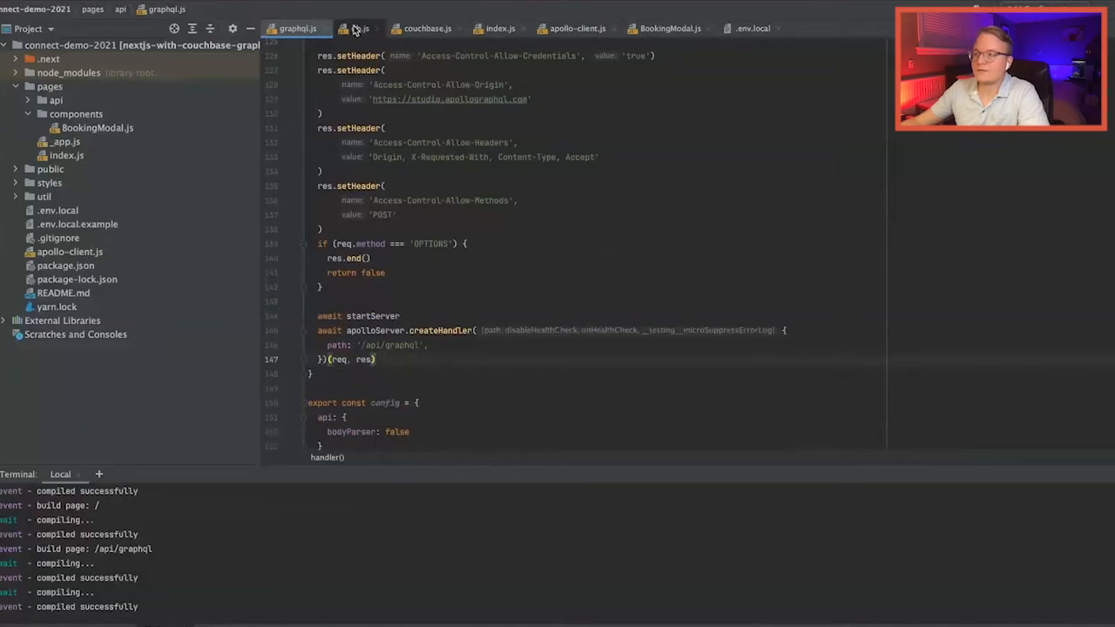
Step: Review db.js's database helpers, then follow its './couchbase' import into couchbase.js
{"action": "left_click", "coordinate": [360, 28]}
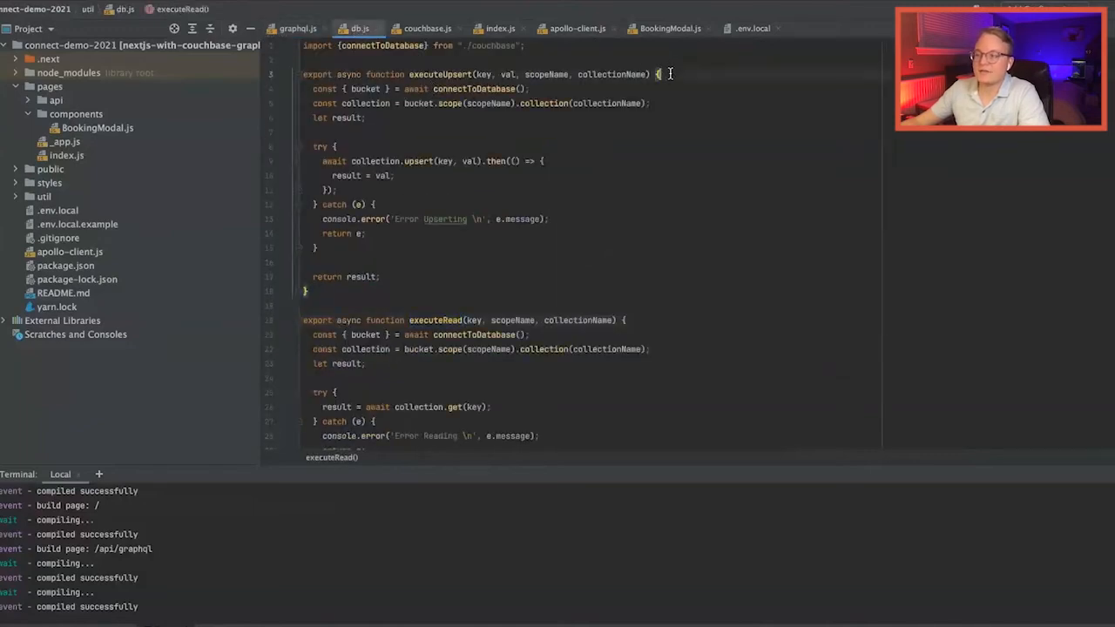
{"action": "scroll", "scroll_direction": "down", "scroll_amount": 3}
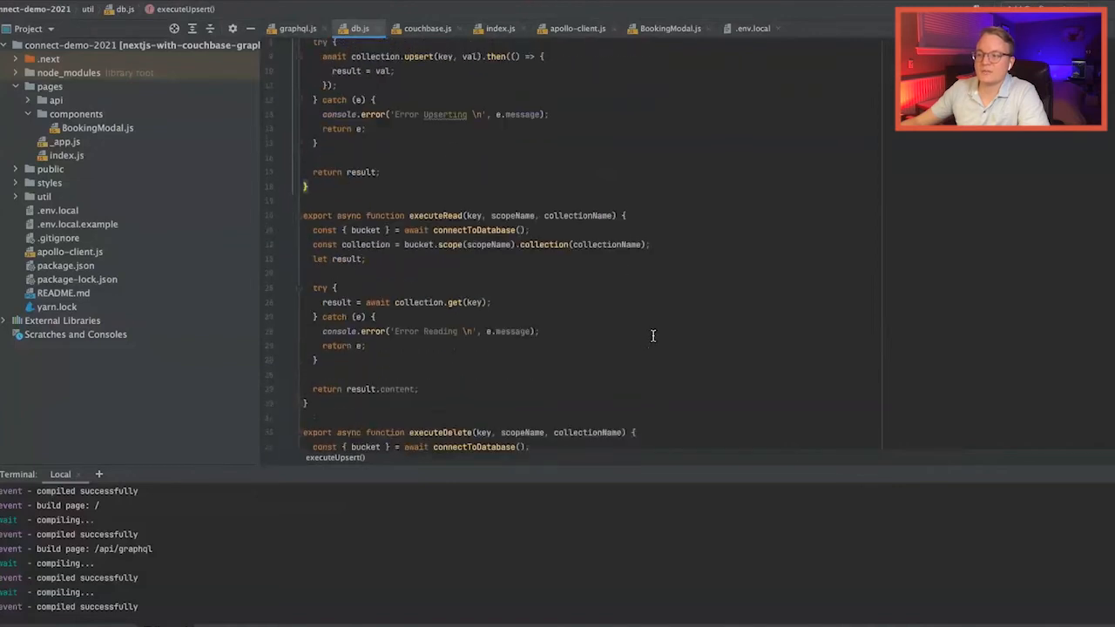
{"action": "scroll", "scroll_direction": "down", "scroll_amount": 3}
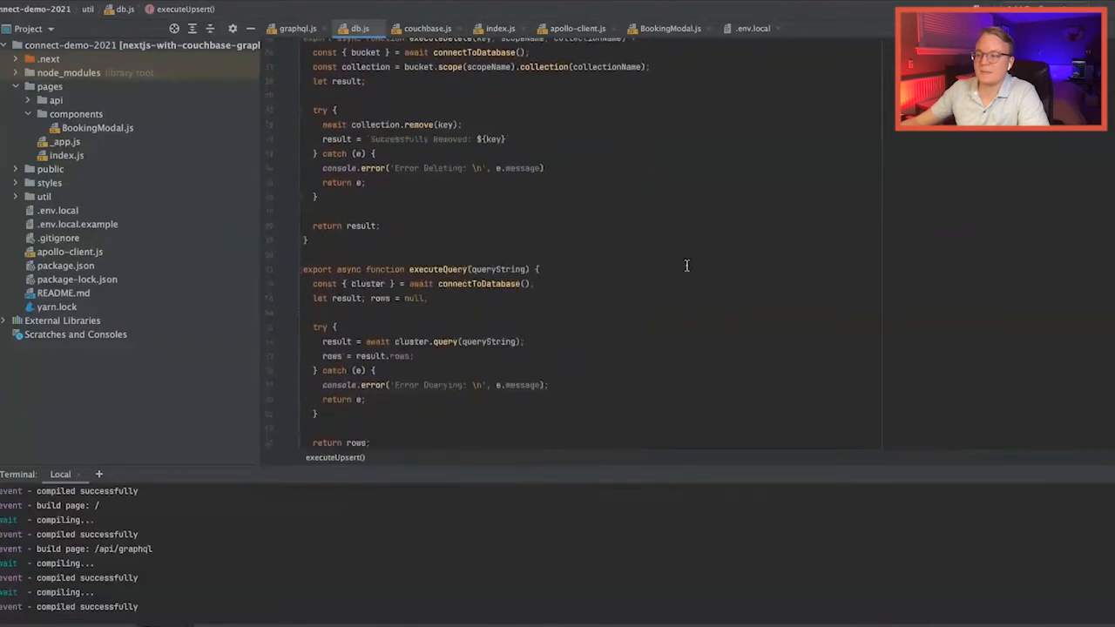
{"action": "scroll", "scroll_direction": "up", "scroll_amount": 3}
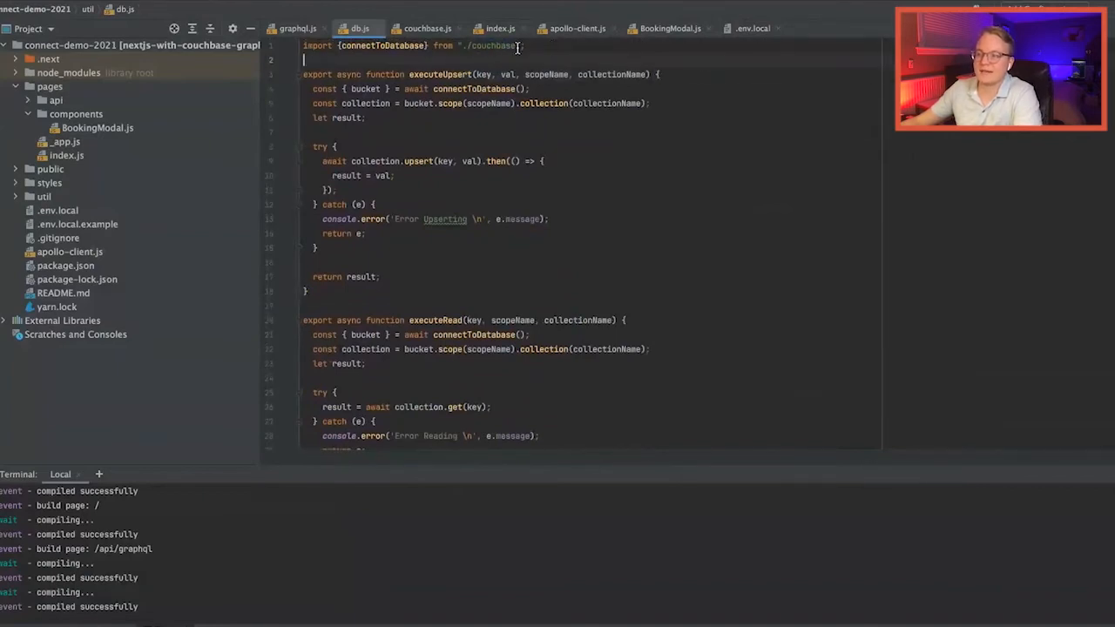
{"action": "left_click", "coordinate": [427, 28]}
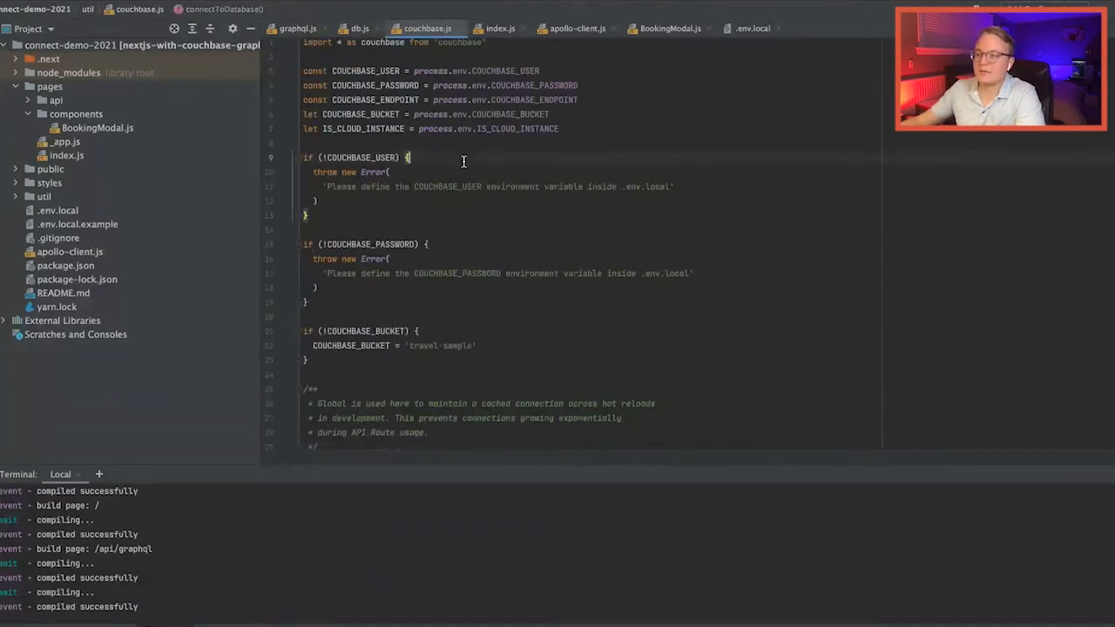
{"action": "scroll", "scroll_direction": "down", "scroll_amount": 3}
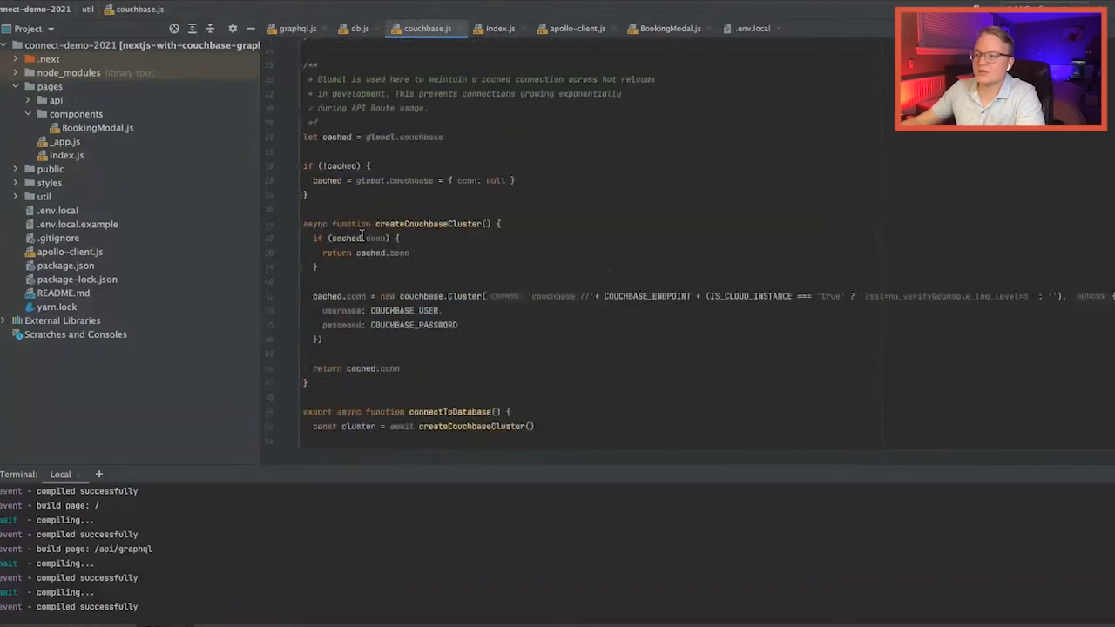
{"action": "scroll", "scroll_direction": "down", "scroll_amount": 3}
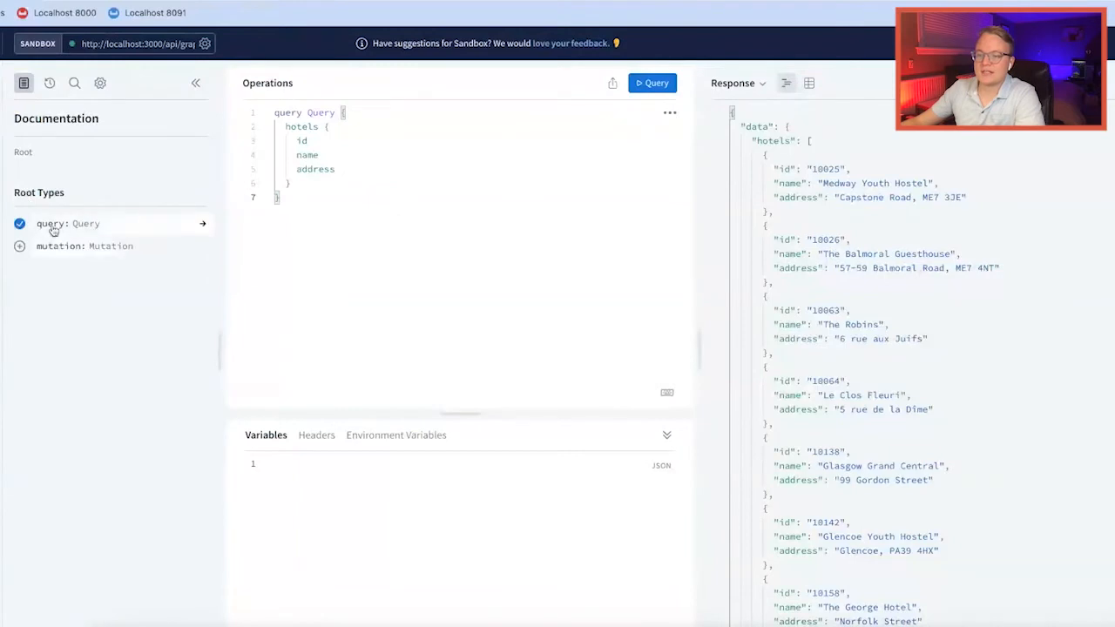
Step: Add phone to the hotels query alongside id, name and address, then run it
{"action": "left_click", "coordinate": [68, 223]}
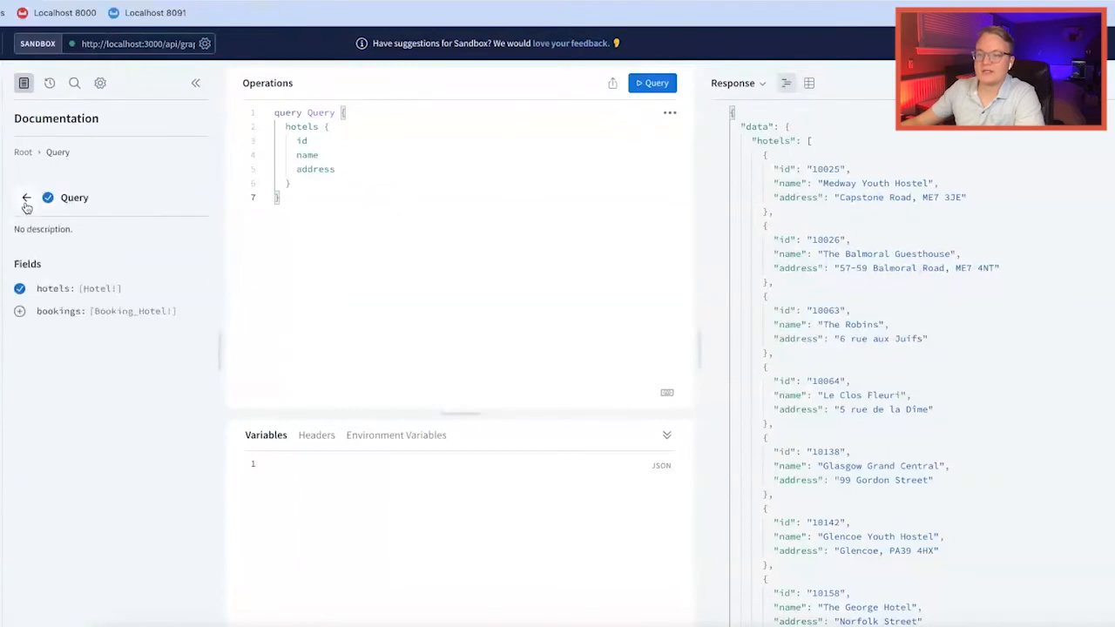
{"action": "left_click", "coordinate": [26, 198]}
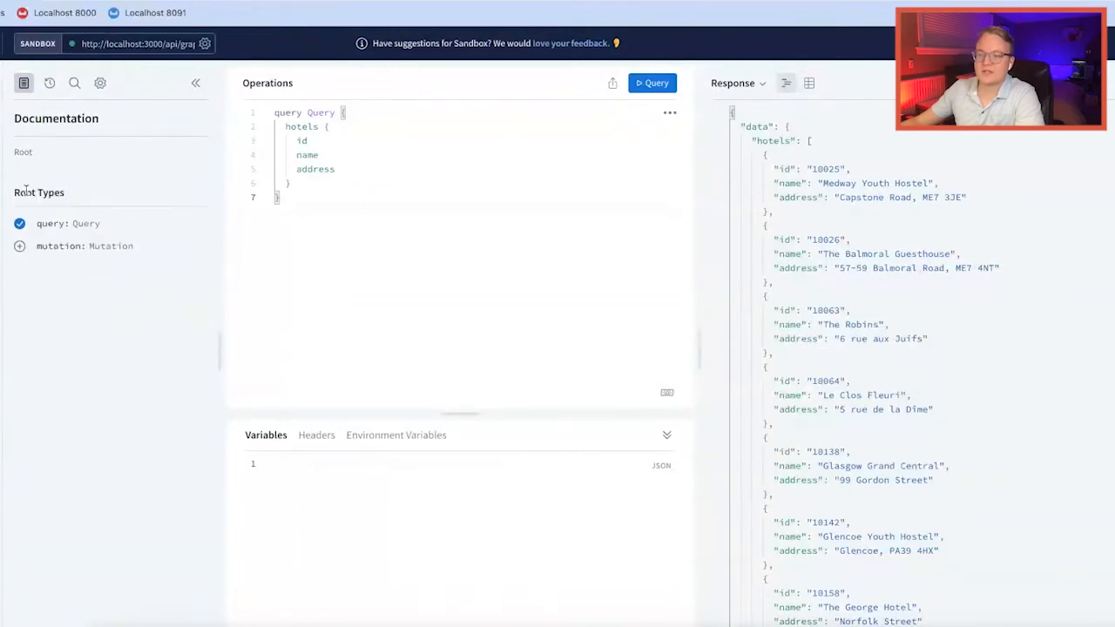
{"action": "left_click", "coordinate": [84, 246]}
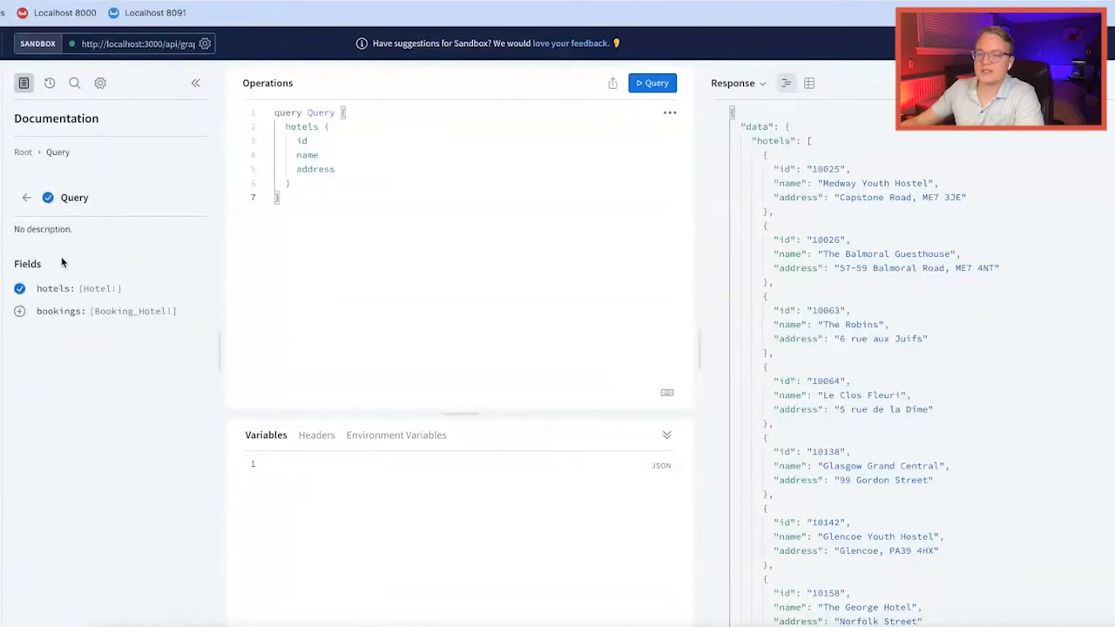
{"action": "left_click", "coordinate": [54, 288]}
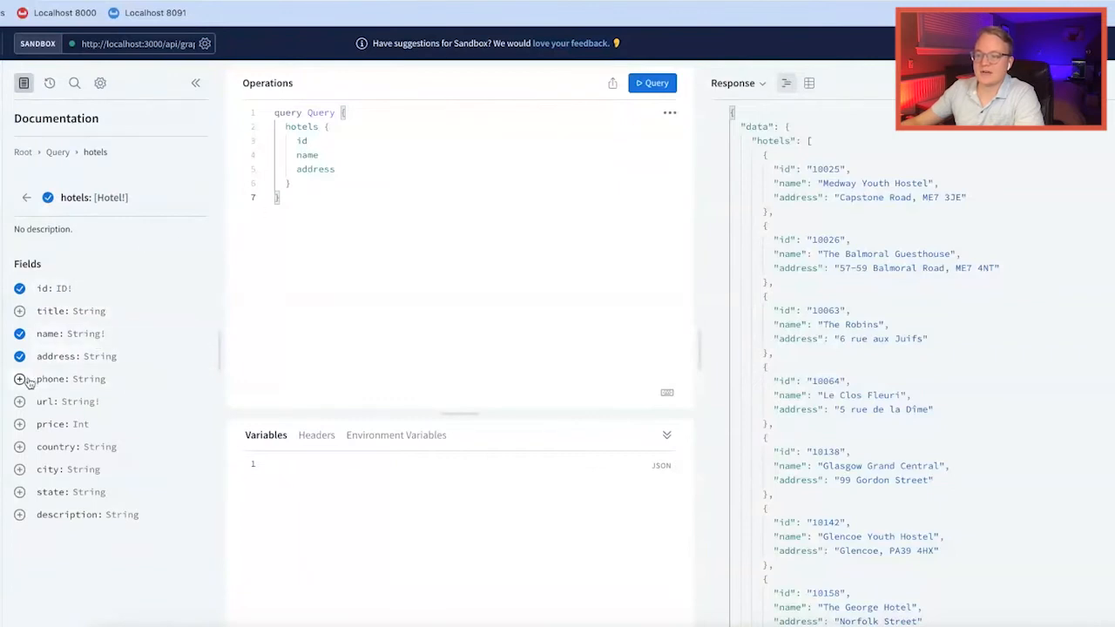
{"action": "left_click", "coordinate": [19, 379]}
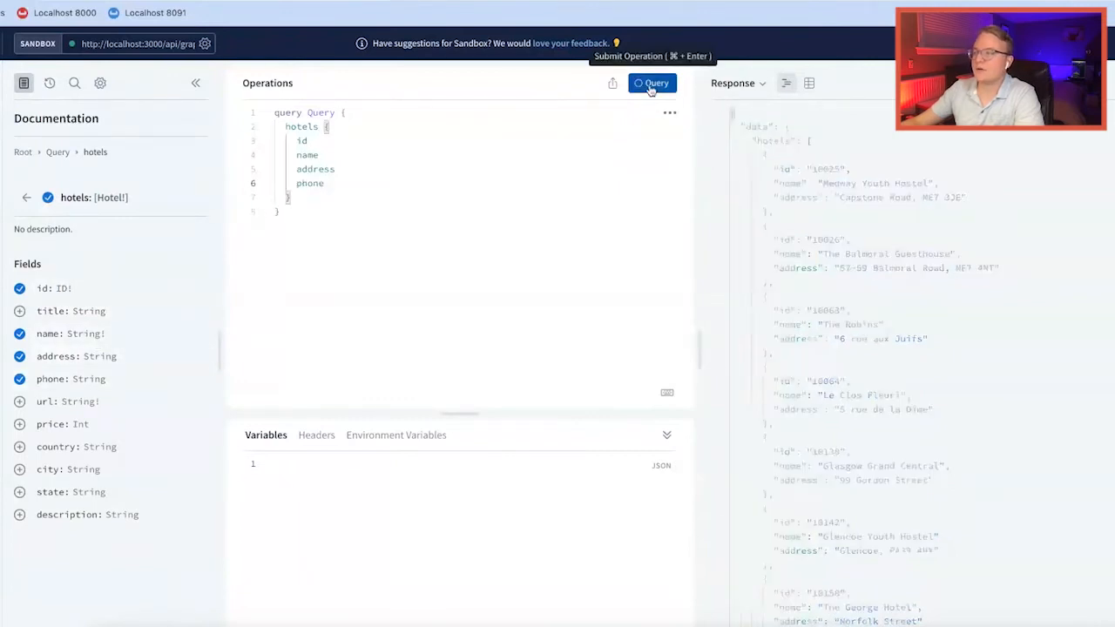
{"action": "left_click", "coordinate": [652, 83]}
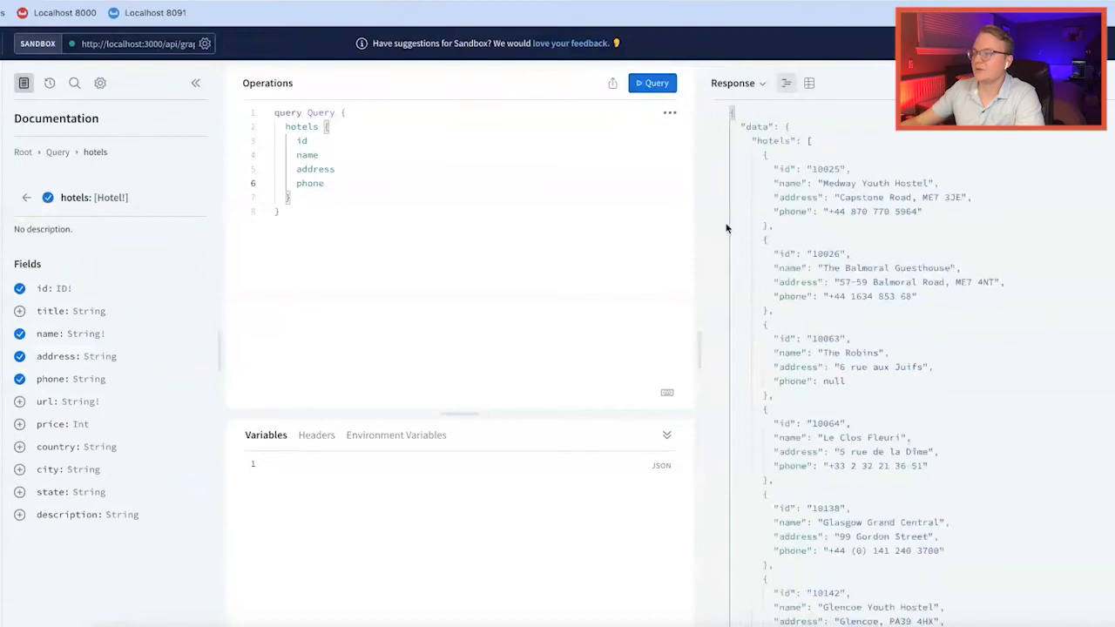
{"action": "mouse_move", "coordinate": [393, 228]}
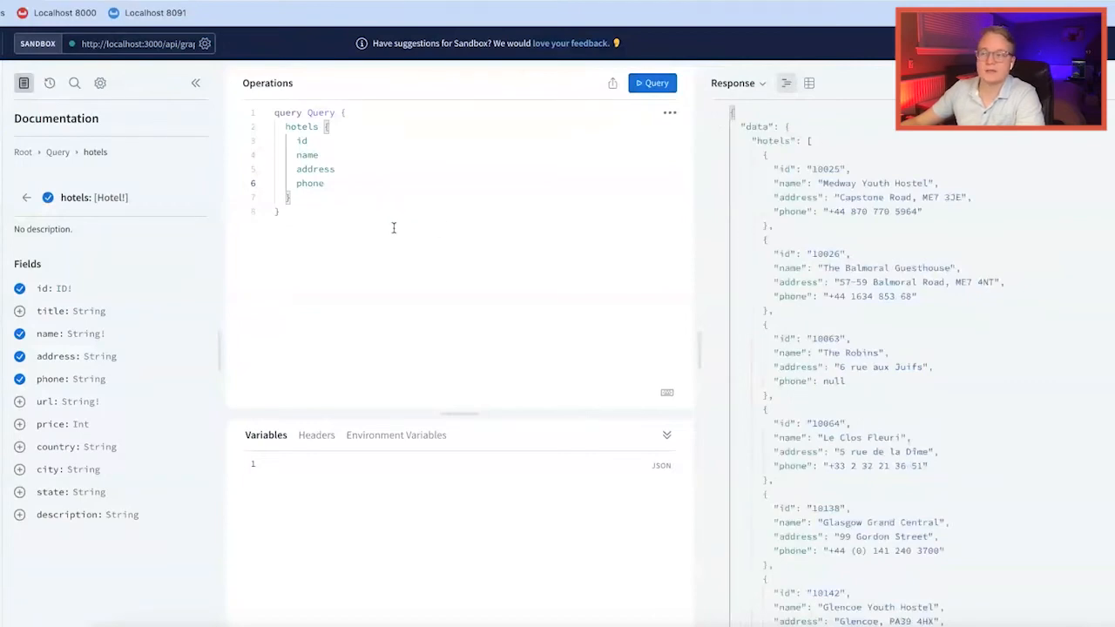
{"action": "mouse_move", "coordinate": [178, 83]}
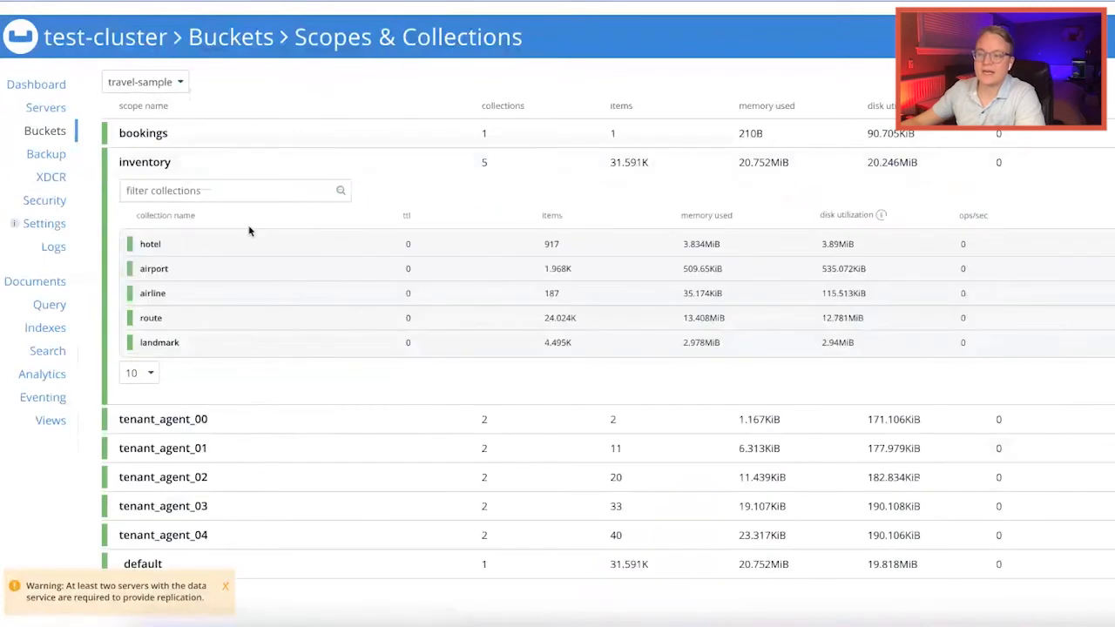
{"action": "mouse_move", "coordinate": [138, 373]}
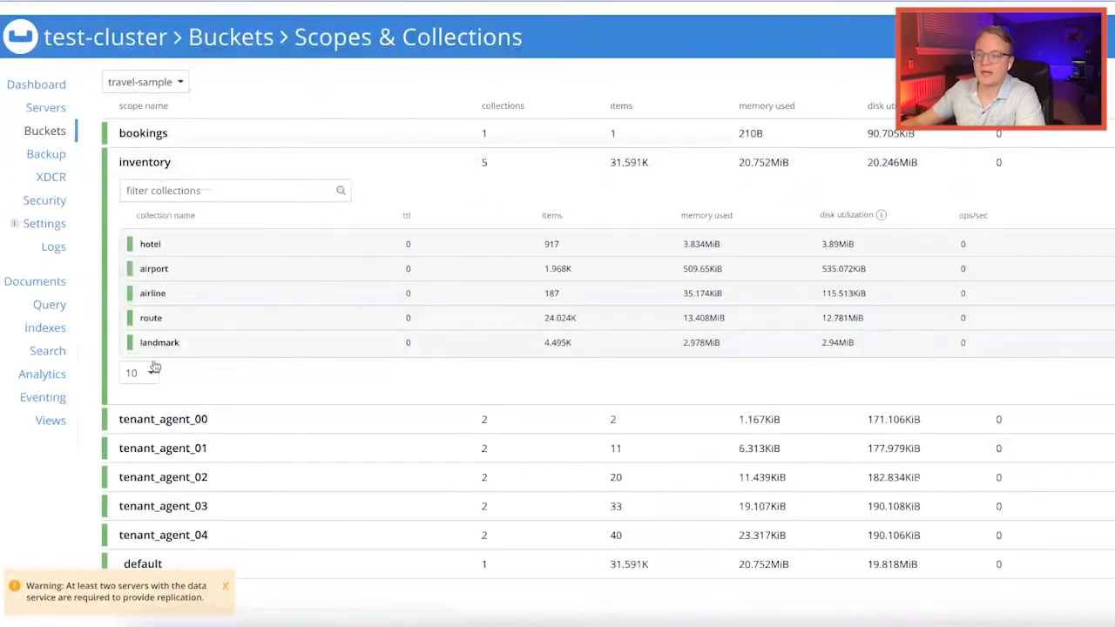
Step: Inspect the bookings and inventory scopes' collections, then go to the Documents page
{"action": "left_click", "coordinate": [143, 132]}
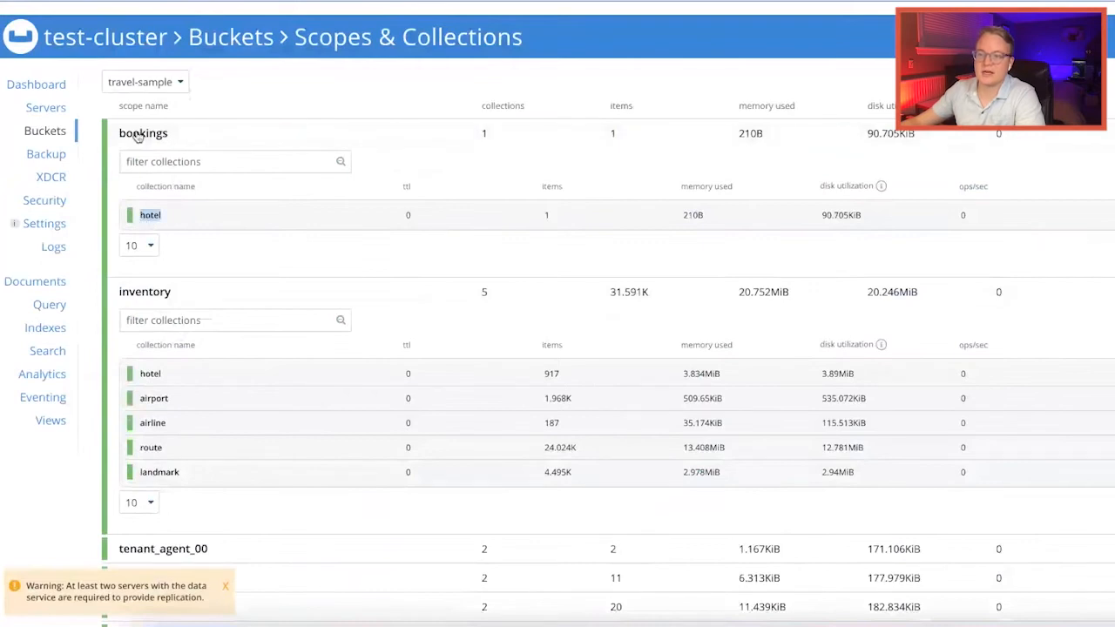
{"action": "mouse_move", "coordinate": [148, 215]}
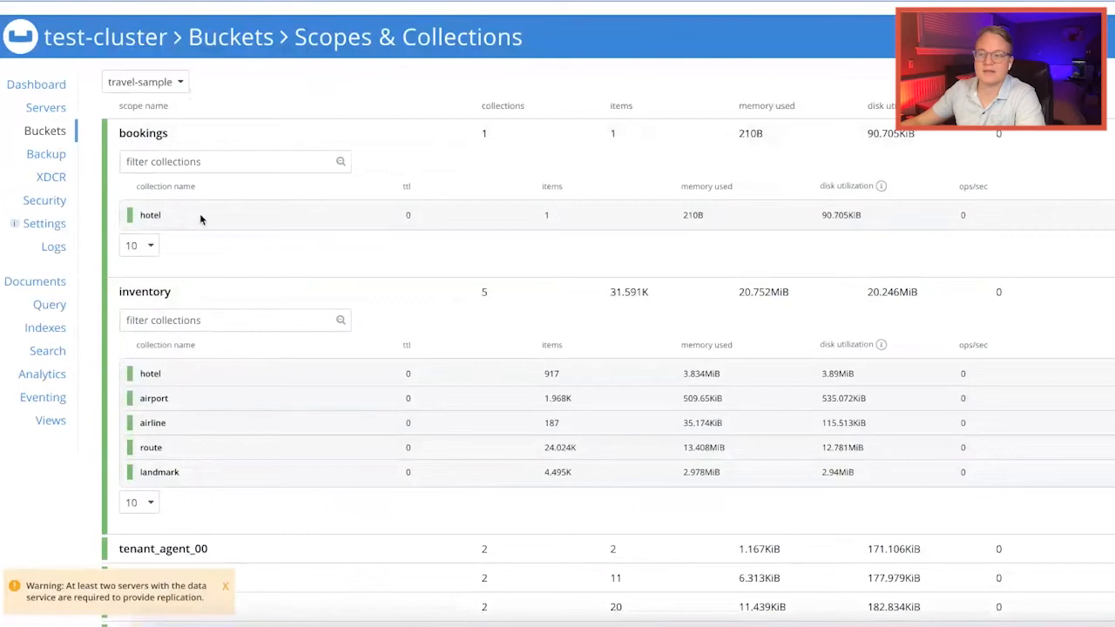
{"action": "mouse_move", "coordinate": [510, 209]}
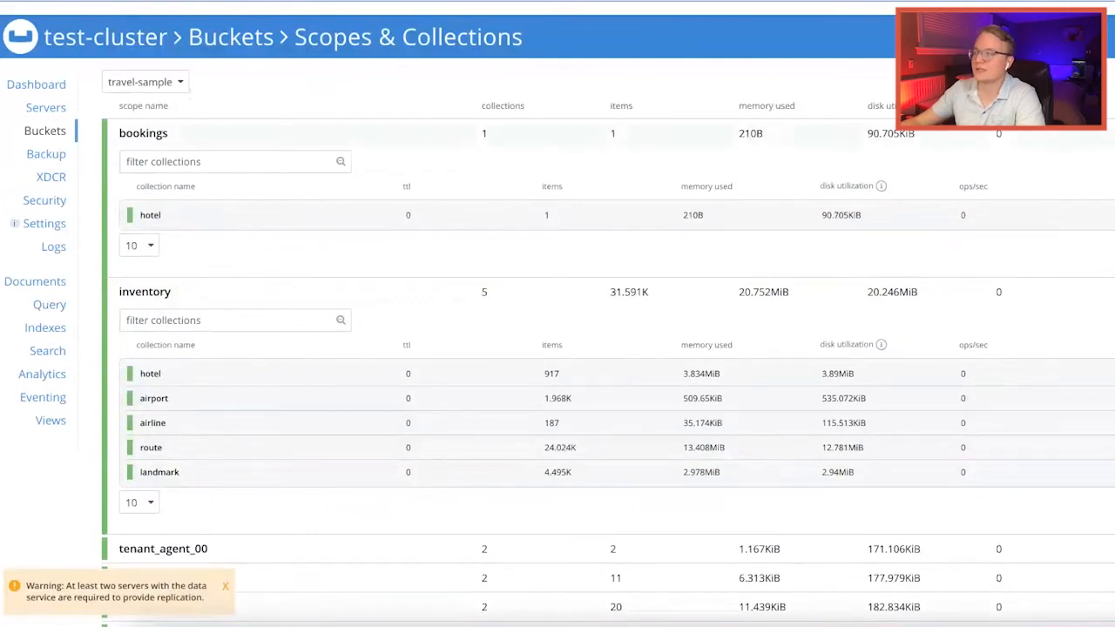
{"action": "left_click", "coordinate": [145, 291]}
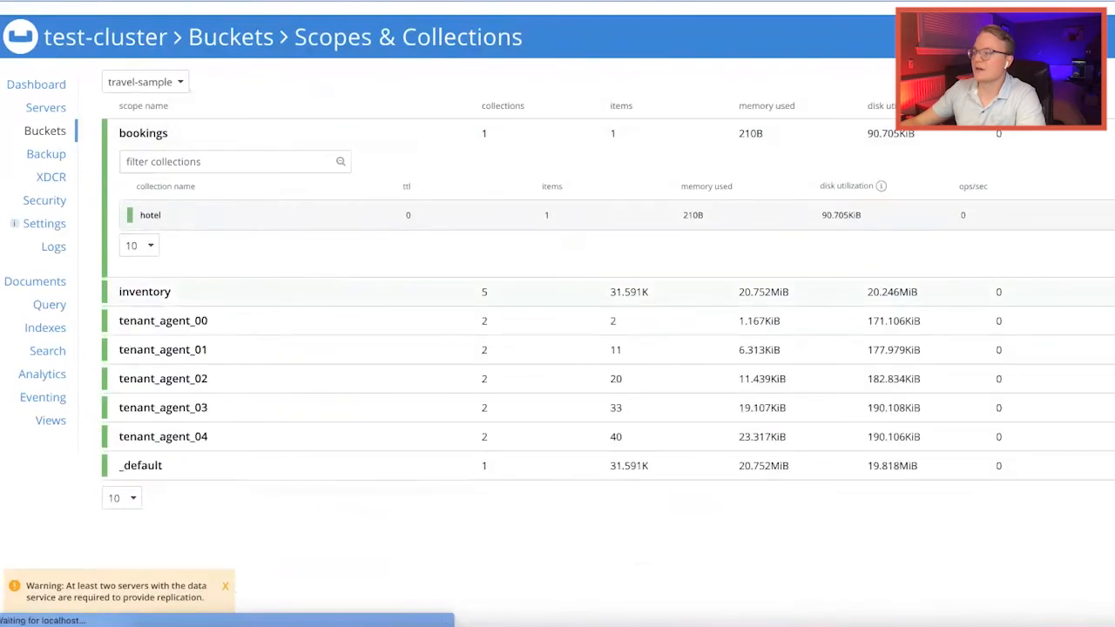
{"action": "left_click", "coordinate": [35, 280]}
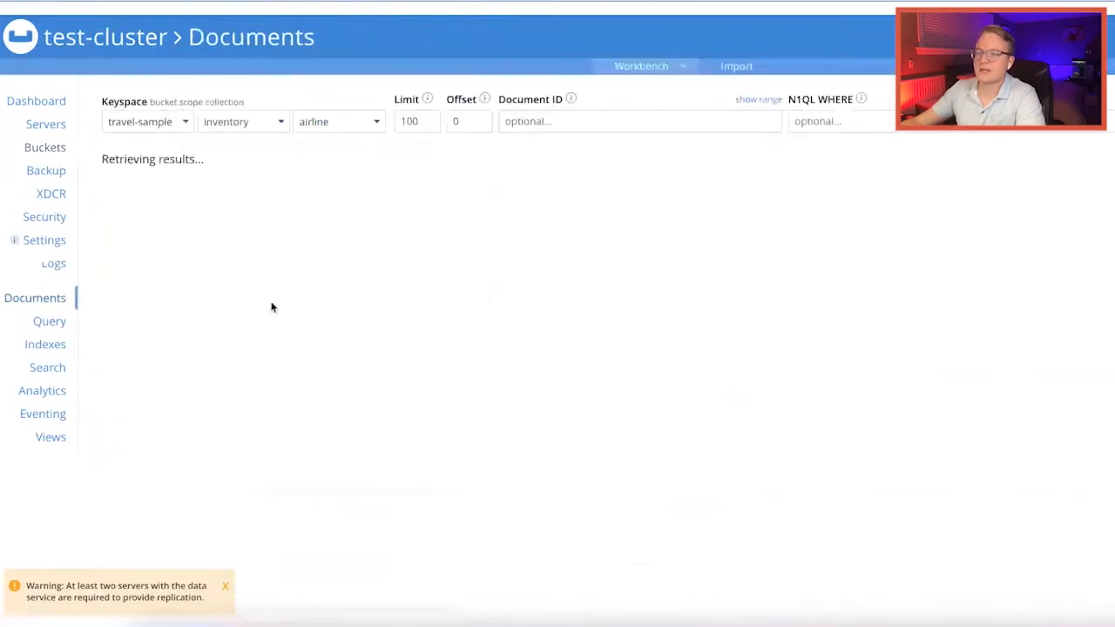
{"action": "mouse_move", "coordinate": [231, 223]}
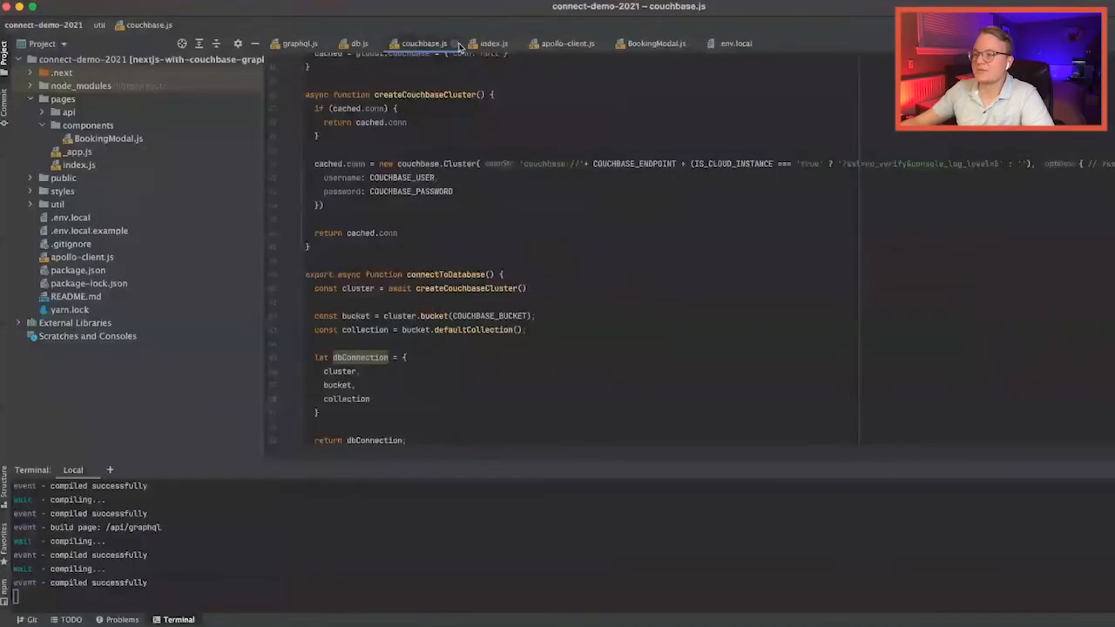
Step: Highlight getServerSideProps' database connection lines in index.js and review its queries and returned props
{"action": "left_click", "coordinate": [494, 43]}
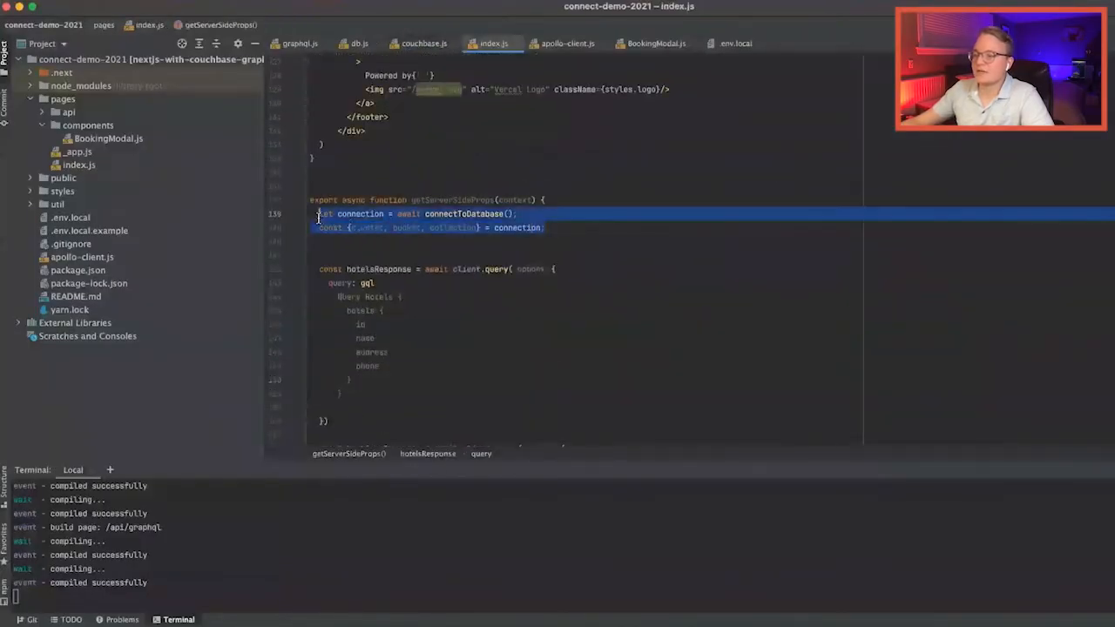
{"action": "left_click", "coordinate": [342, 227]}
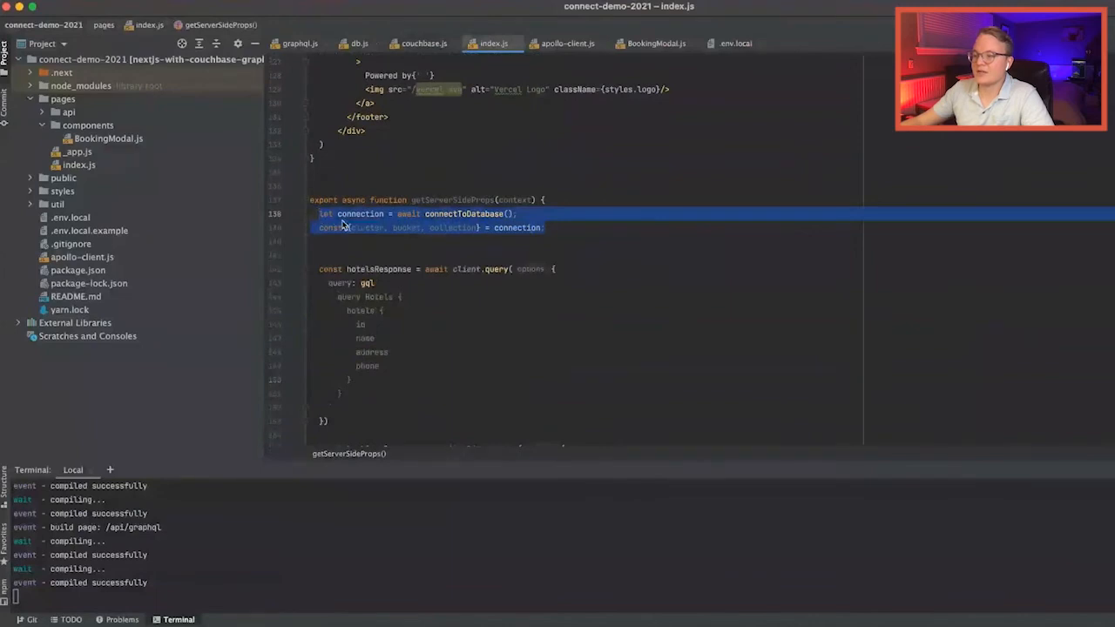
{"action": "mouse_move", "coordinate": [355, 224]}
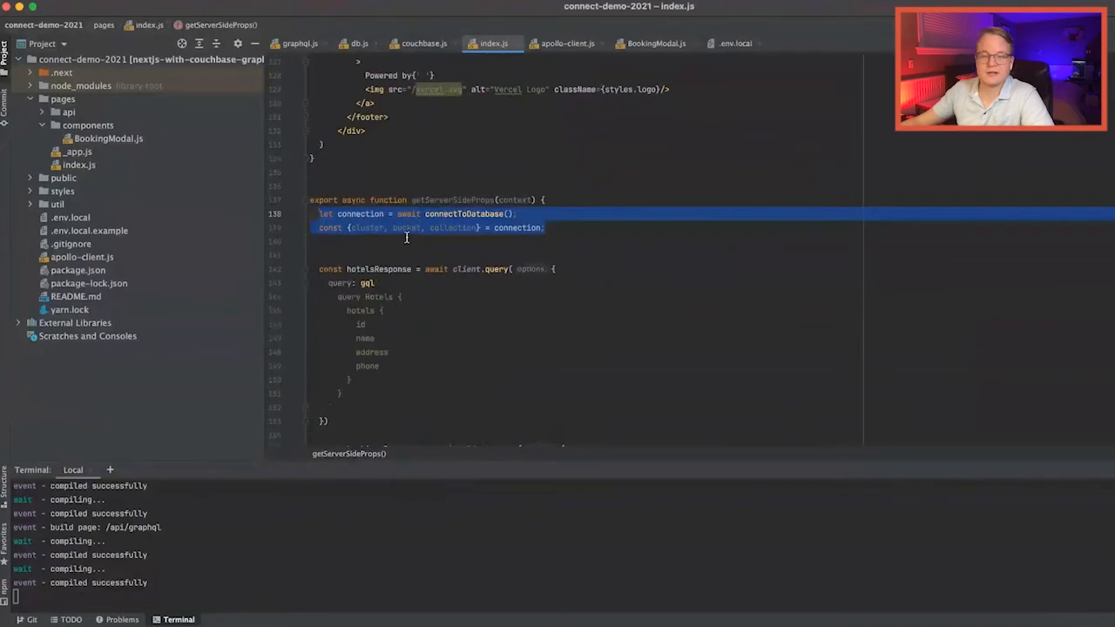
{"action": "mouse_move", "coordinate": [519, 240]}
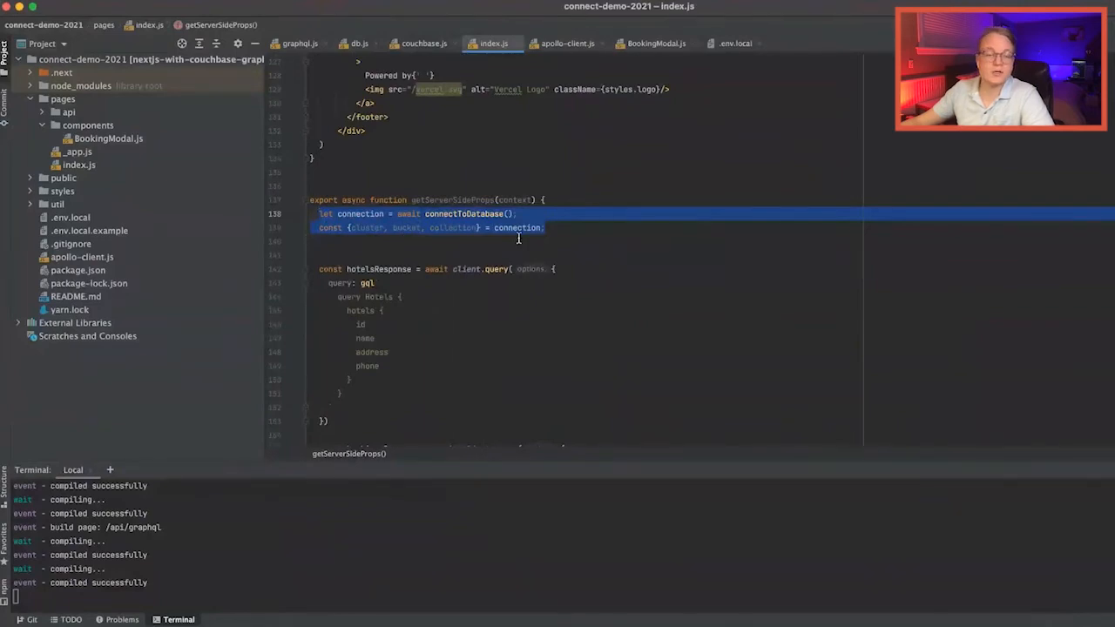
{"action": "scroll", "scroll_direction": "down", "scroll_amount": 3}
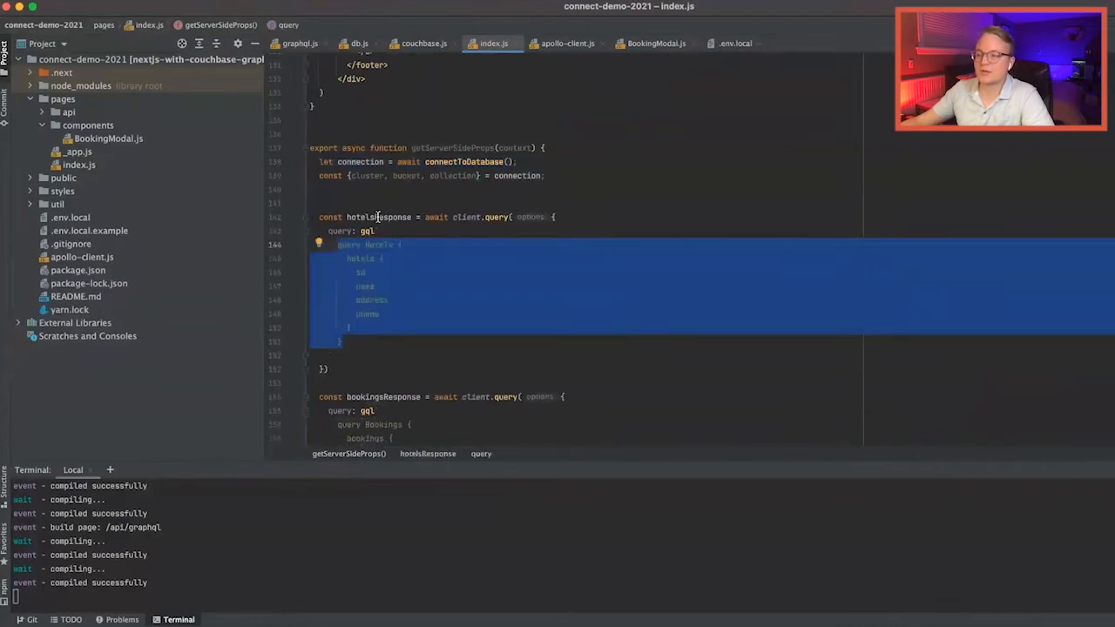
{"action": "scroll", "scroll_direction": "up", "scroll_amount": 3}
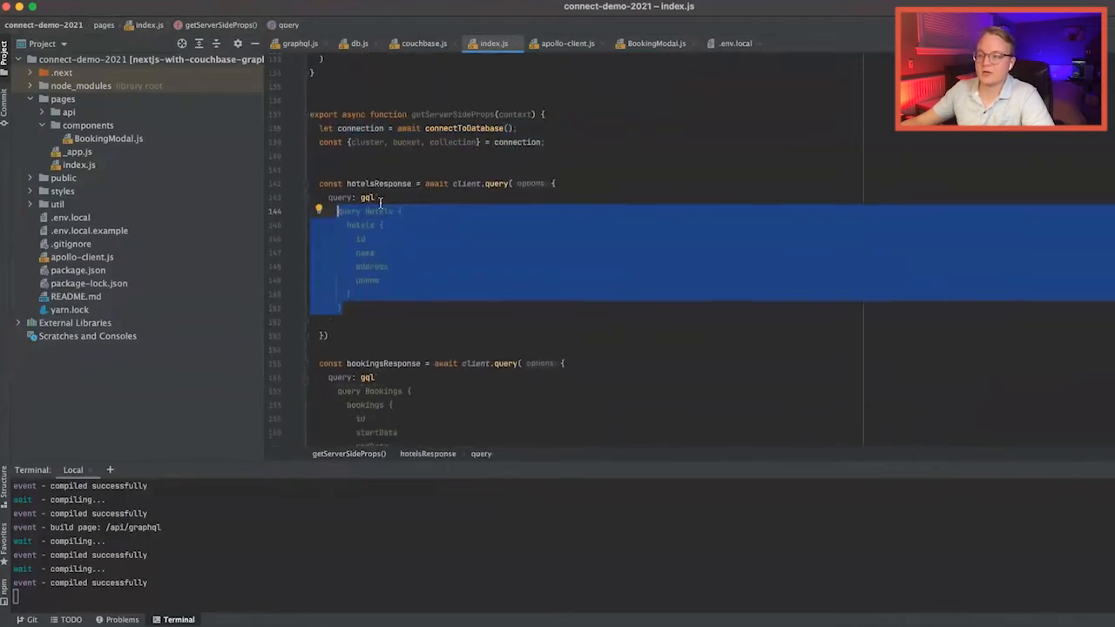
{"action": "scroll", "scroll_direction": "down", "scroll_amount": 3}
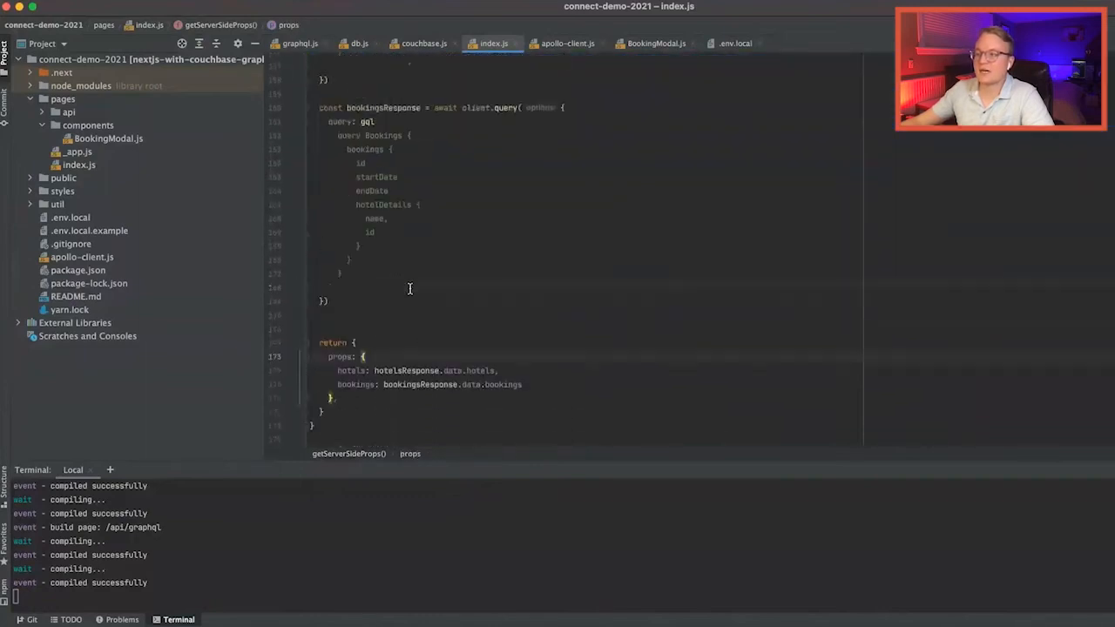
{"action": "scroll", "scroll_direction": "up", "scroll_amount": 3}
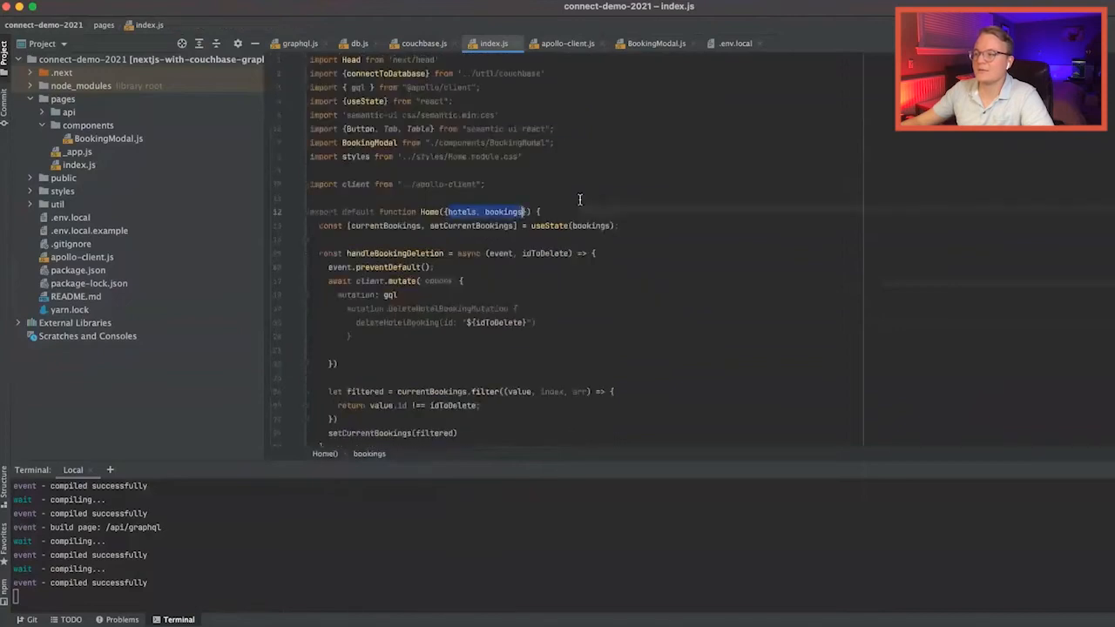
{"action": "mouse_move", "coordinate": [658, 279]}
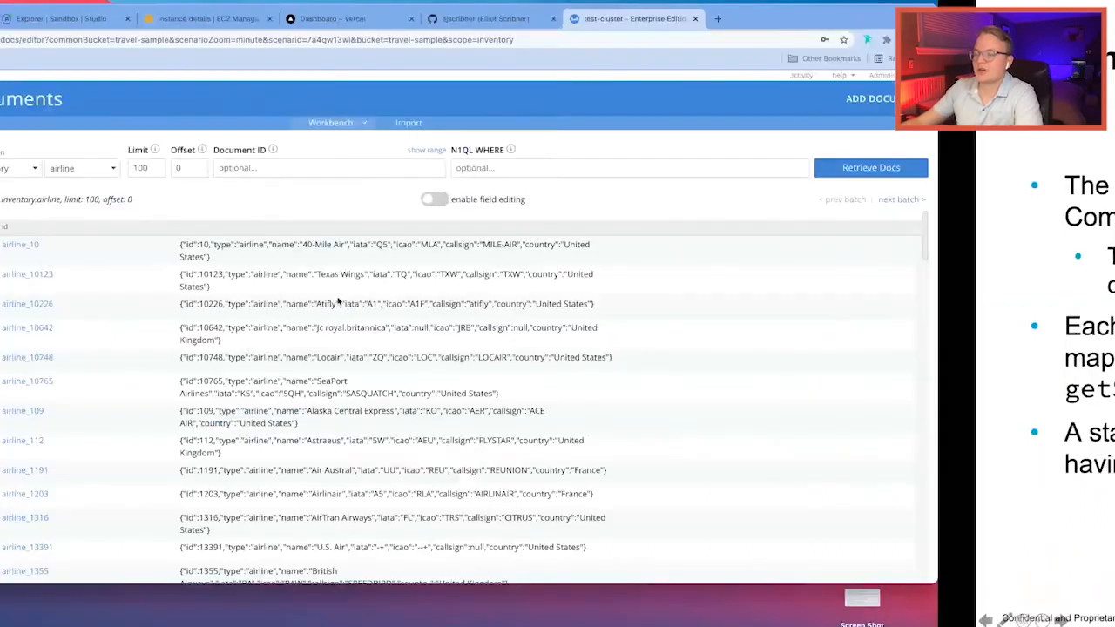
Step: Switch to the localhost:3000 booking app listing hotels with addresses and phone numbers
{"action": "left_click", "coordinate": [87, 18]}
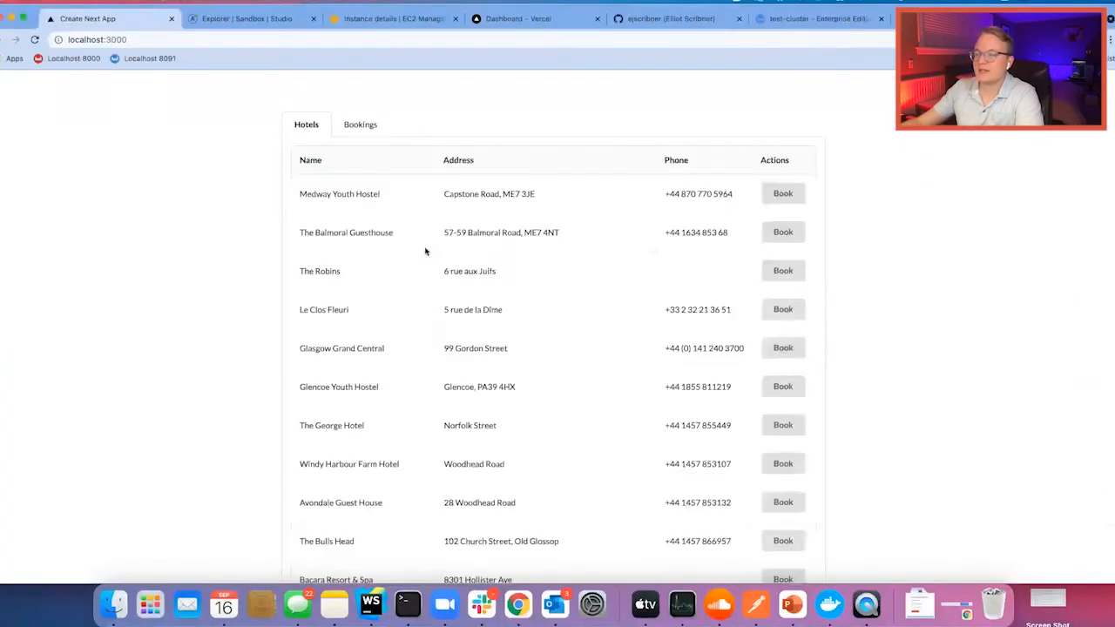
{"action": "mouse_move", "coordinate": [411, 254]}
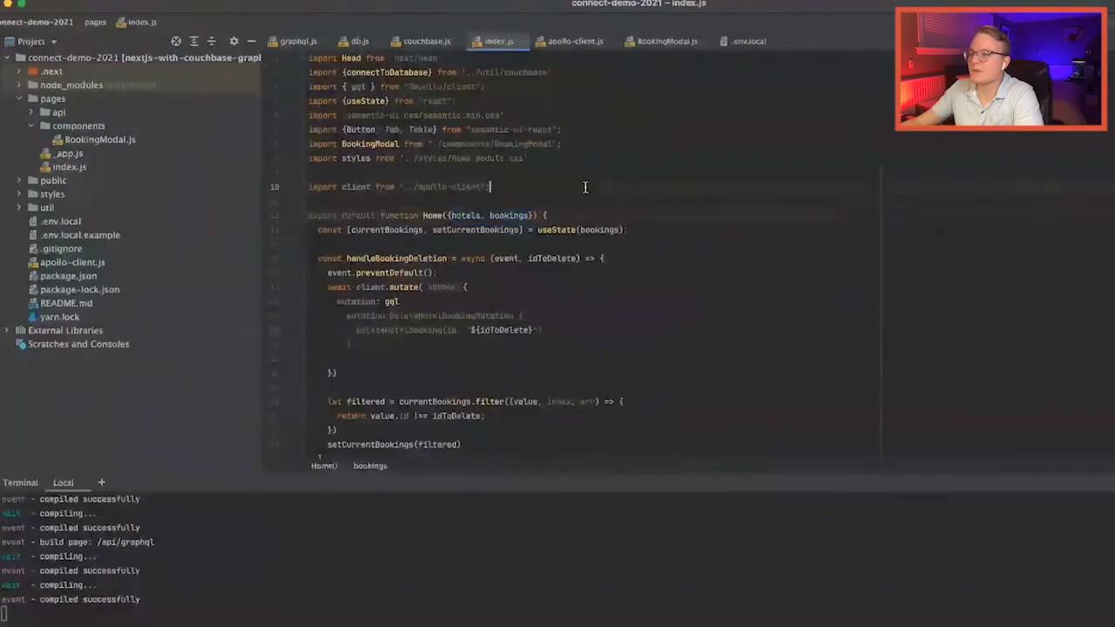
{"action": "scroll", "scroll_direction": "down", "scroll_amount": 3}
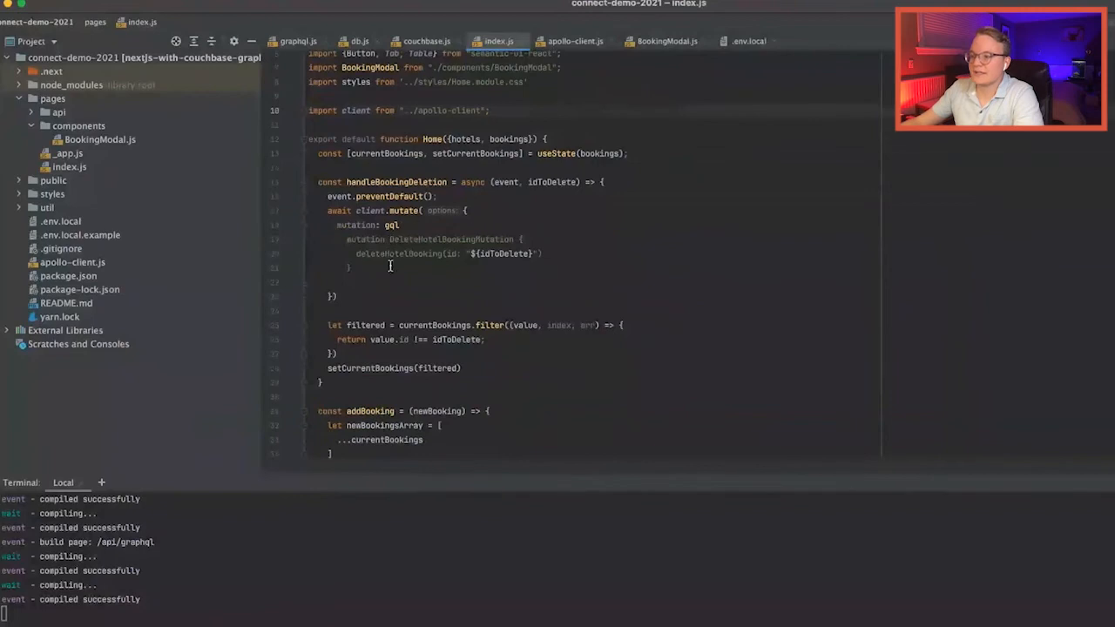
{"action": "scroll", "scroll_direction": "down", "scroll_amount": 3}
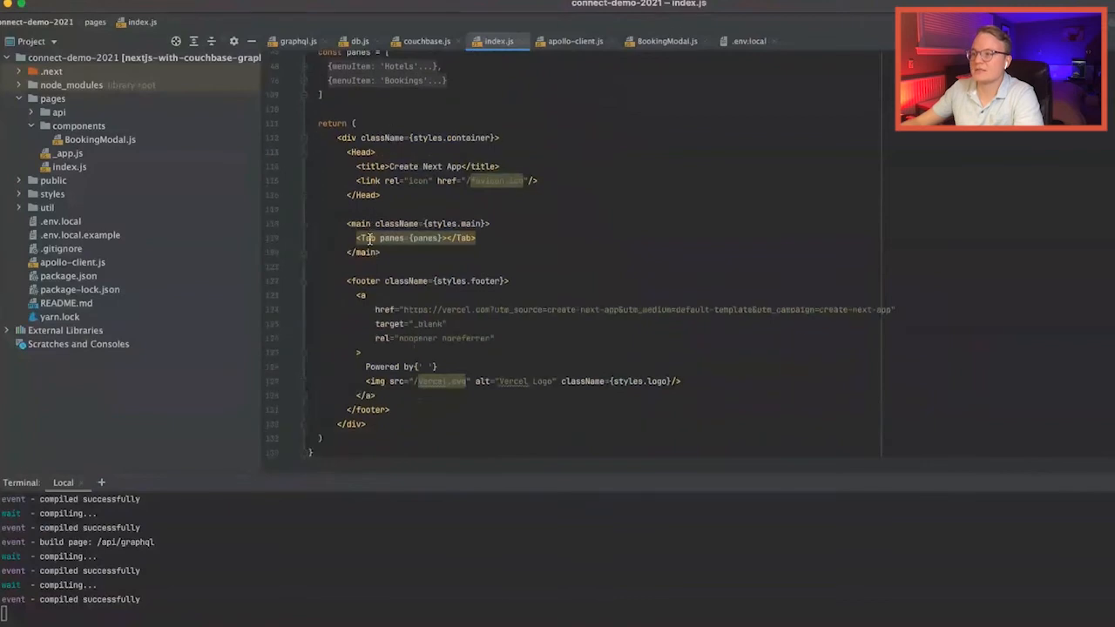
{"action": "scroll", "scroll_direction": "up", "scroll_amount": 3}
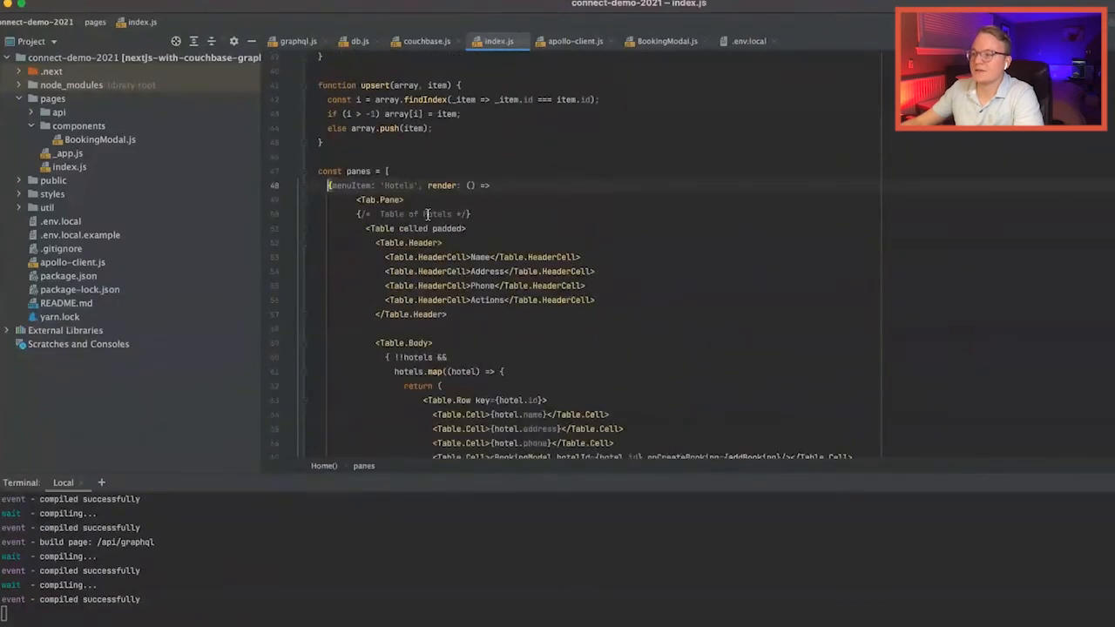
{"action": "scroll", "scroll_direction": "down", "scroll_amount": 3}
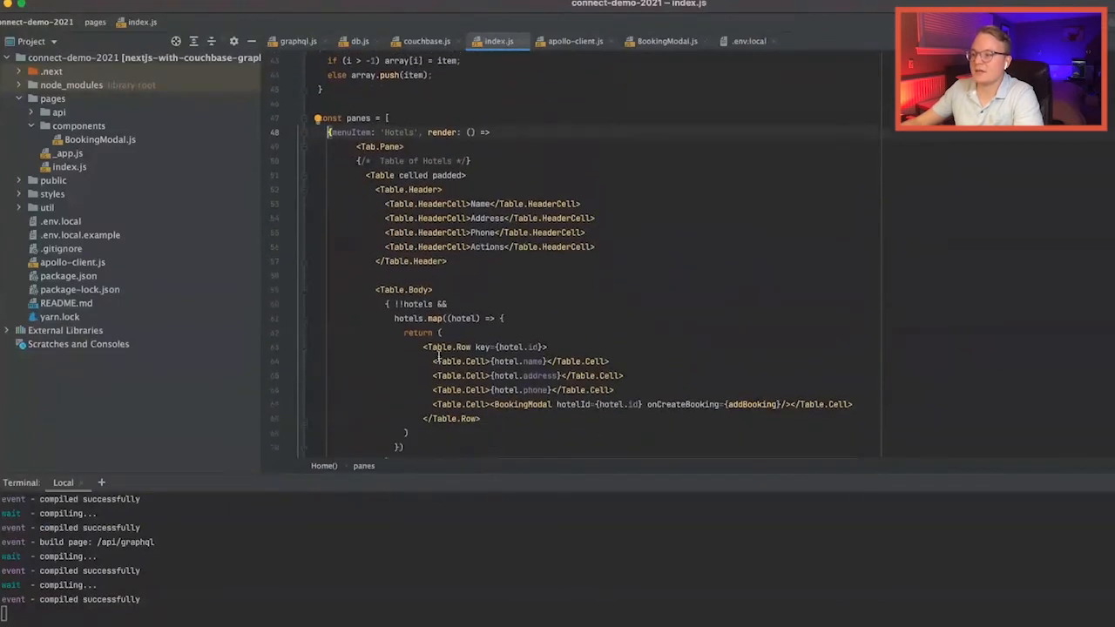
{"action": "scroll", "scroll_direction": "down", "scroll_amount": 3}
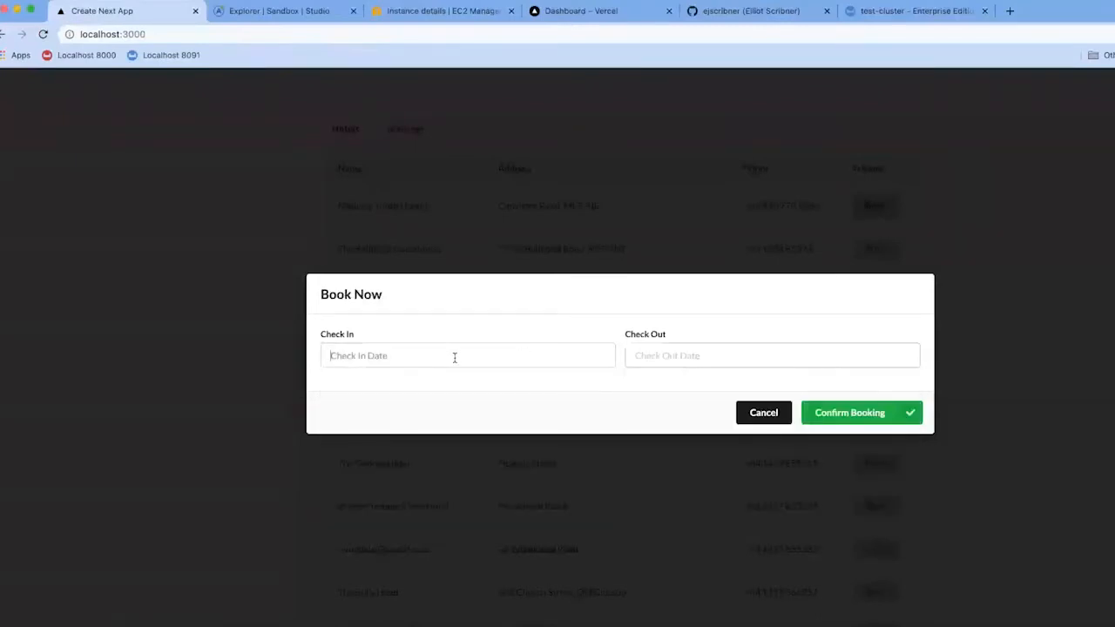
Step: Book Medway Youth Hostel with check-in Today and check-out Sunday
{"action": "left_click", "coordinate": [468, 355]}
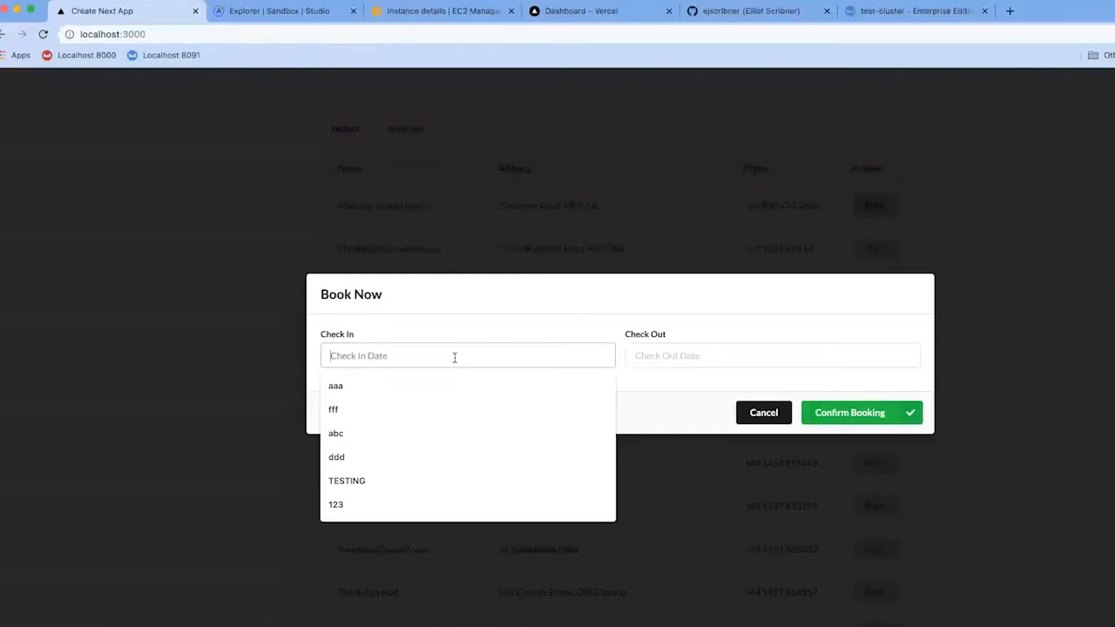
{"action": "type", "text": "Today"}
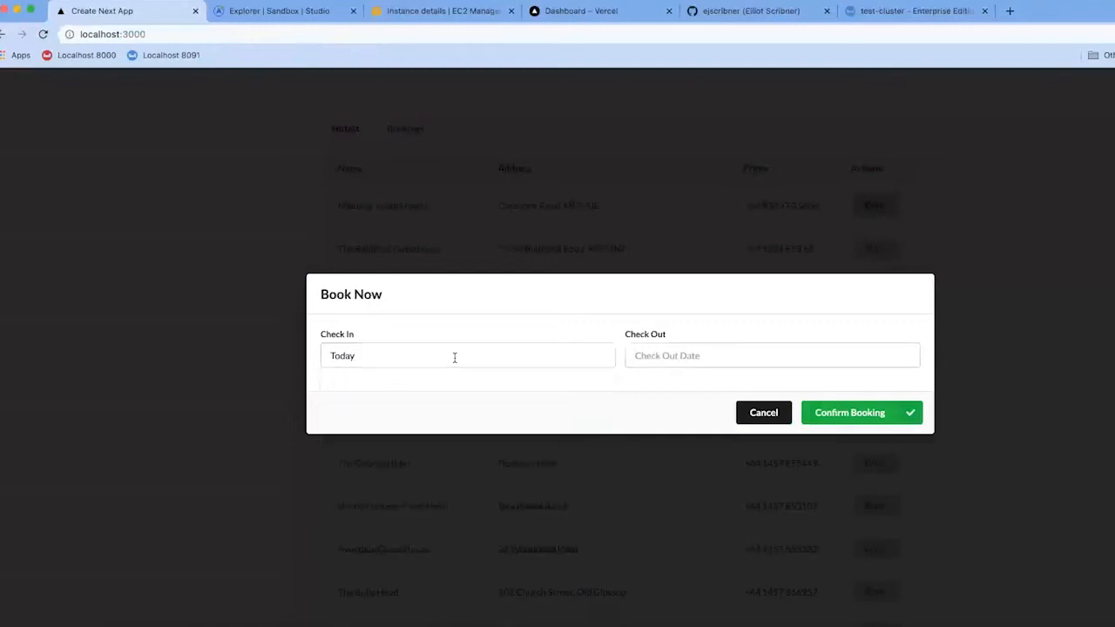
{"action": "type", "text": "Sunday"}
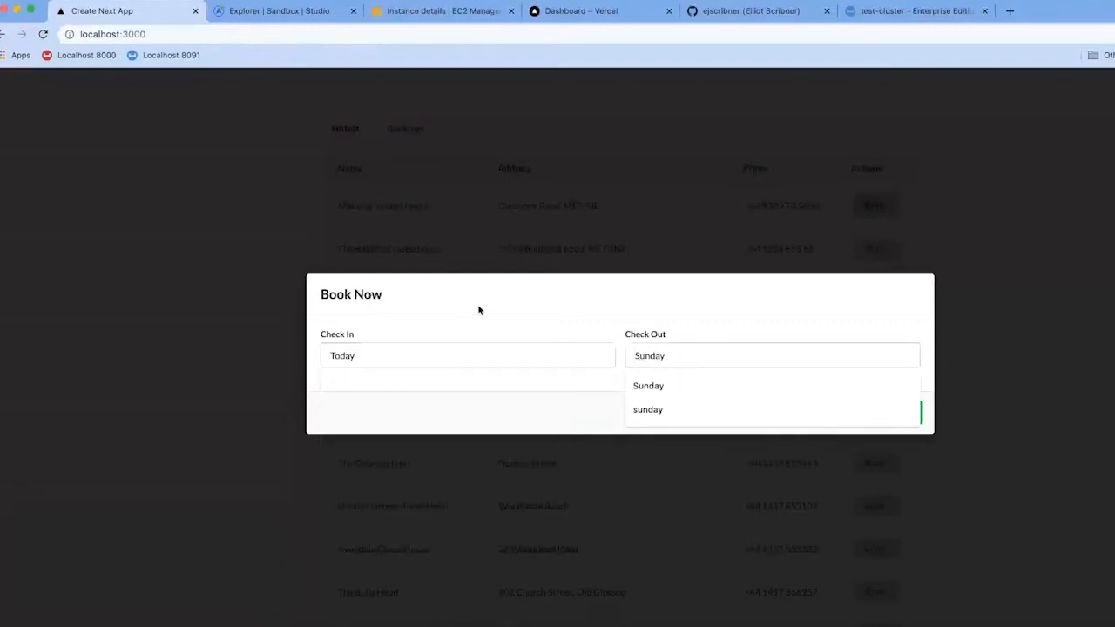
{"action": "left_click", "coordinate": [648, 385]}
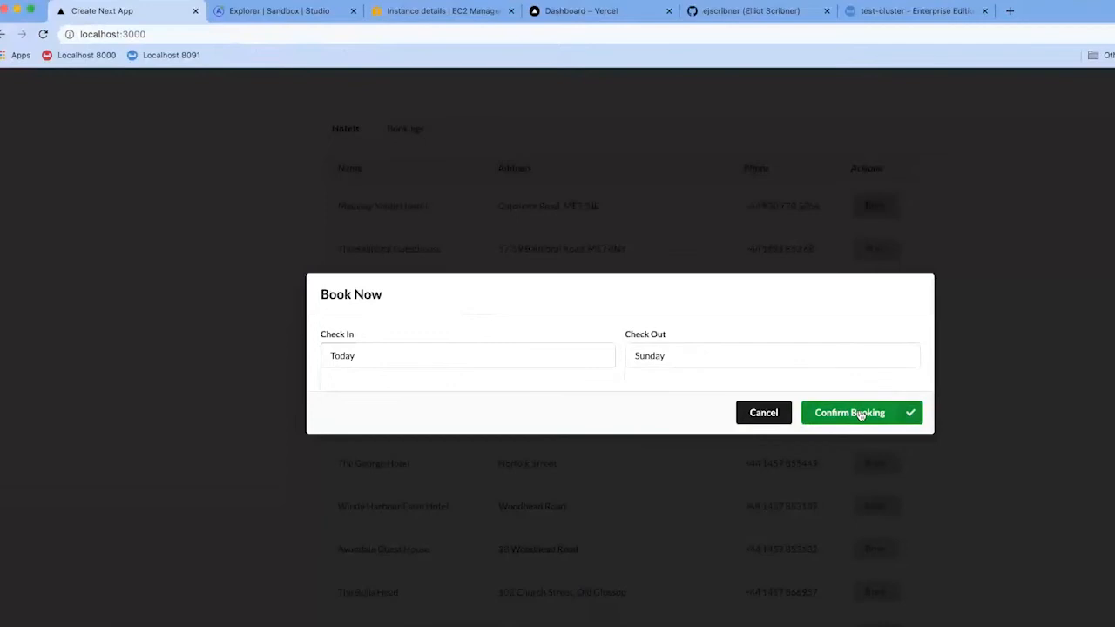
{"action": "left_click", "coordinate": [849, 412]}
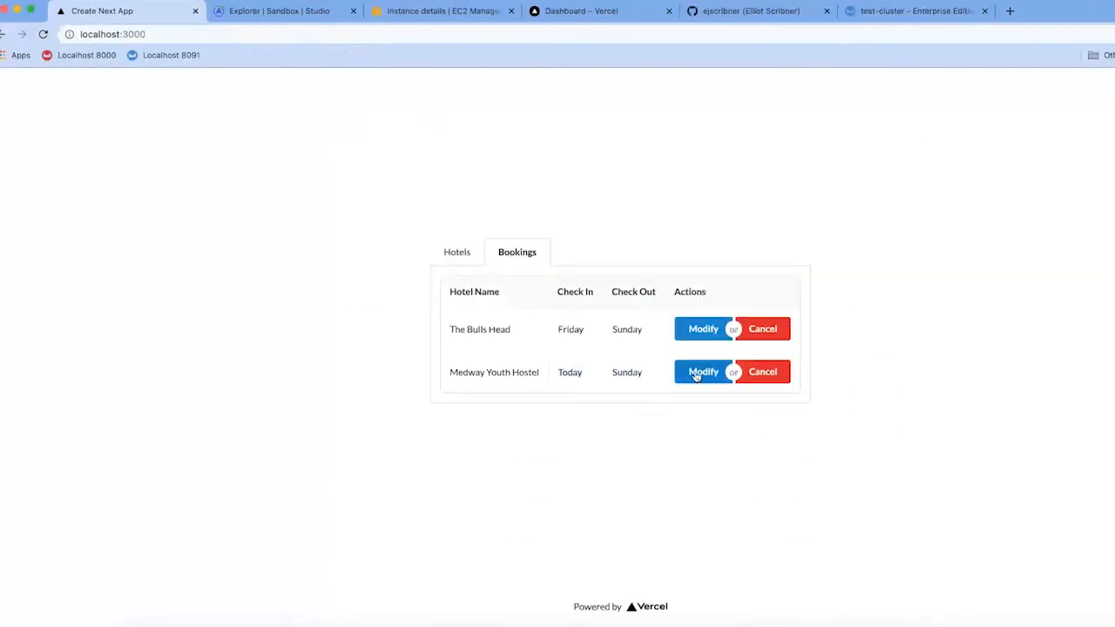
Step: Modify the Medway Youth Hostel booking so check-in becomes Tomorrow
{"action": "left_click", "coordinate": [703, 372]}
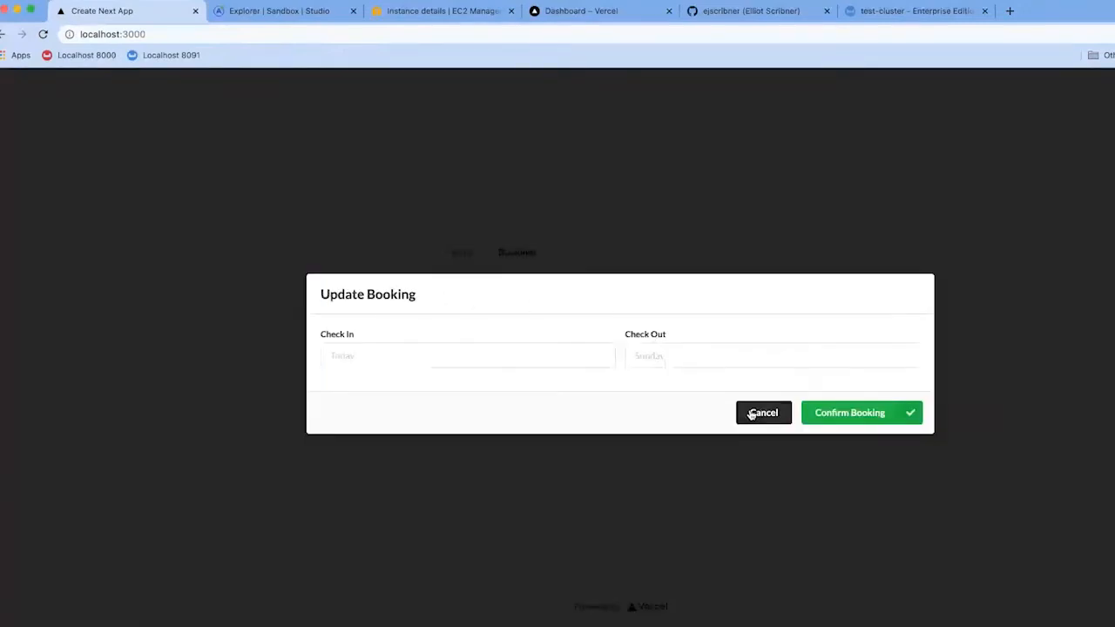
{"action": "left_click", "coordinate": [763, 412]}
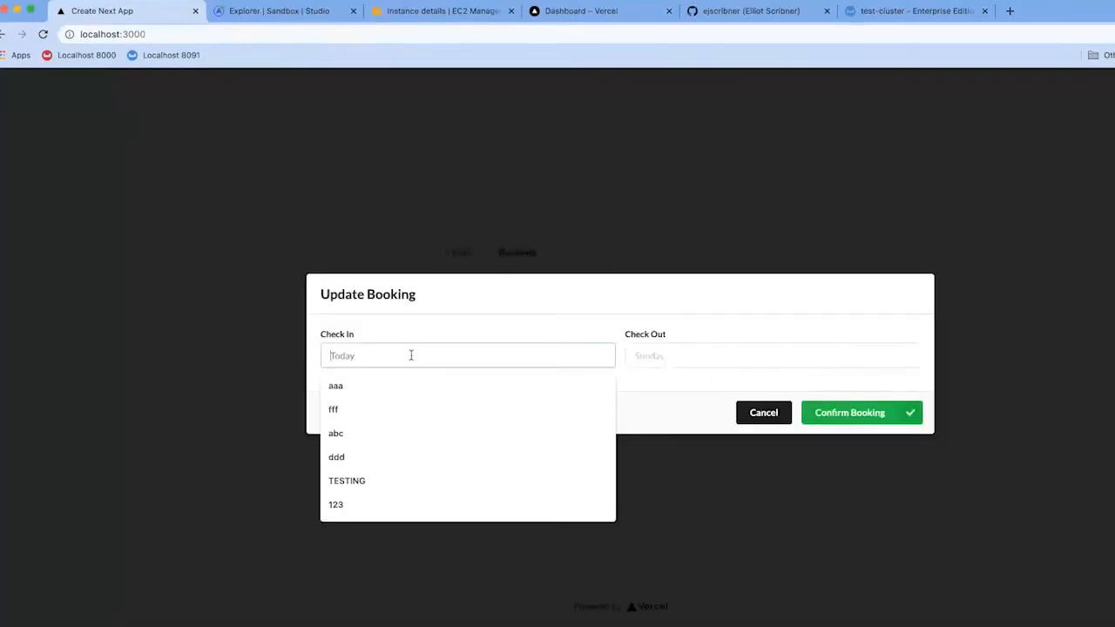
{"action": "type", "text": "Tomorrow"}
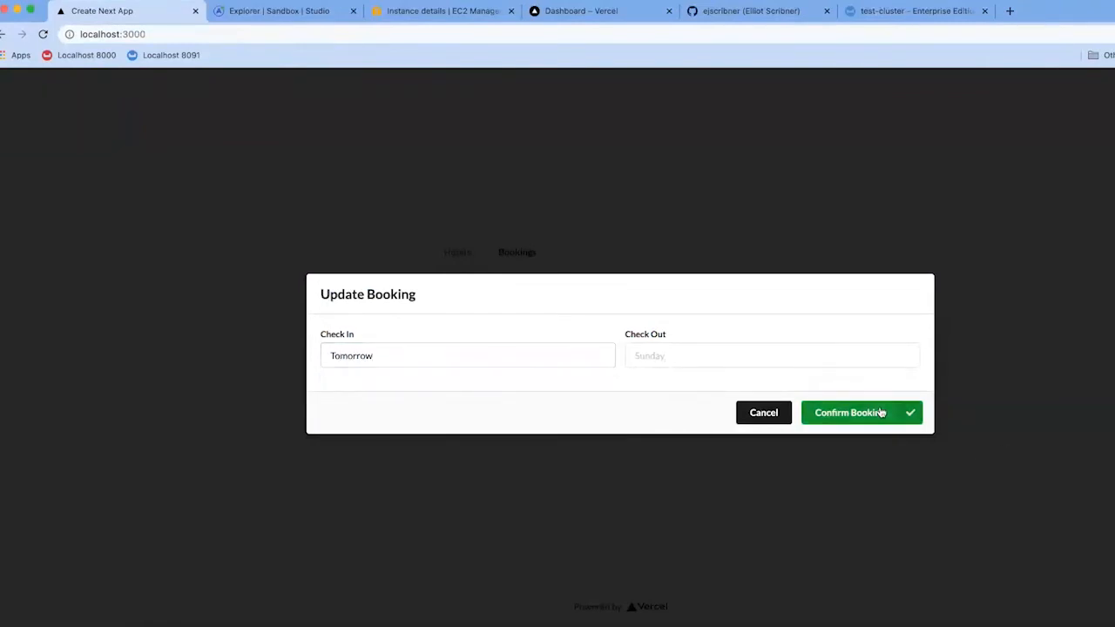
{"action": "left_click", "coordinate": [861, 413]}
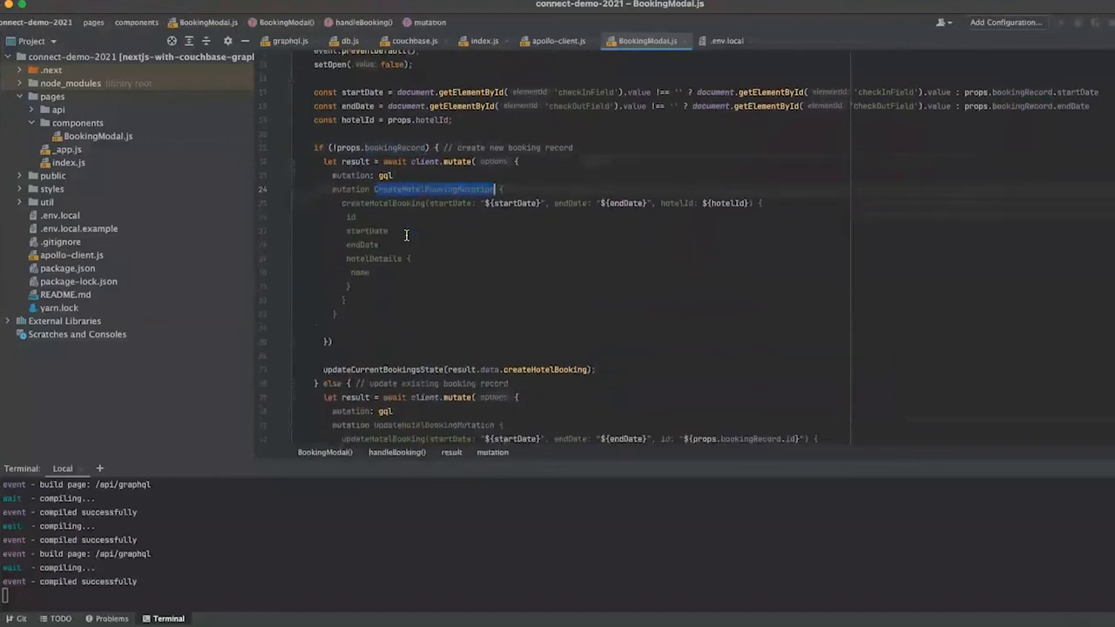
{"action": "scroll", "scroll_direction": "down", "scroll_amount": 3}
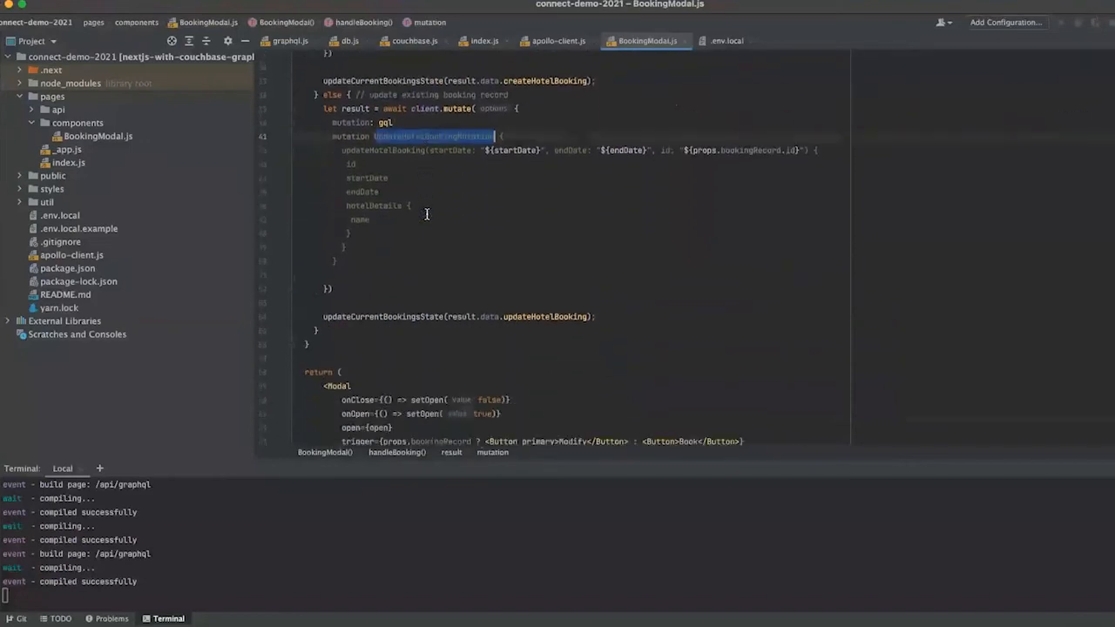
{"action": "scroll", "scroll_direction": "down", "scroll_amount": 3}
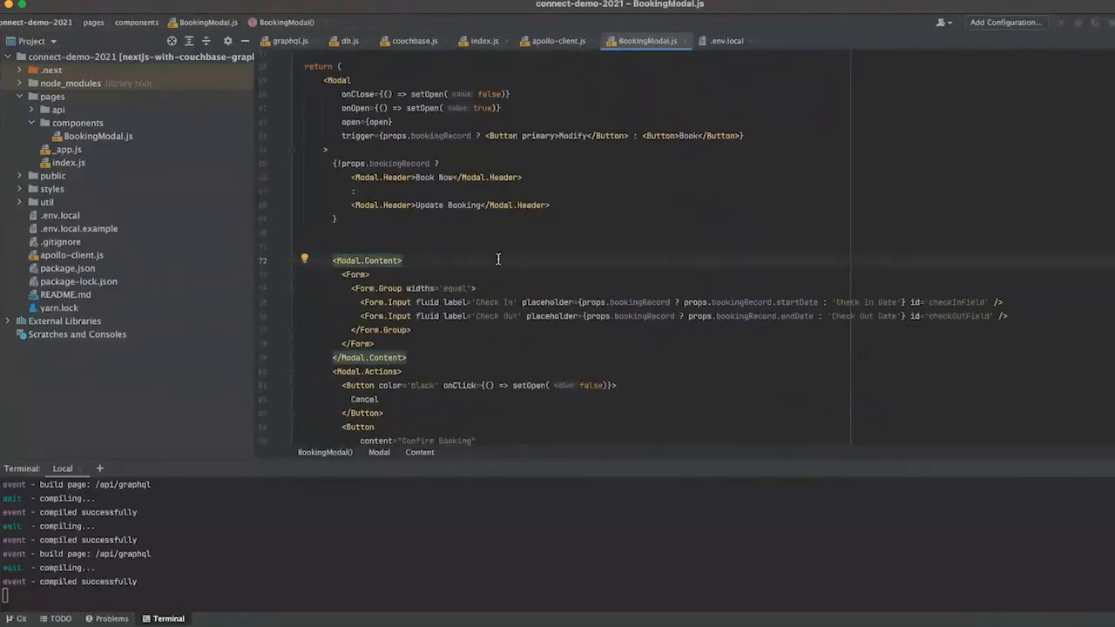
{"action": "scroll", "scroll_direction": "down", "scroll_amount": 3}
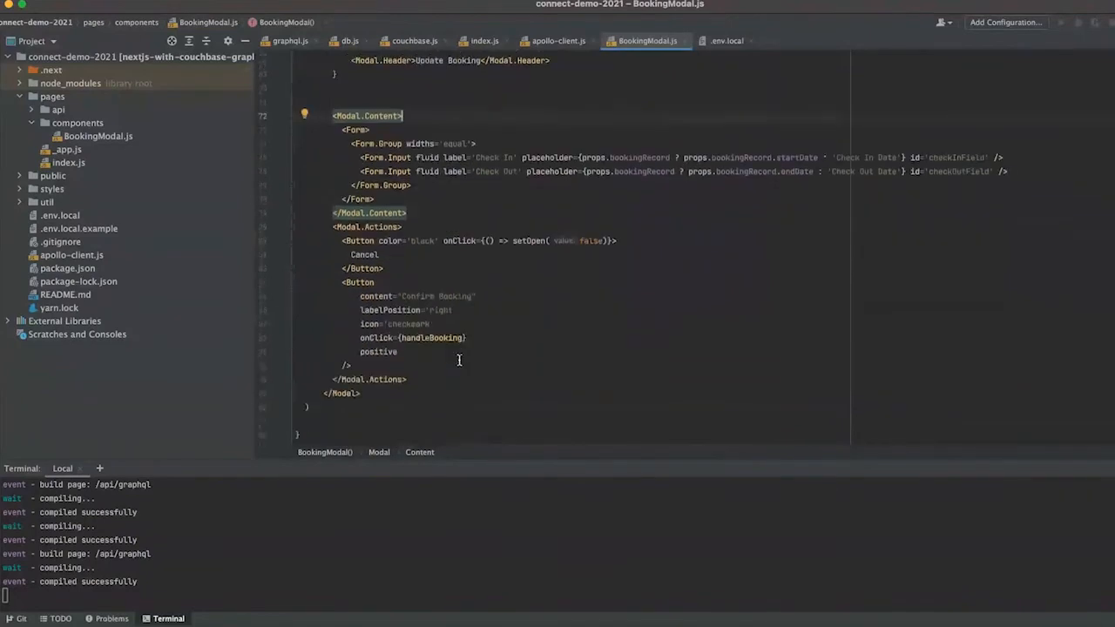
{"action": "scroll", "scroll_direction": "up", "scroll_amount": 3}
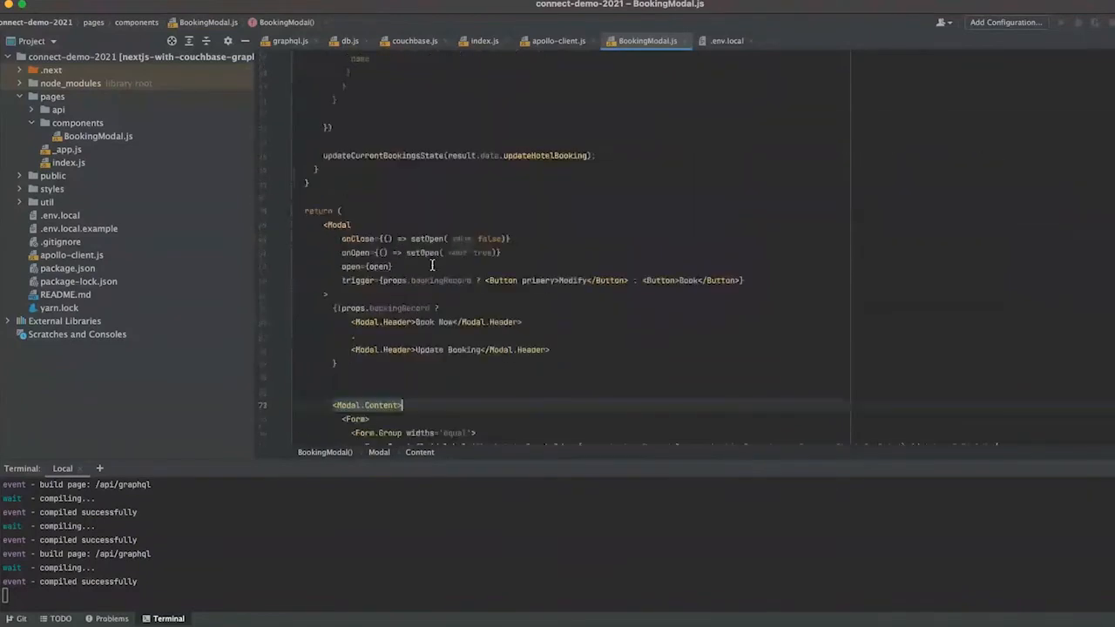
{"action": "scroll", "scroll_direction": "up", "scroll_amount": 3}
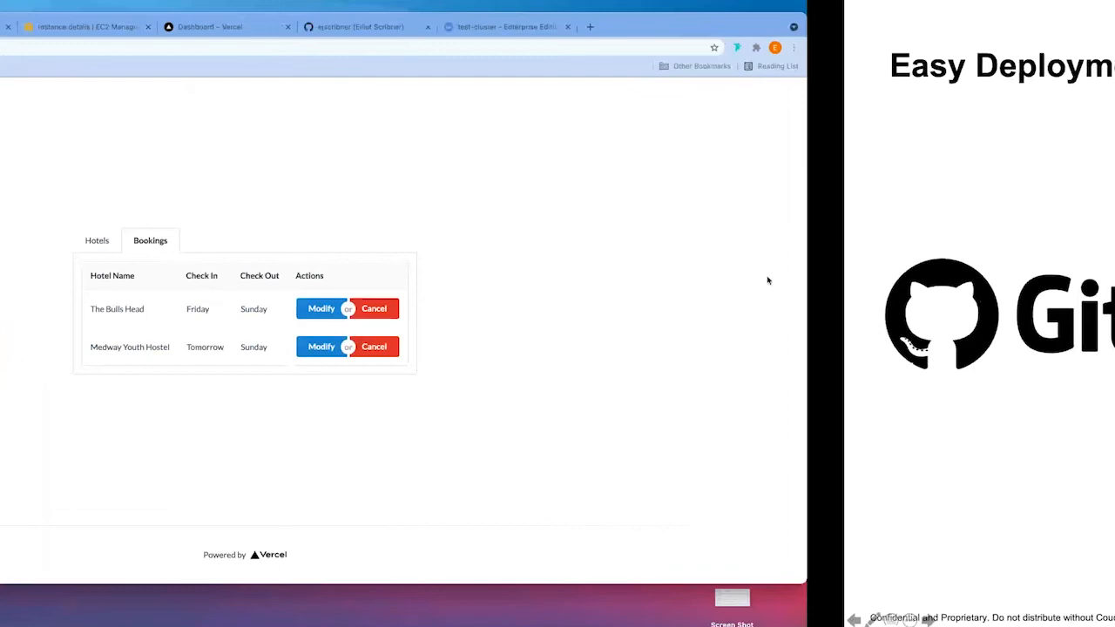
Step: Create the Connect-Demo-2021 repository as Private under ejscribner
{"action": "left_click", "coordinate": [357, 26]}
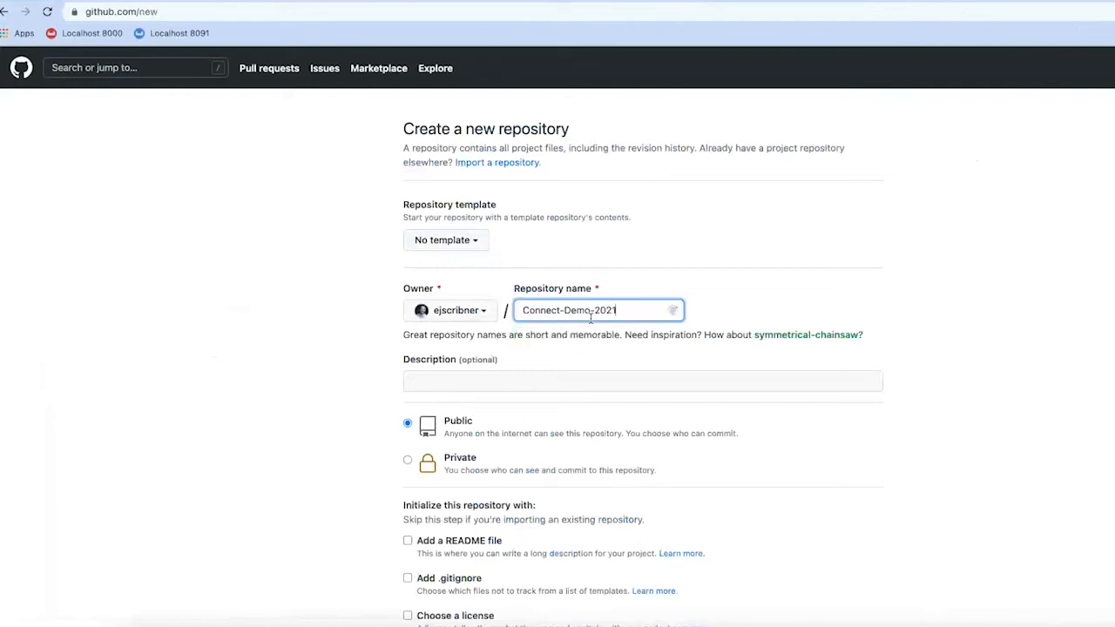
{"action": "left_click", "coordinate": [408, 461]}
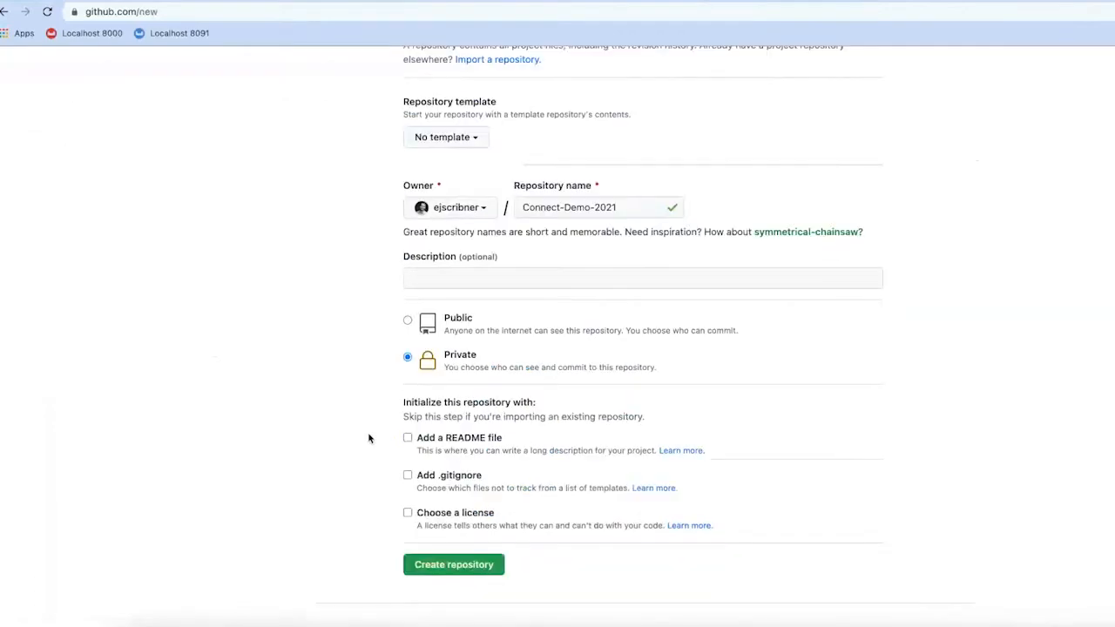
{"action": "scroll", "scroll_direction": "down", "scroll_amount": 3}
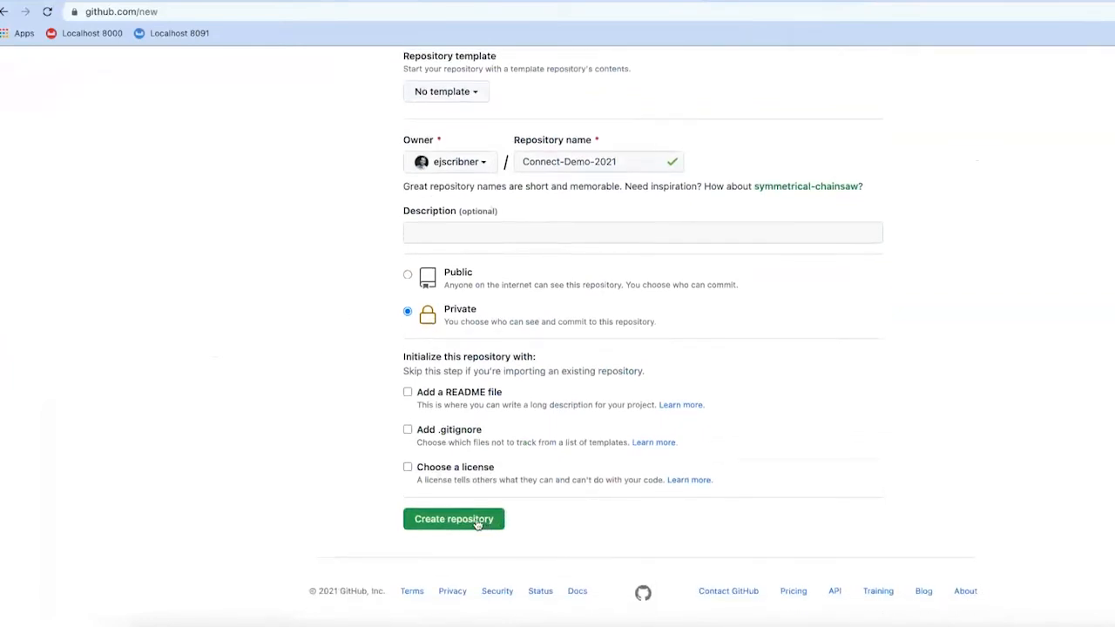
{"action": "left_click", "coordinate": [454, 518]}
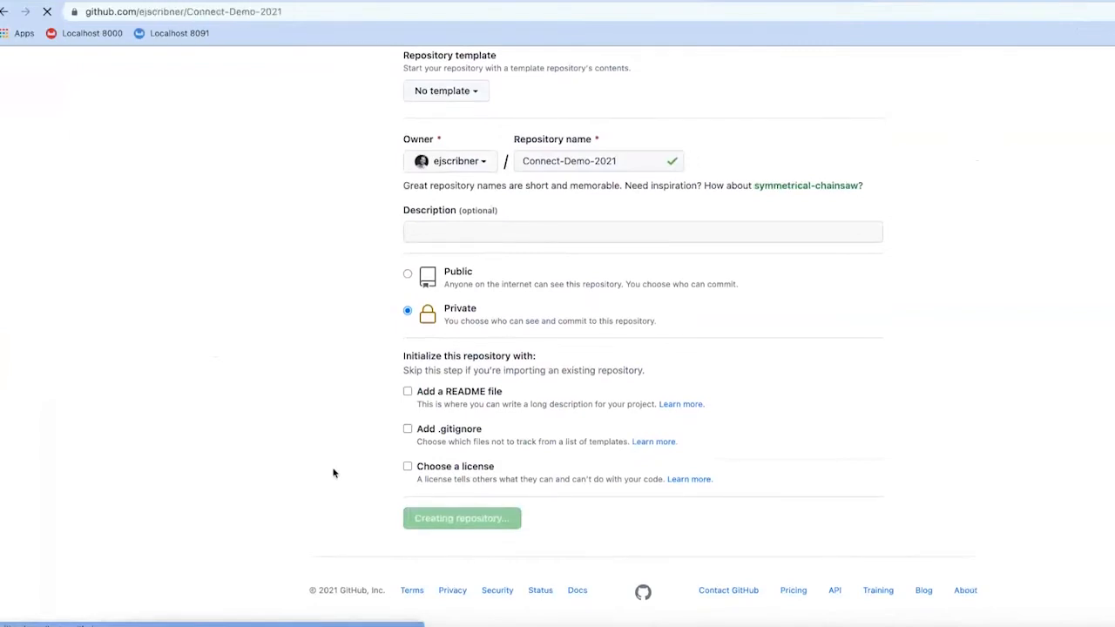
{"action": "left_click", "coordinate": [462, 517]}
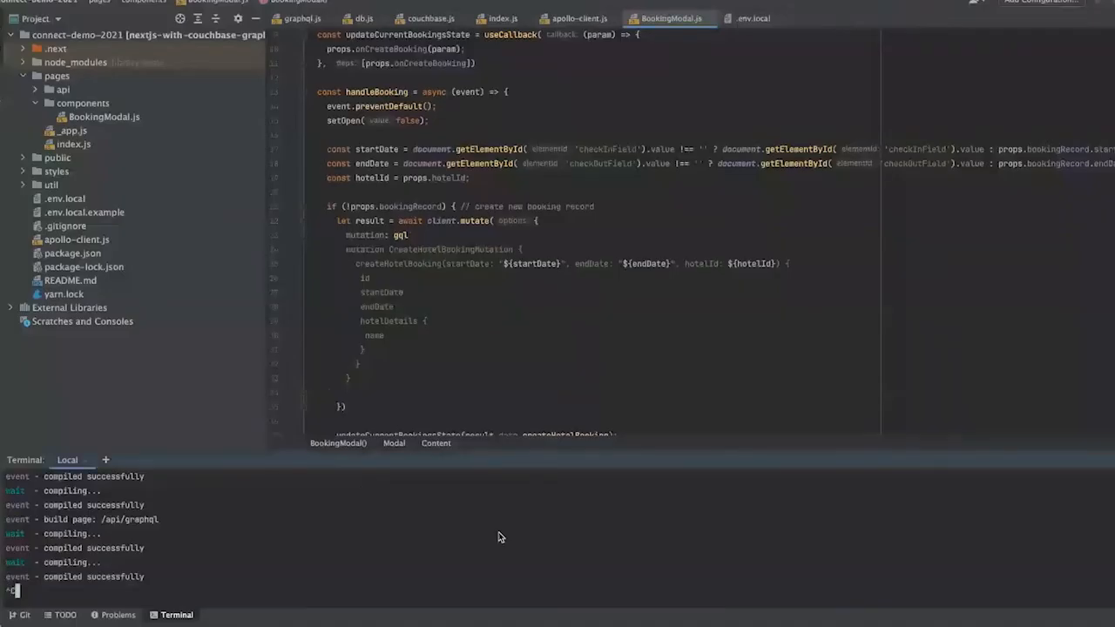
Step: Initialise a Git repository and commit all project files
{"action": "type", "text": "git init"}
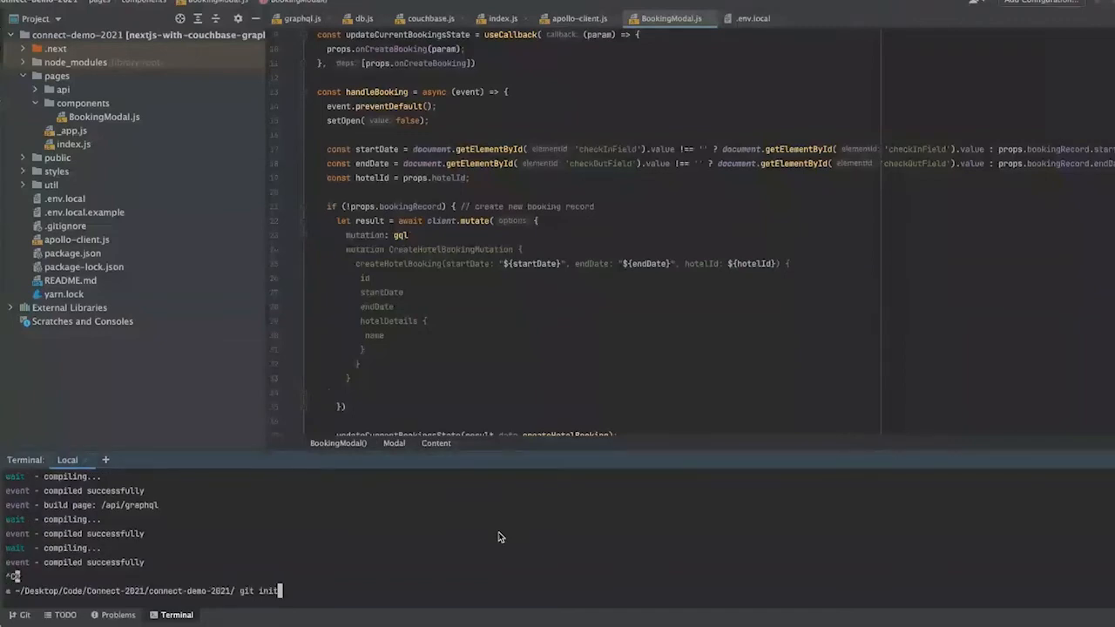
{"action": "key", "text": "Return"}
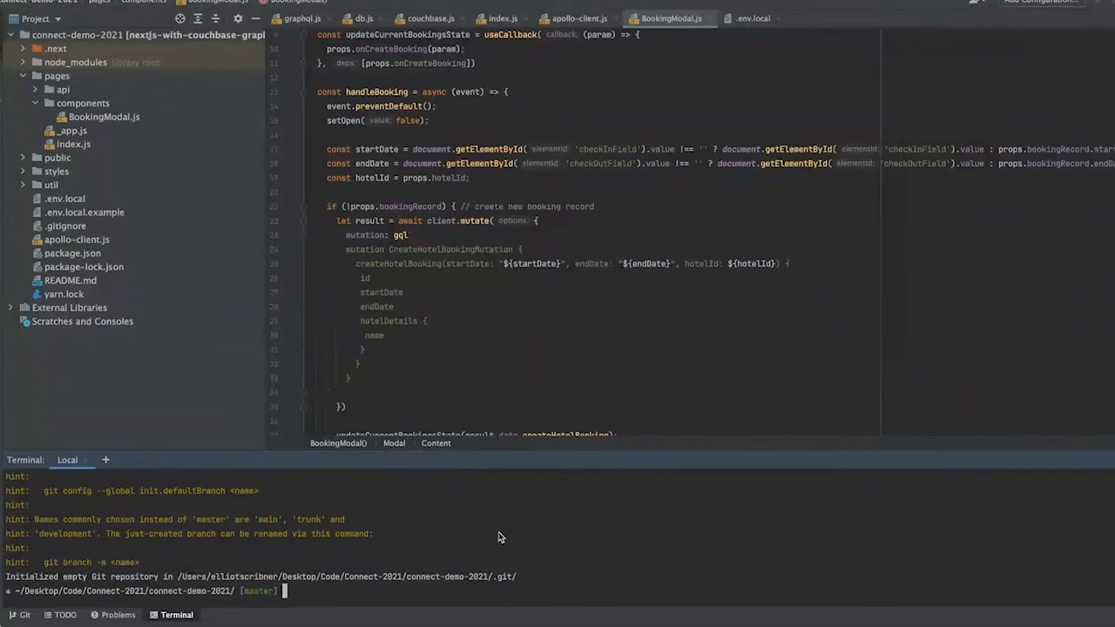
{"action": "type", "text": "git add ."}
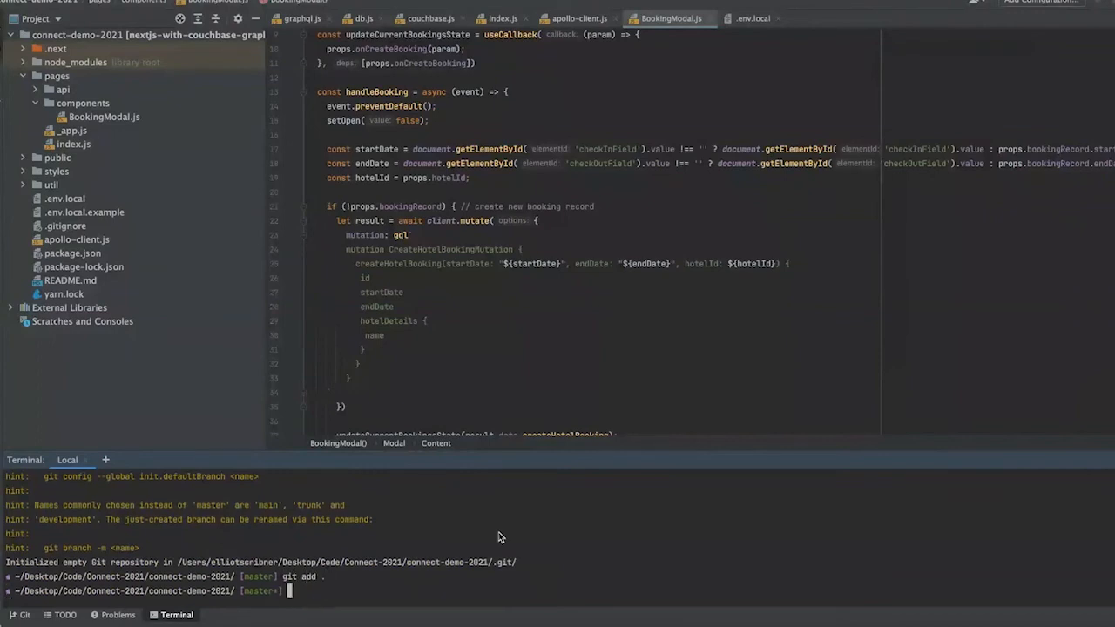
{"action": "type", "text": "git commit"}
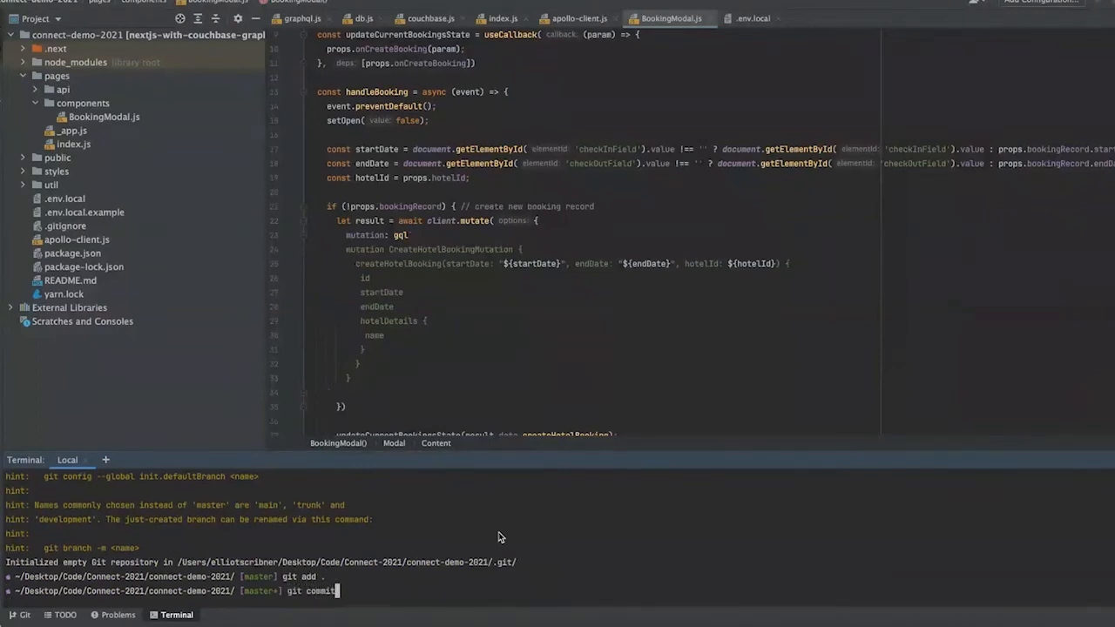
{"action": "key", "text": "Return"}
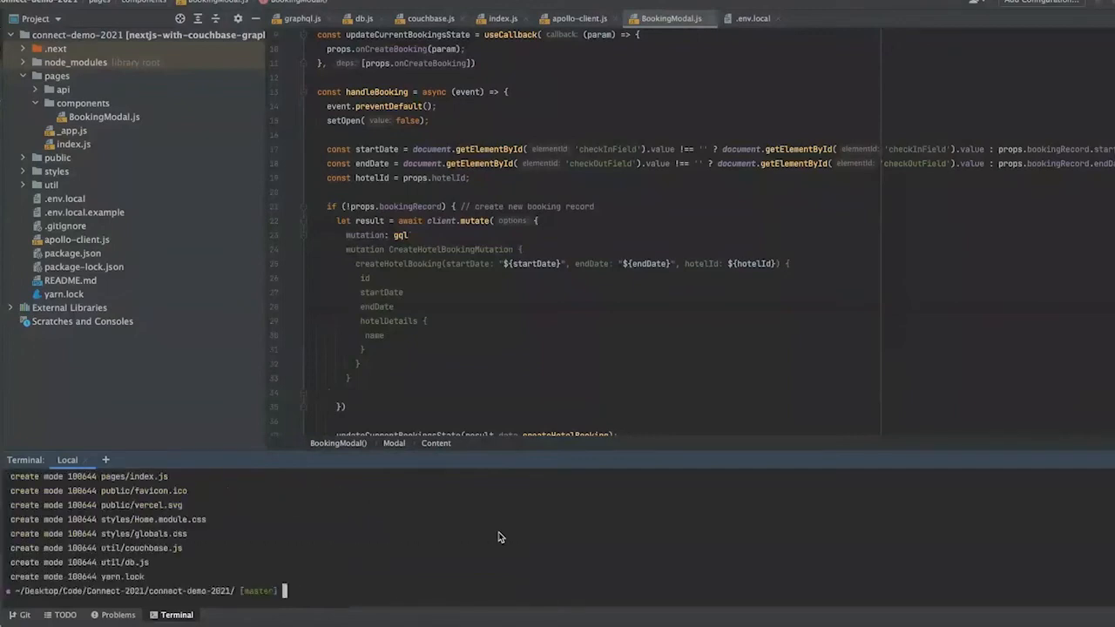
{"action": "type", "text": "git remote add origin git@github.com:ejscribner/Connect-Demo-2021.git"}
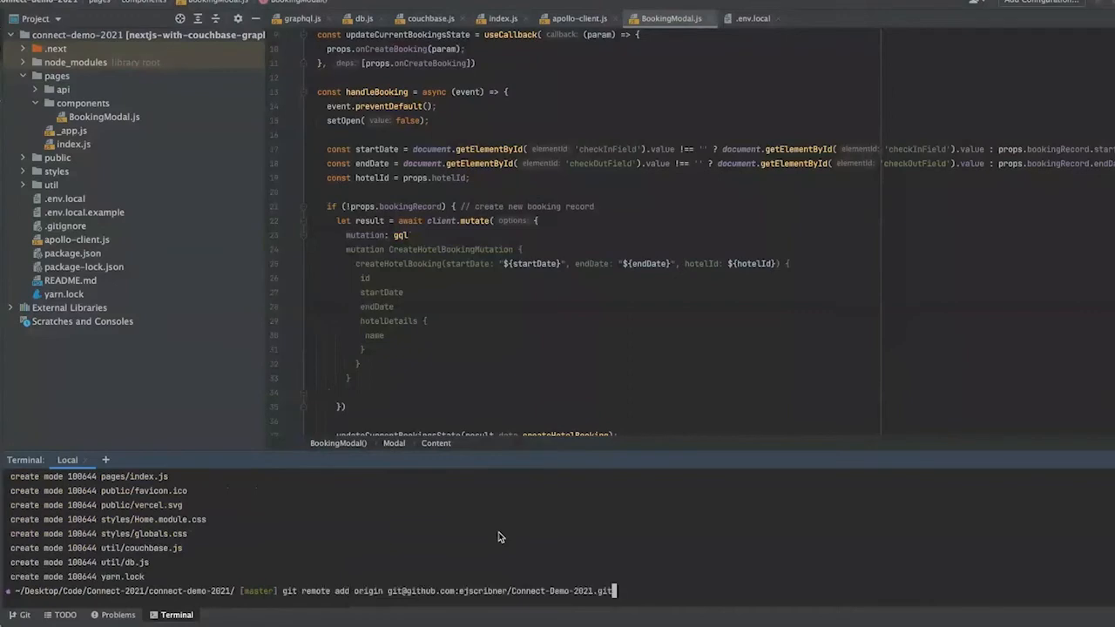
{"action": "key", "text": "Return"}
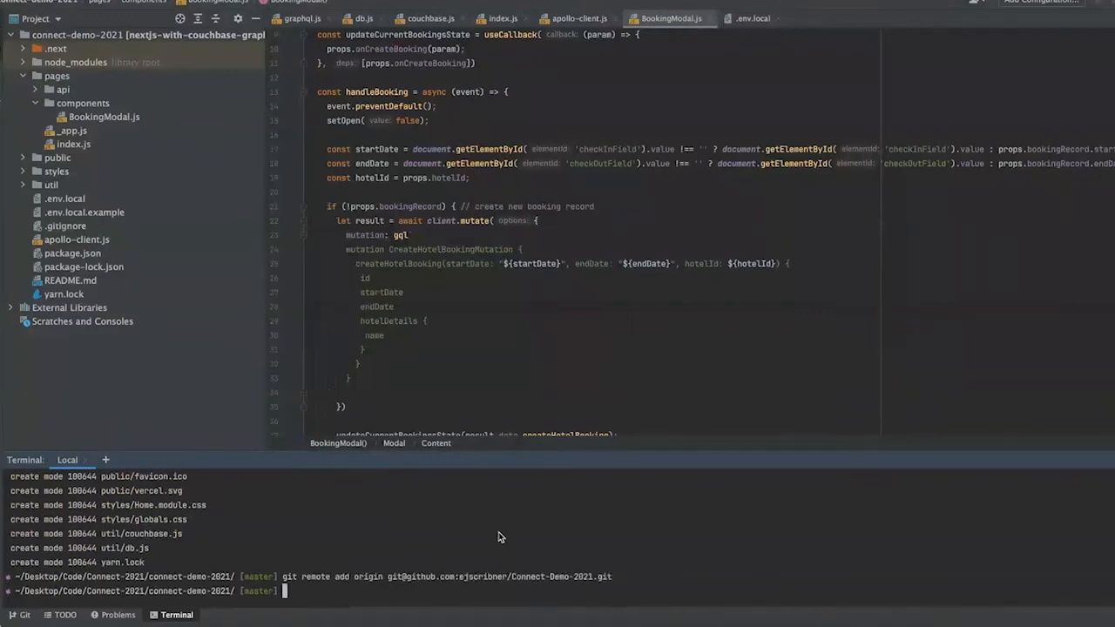
{"action": "type", "text": "git push -u origin"}
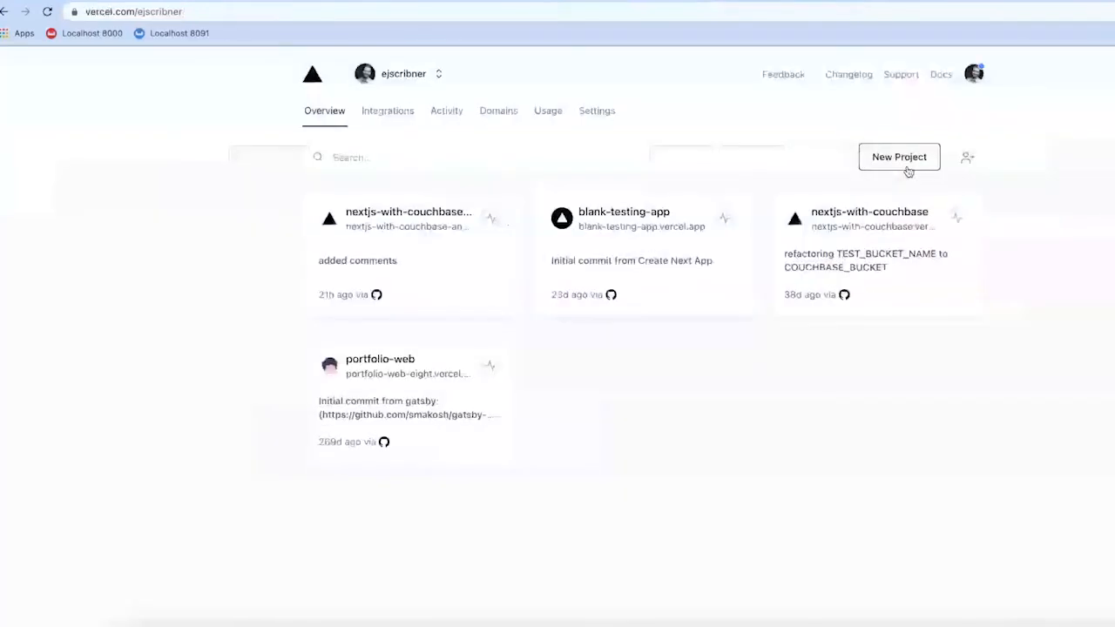
Step: Start a new Vercel project importing the ejscribner/Connect-Demo-2021 repository
{"action": "left_click", "coordinate": [899, 157]}
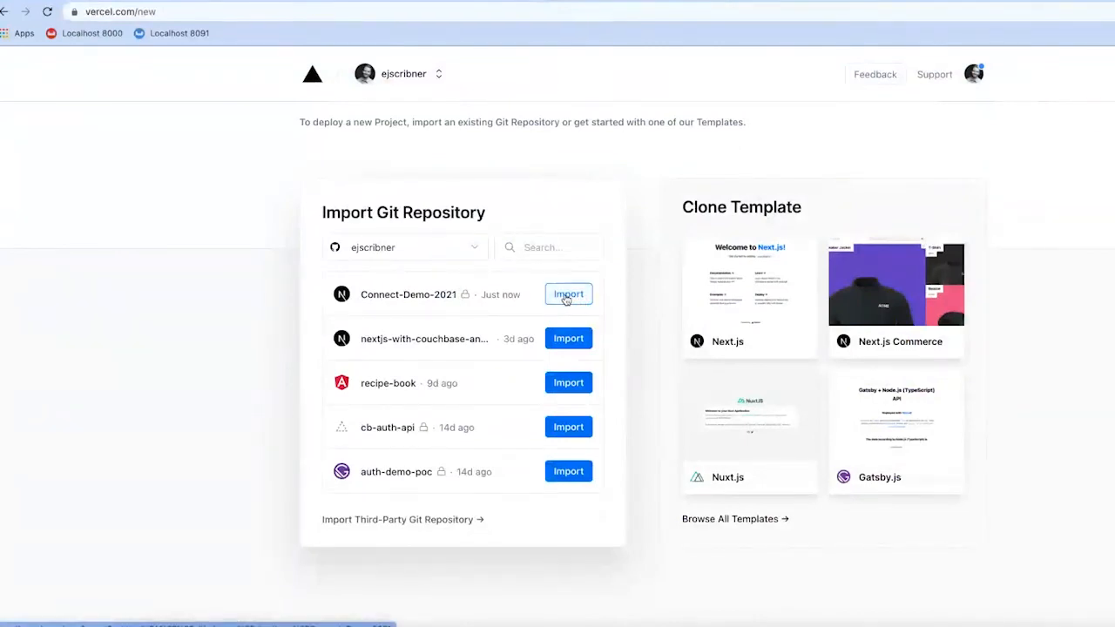
{"action": "left_click", "coordinate": [568, 293]}
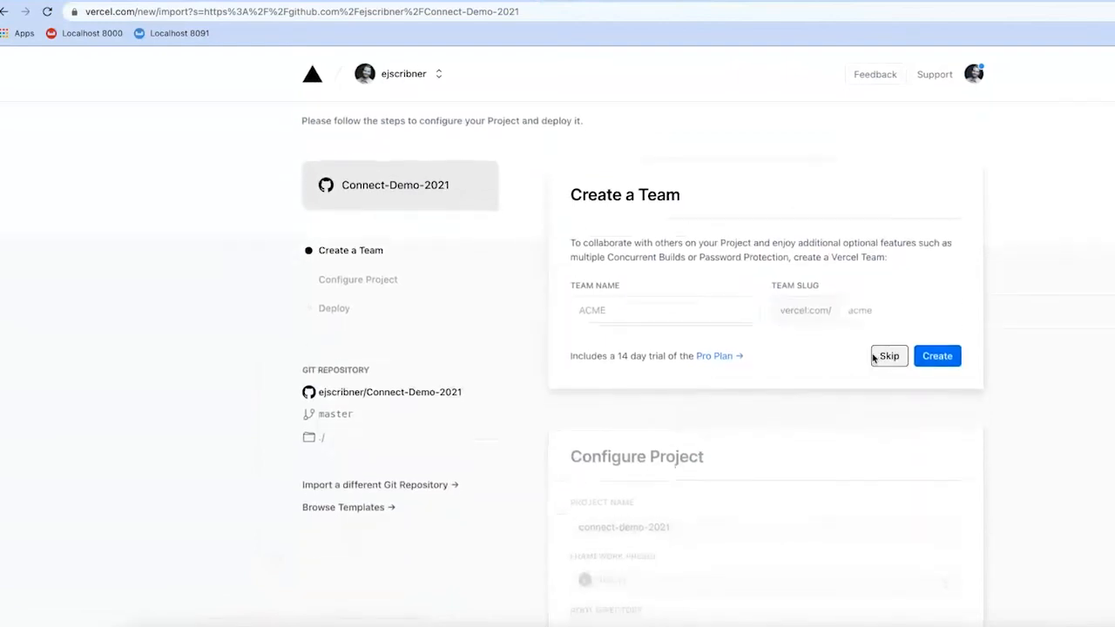
Step: Skip team creation, expand Environment Variables, then review .env.local's Couchbase localhost endpoint in WebStorm
{"action": "left_click", "coordinate": [889, 355]}
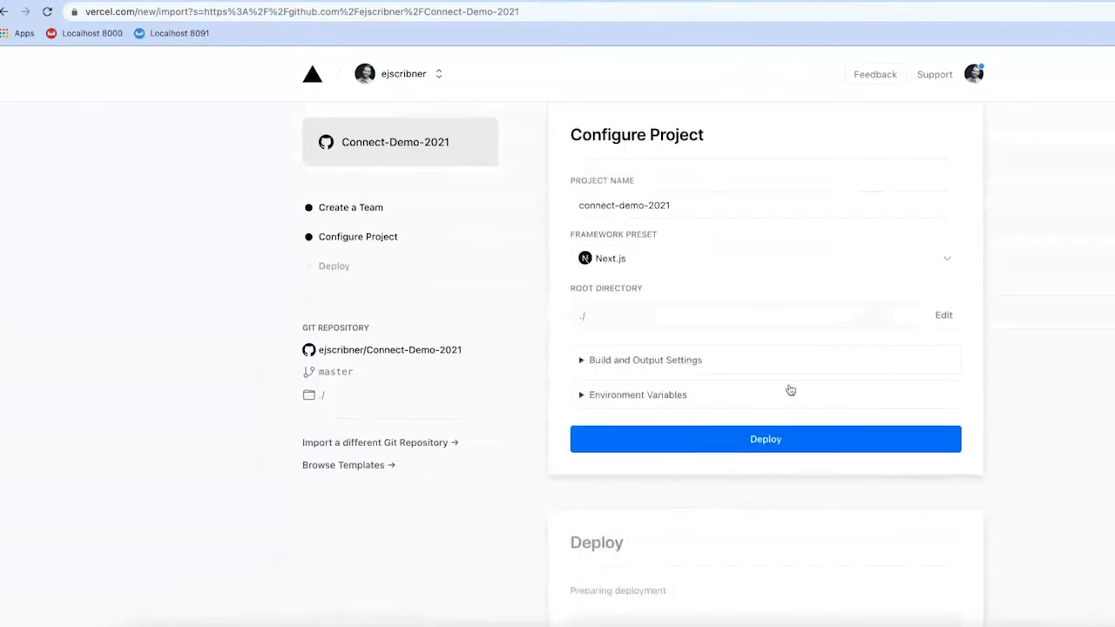
{"action": "left_click", "coordinate": [638, 394]}
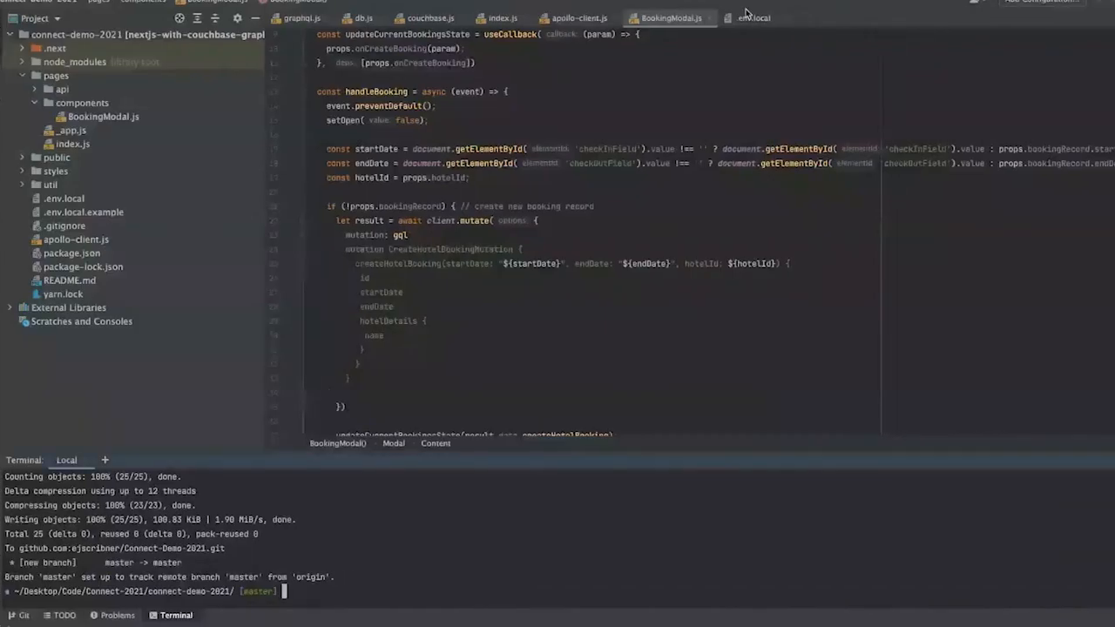
{"action": "left_click", "coordinate": [753, 18]}
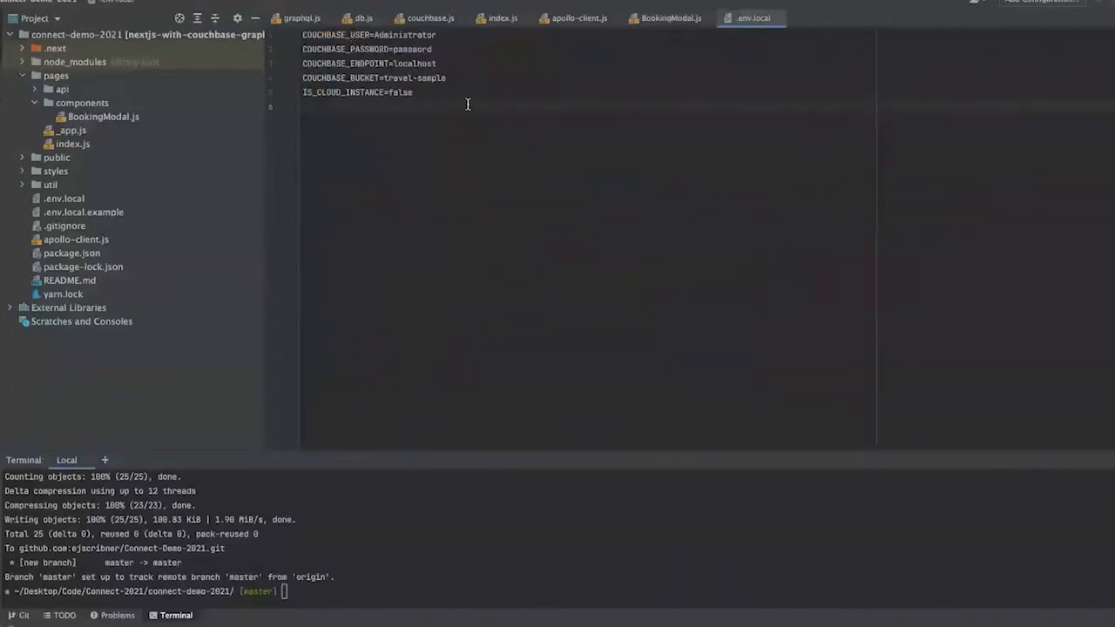
{"action": "double_click", "coordinate": [414, 63]}
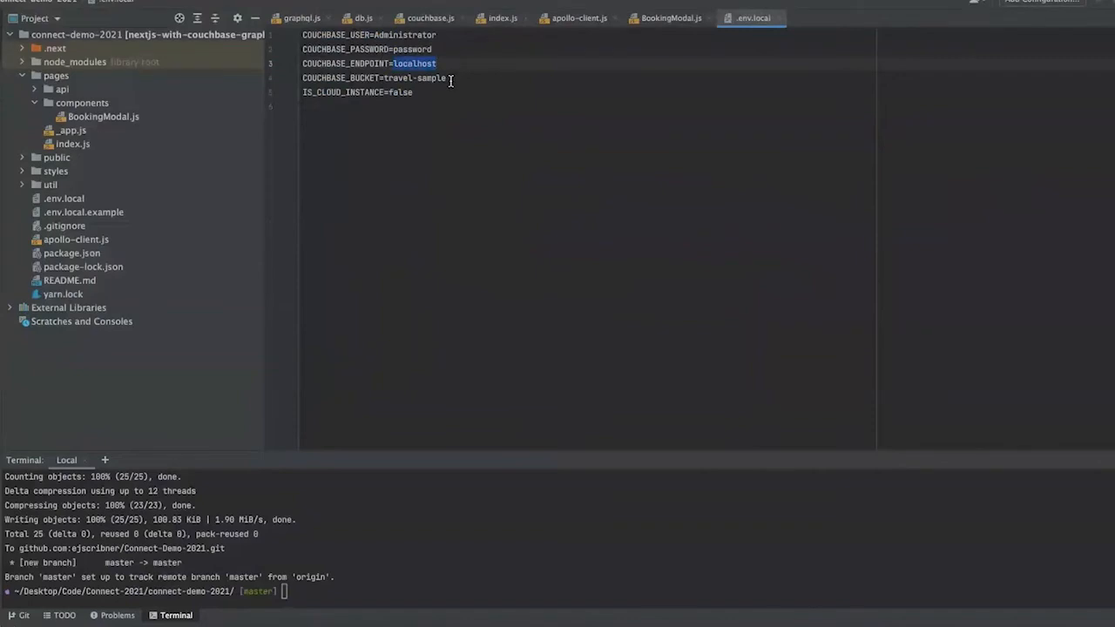
{"action": "mouse_move", "coordinate": [487, 117]}
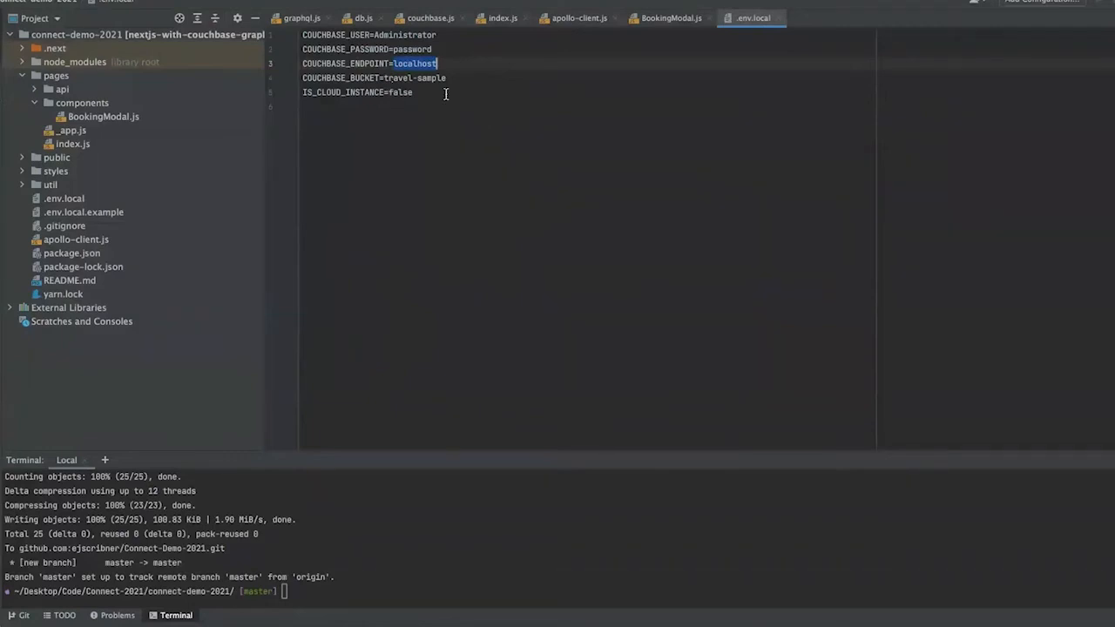
{"action": "mouse_move", "coordinate": [453, 186]}
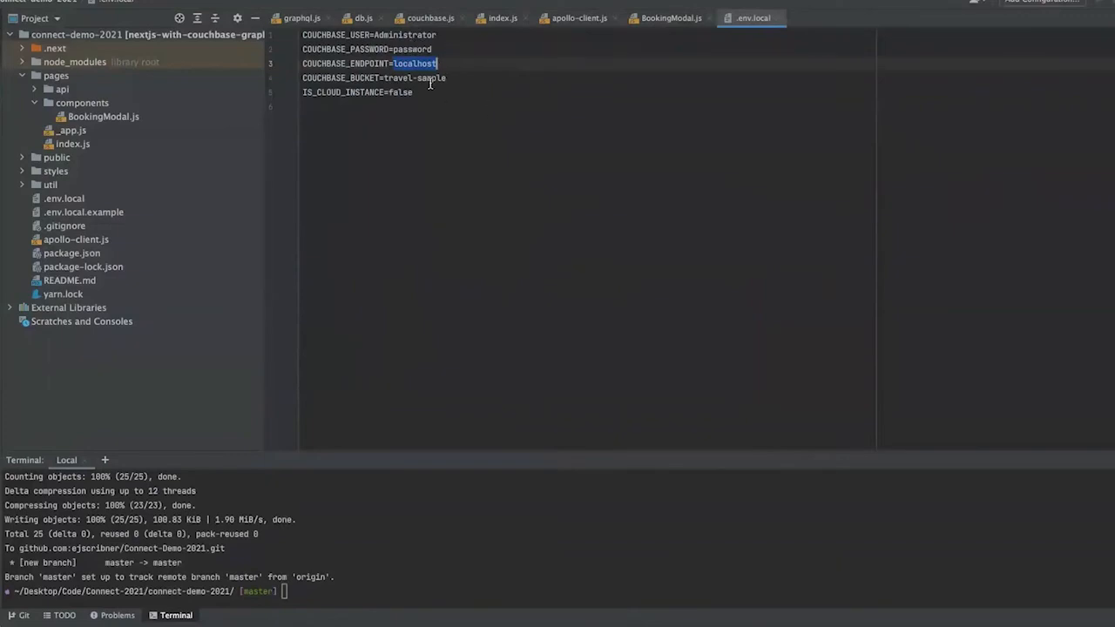
{"action": "mouse_move", "coordinate": [463, 62]}
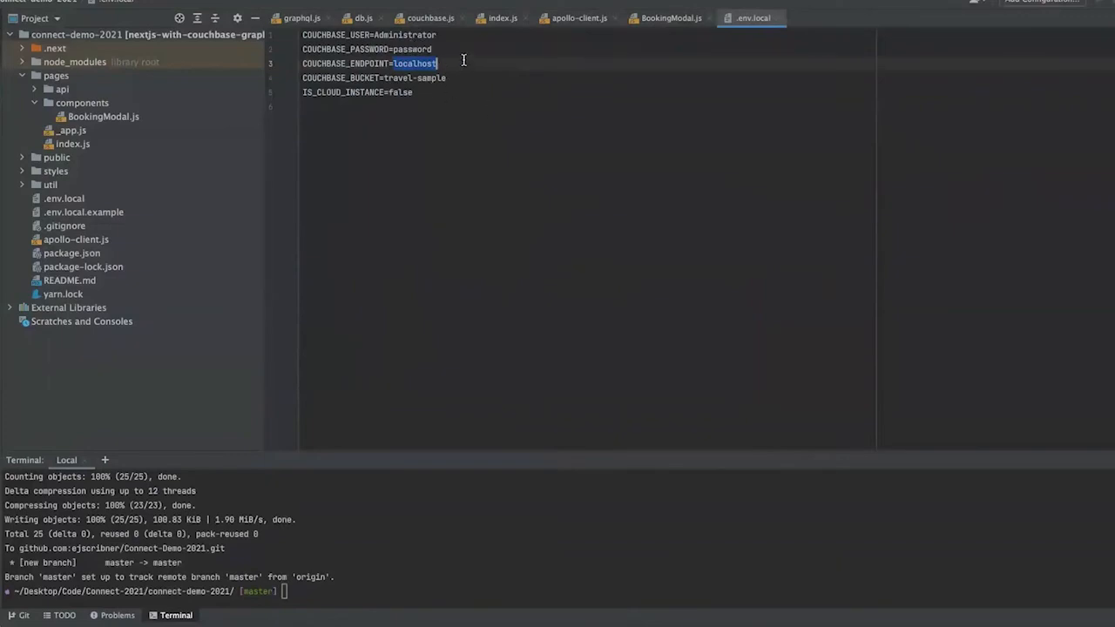
{"action": "mouse_move", "coordinate": [437, 107]}
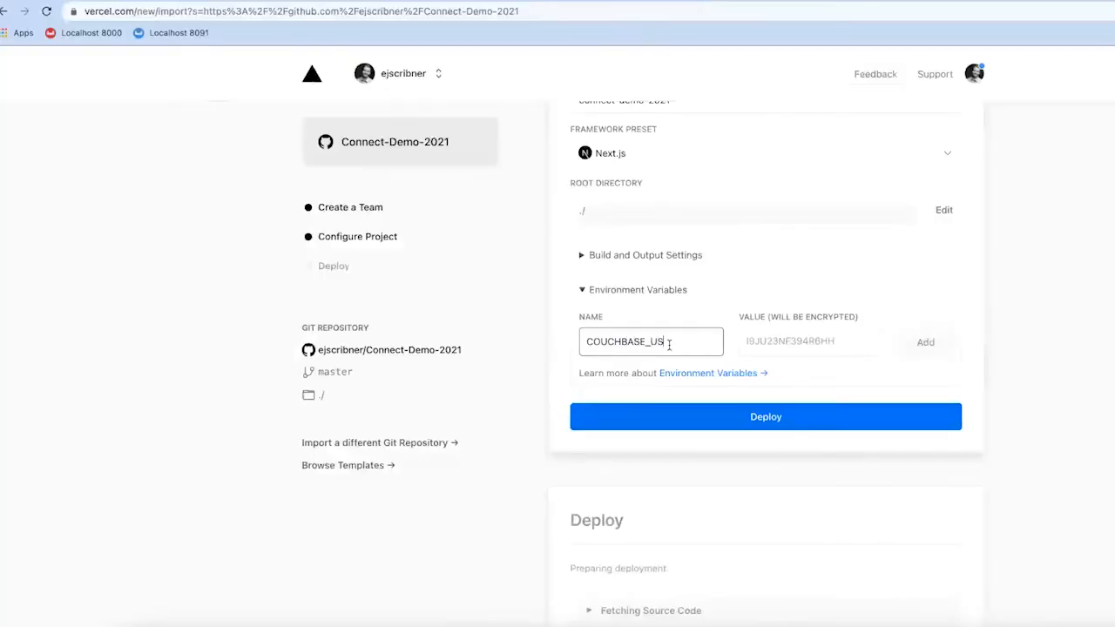
Step: Add COUCHBASE_USER and COUCHBASE_PASSWORD environment variables, then name the next one COUCHBASE_ENDPOINT
{"action": "type", "text": "ADM"}
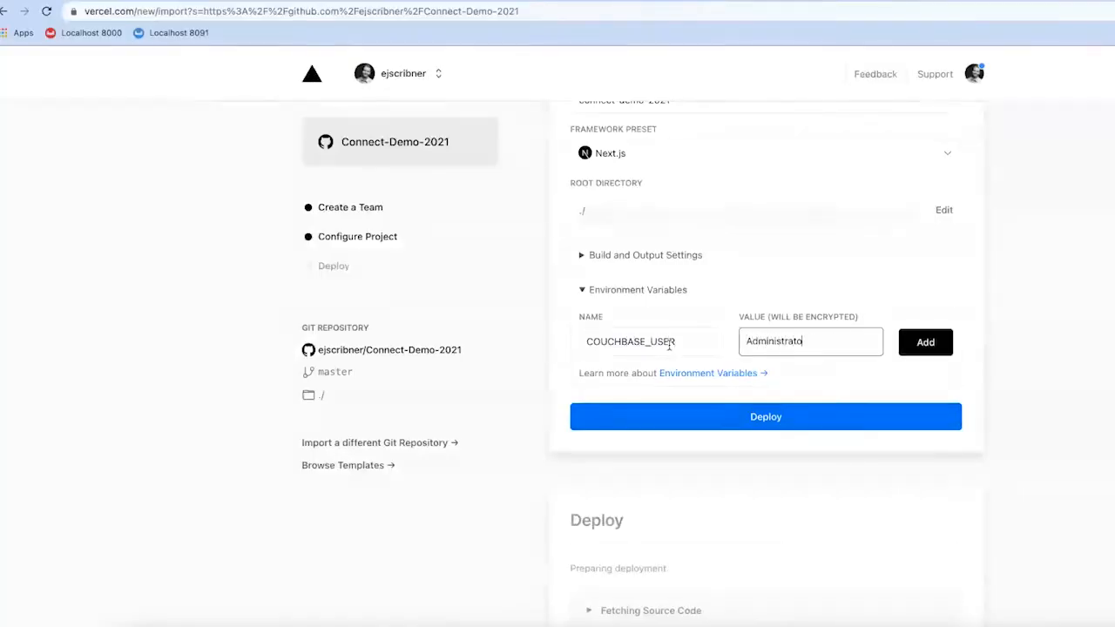
{"action": "left_click", "coordinate": [925, 342]}
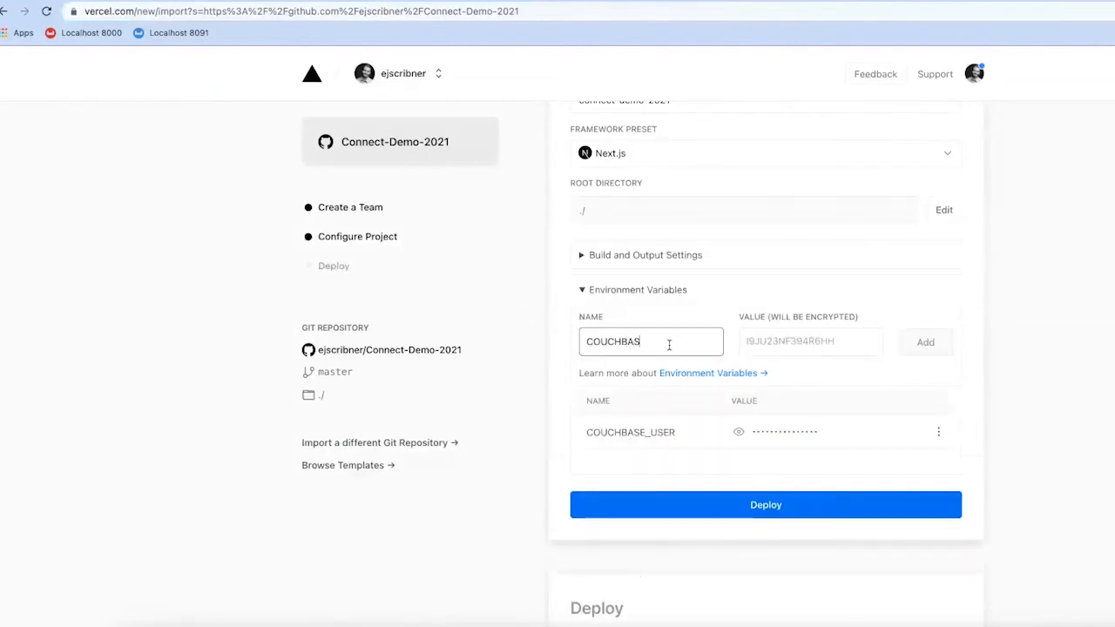
{"action": "type", "text": "E_PASSWORD"}
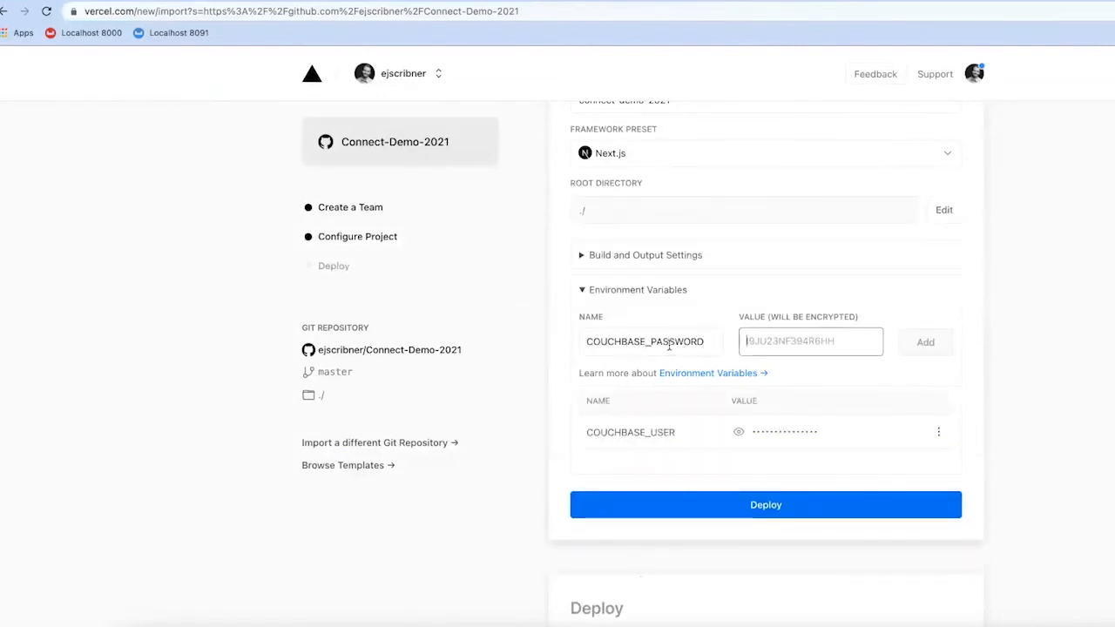
{"action": "left_click", "coordinate": [925, 342]}
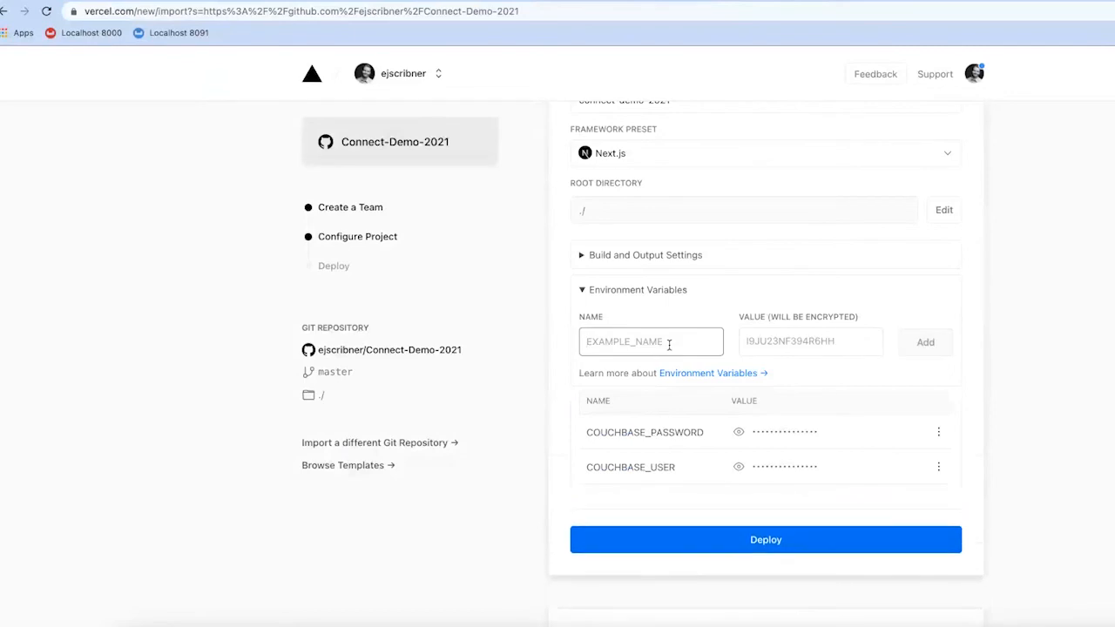
{"action": "type", "text": "COUCHBAS"}
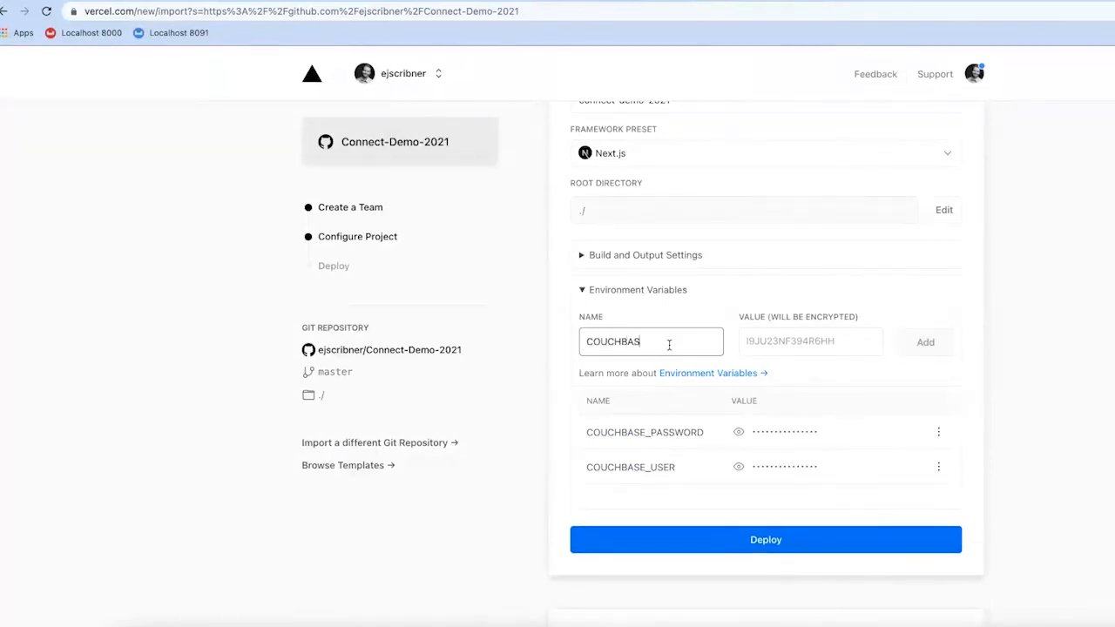
{"action": "type", "text": "E_ENDPOINT"}
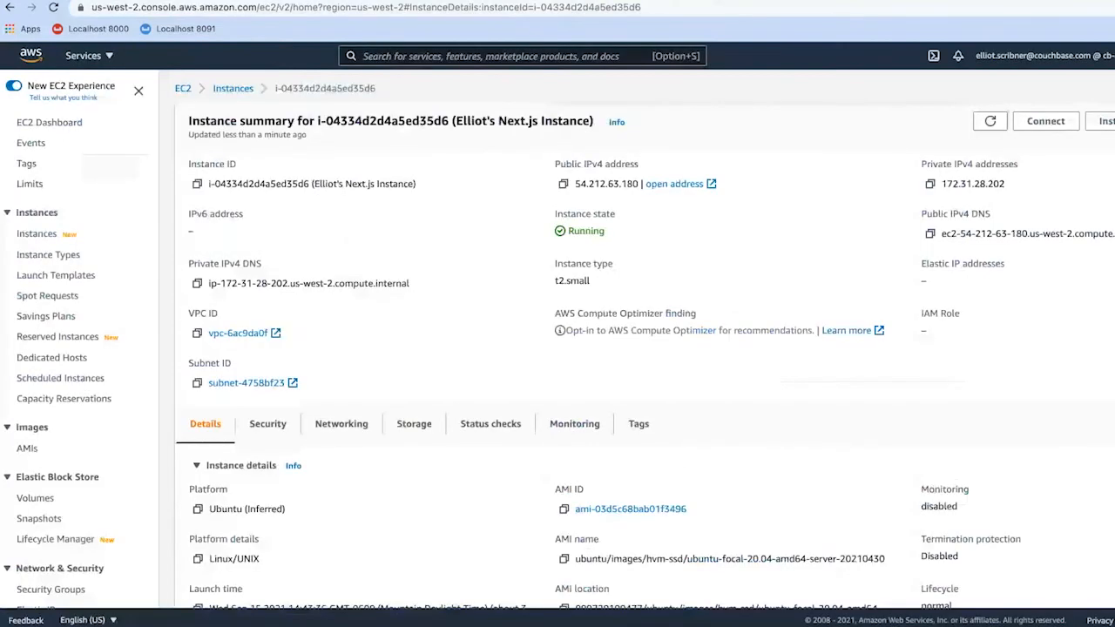
Step: Copy the Next.js EC2 instance's public IPv4 address from its summary
{"action": "left_click", "coordinate": [563, 183]}
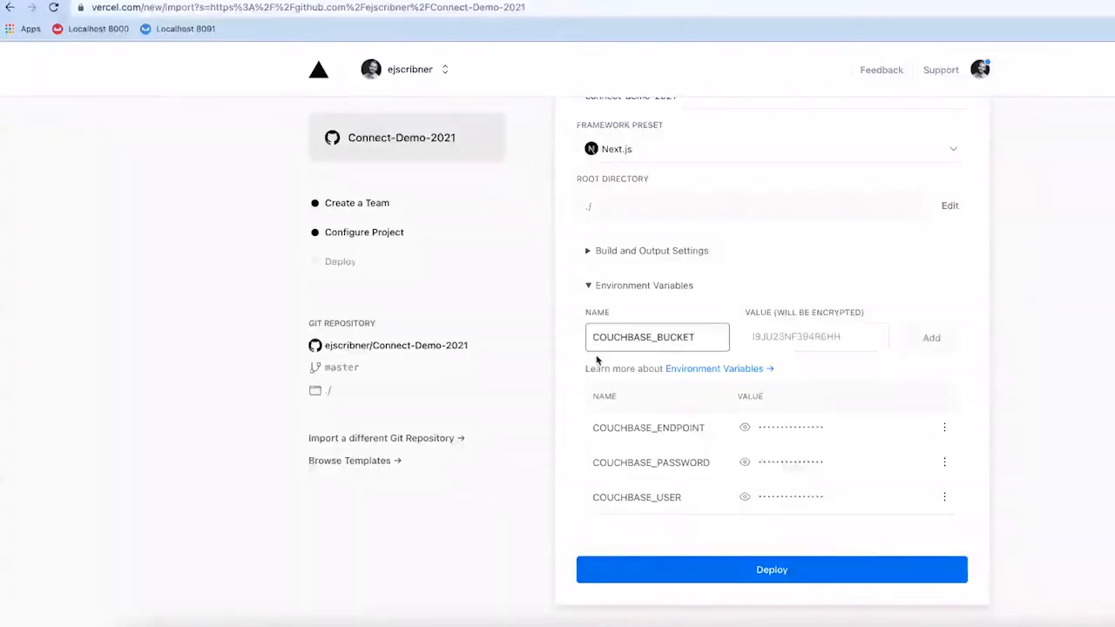
Step: Add COUCHBASE_BUCKET and IS_CLOUD_INSTANCE set to false, completing the project's five environment variables
{"action": "type", "text": "trav"}
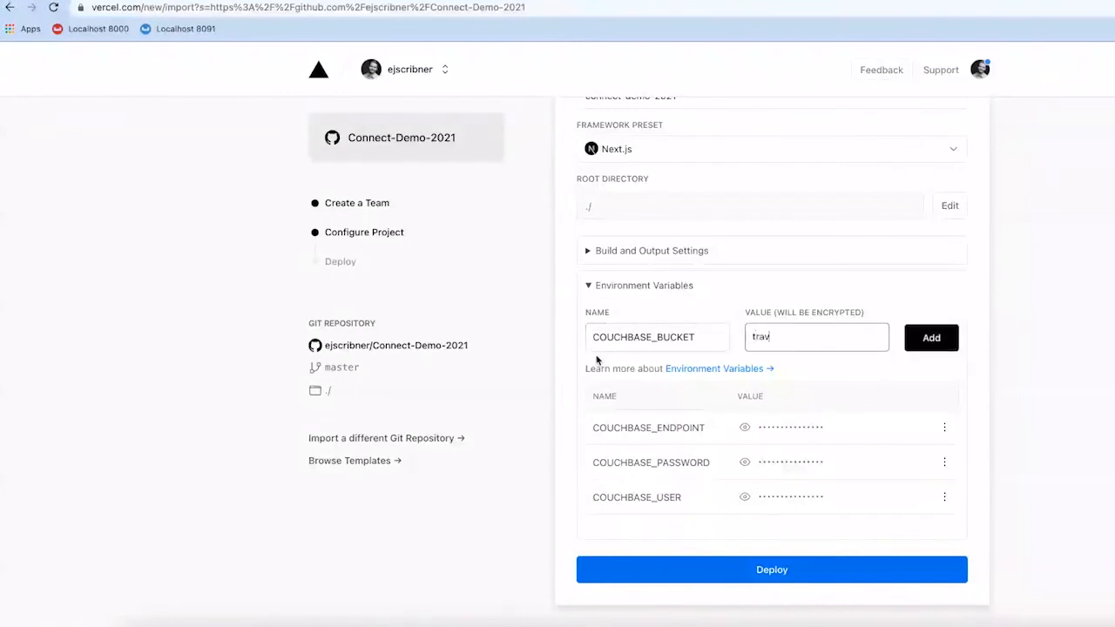
{"action": "left_click", "coordinate": [931, 337]}
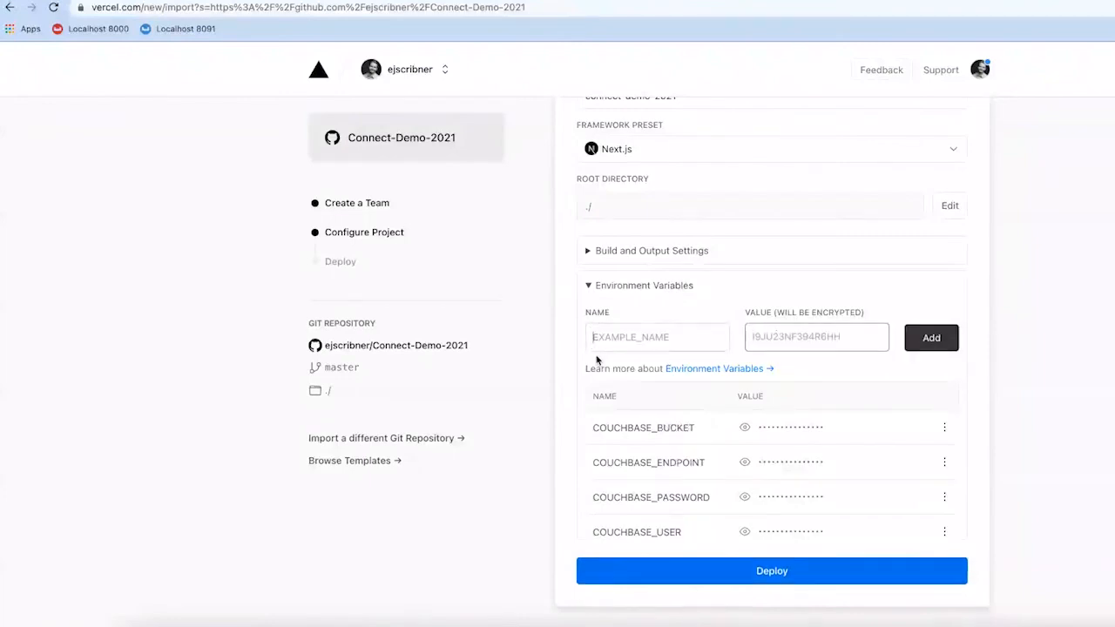
{"action": "type", "text": "IS_CL"}
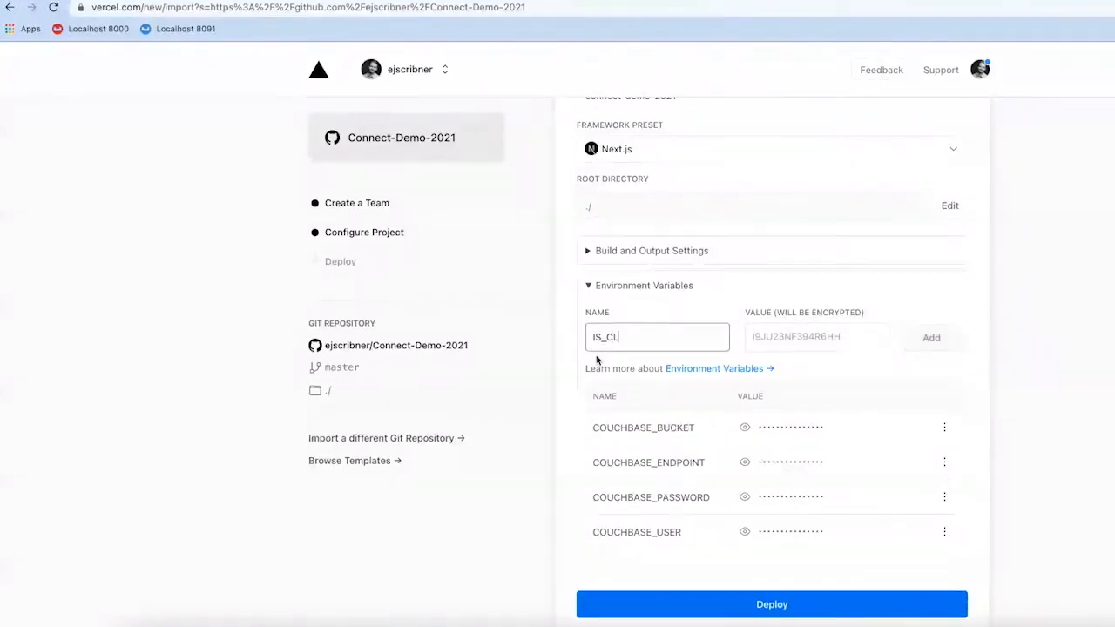
{"action": "type", "text": "OUD_INSTAN"}
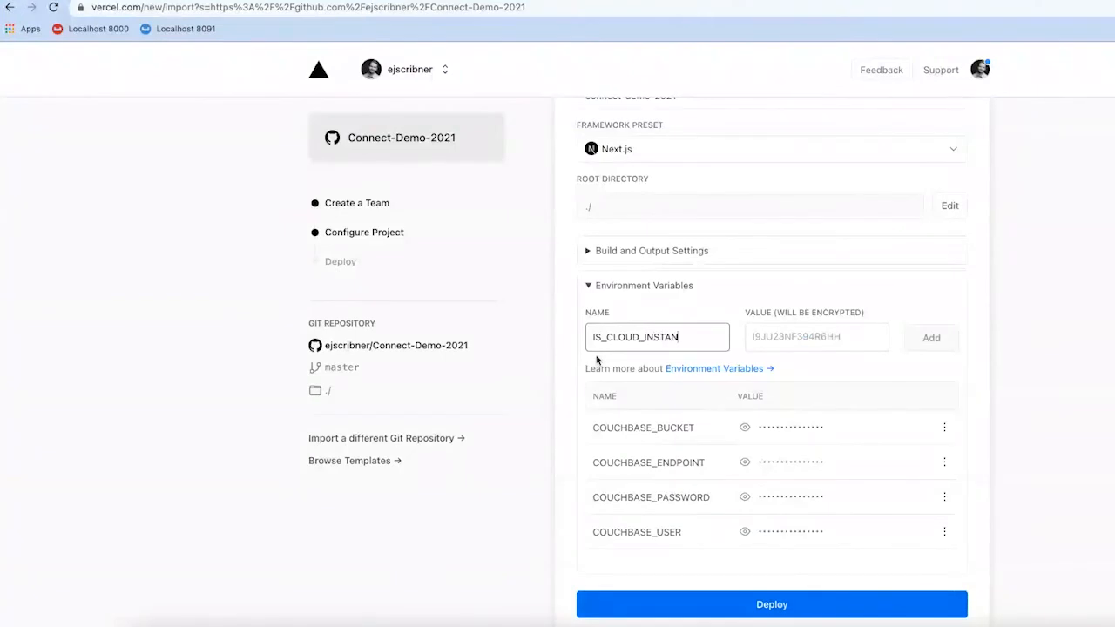
{"action": "type", "text": "false"}
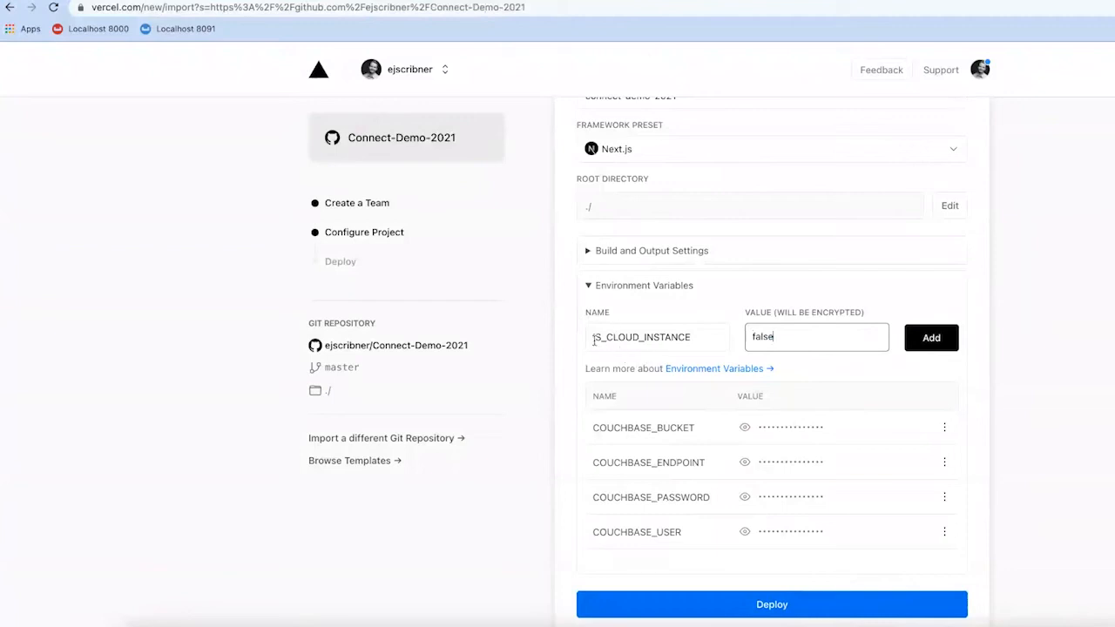
{"action": "mouse_move", "coordinate": [640, 337]}
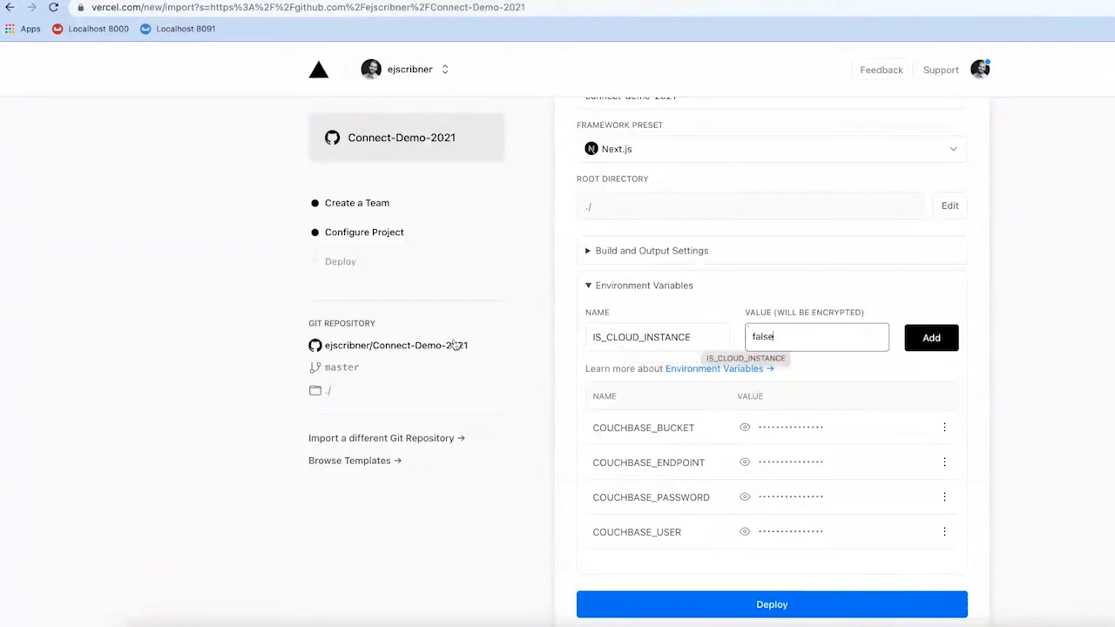
{"action": "mouse_move", "coordinate": [931, 337]}
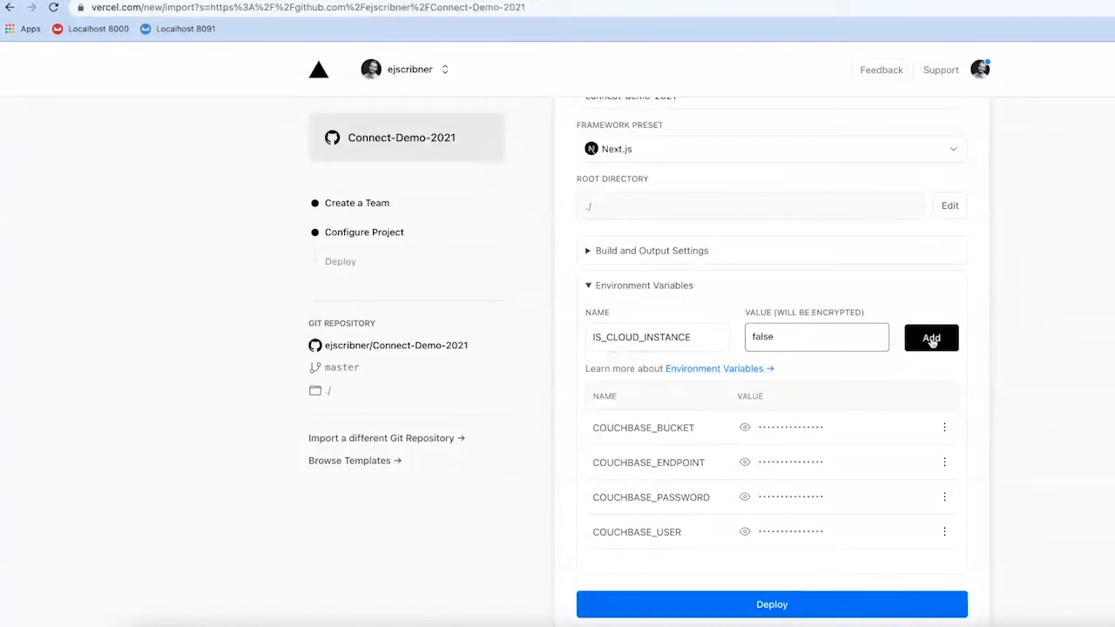
{"action": "left_click", "coordinate": [932, 338]}
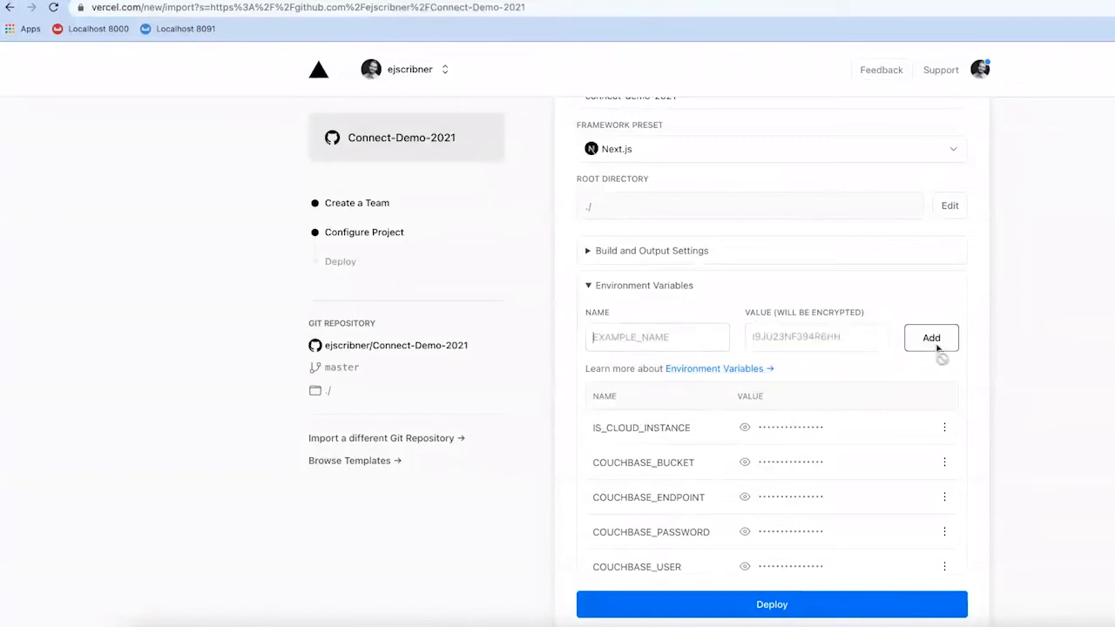
{"action": "scroll", "scroll_direction": "down", "scroll_amount": 3}
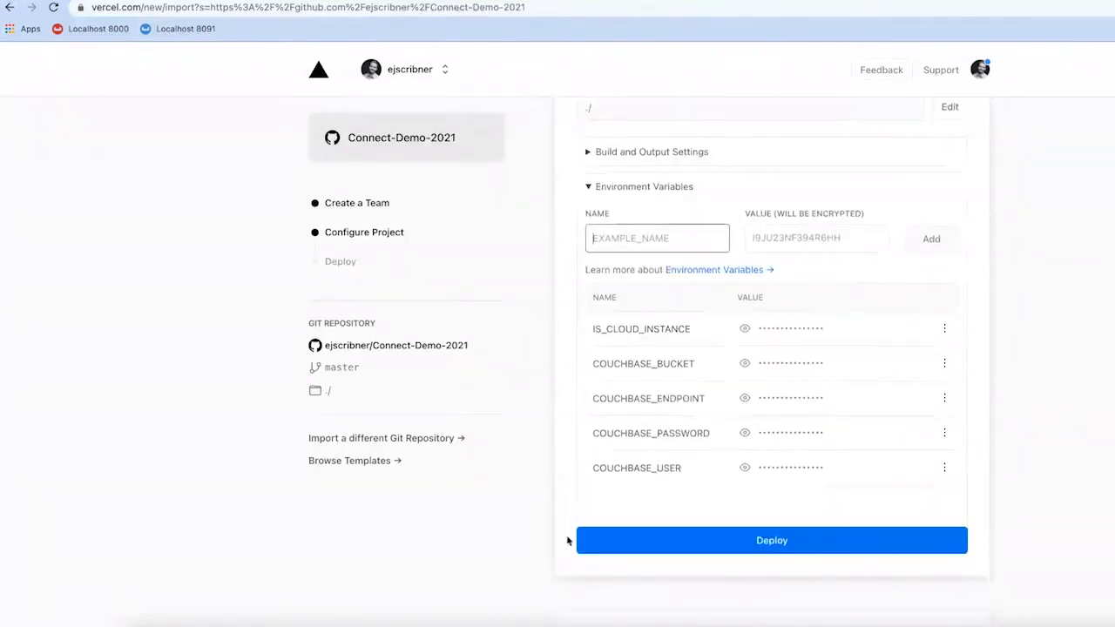
{"action": "left_click", "coordinate": [771, 540]}
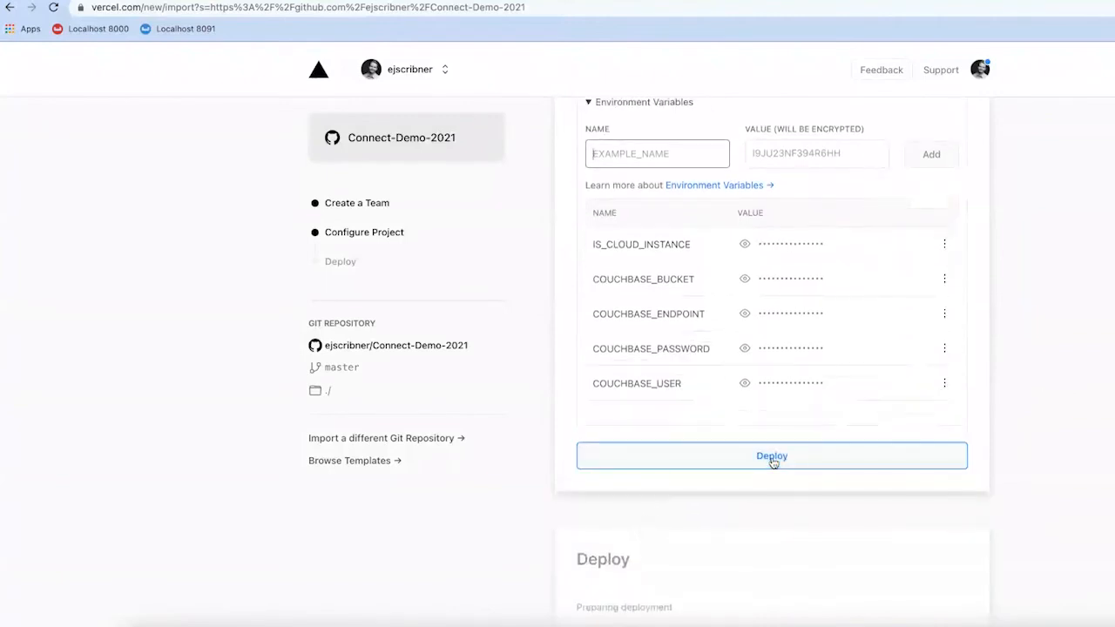
Step: Deploy the connect-demo-2021 project with the custom environment variables applied
{"action": "left_click", "coordinate": [772, 455]}
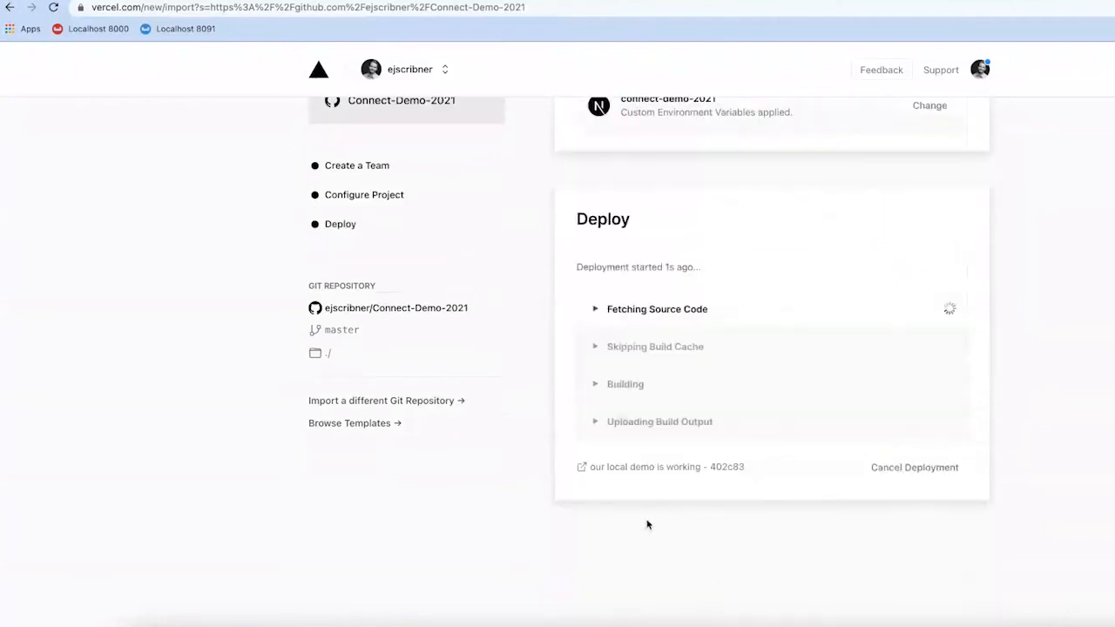
{"action": "mouse_move", "coordinate": [487, 520]}
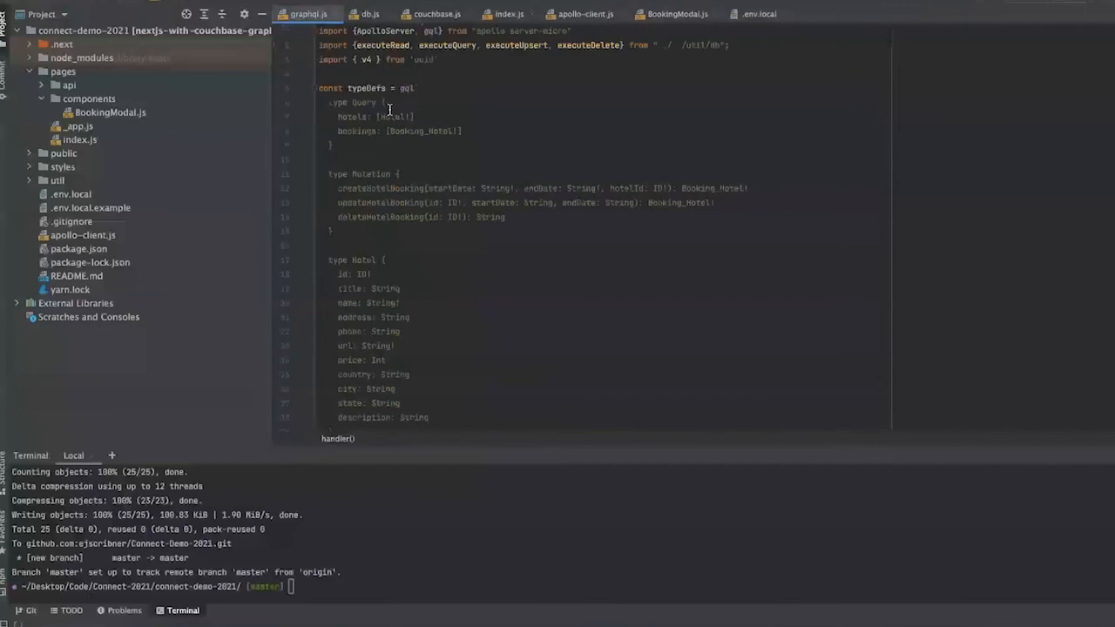
{"action": "scroll", "scroll_direction": "down", "scroll_amount": 3}
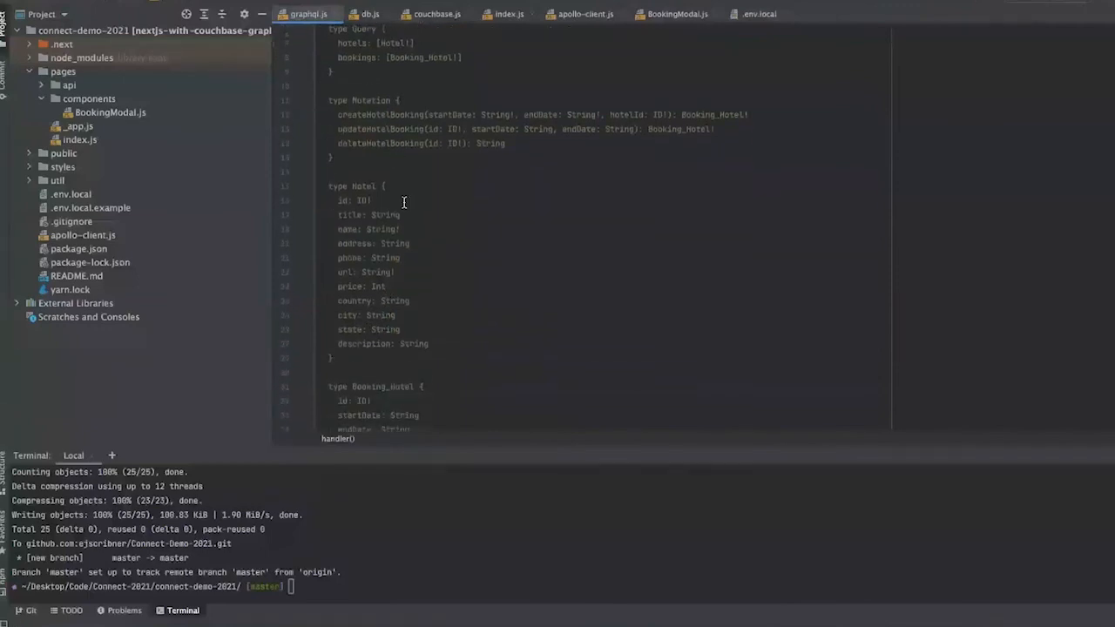
{"action": "scroll", "scroll_direction": "down", "scroll_amount": 3}
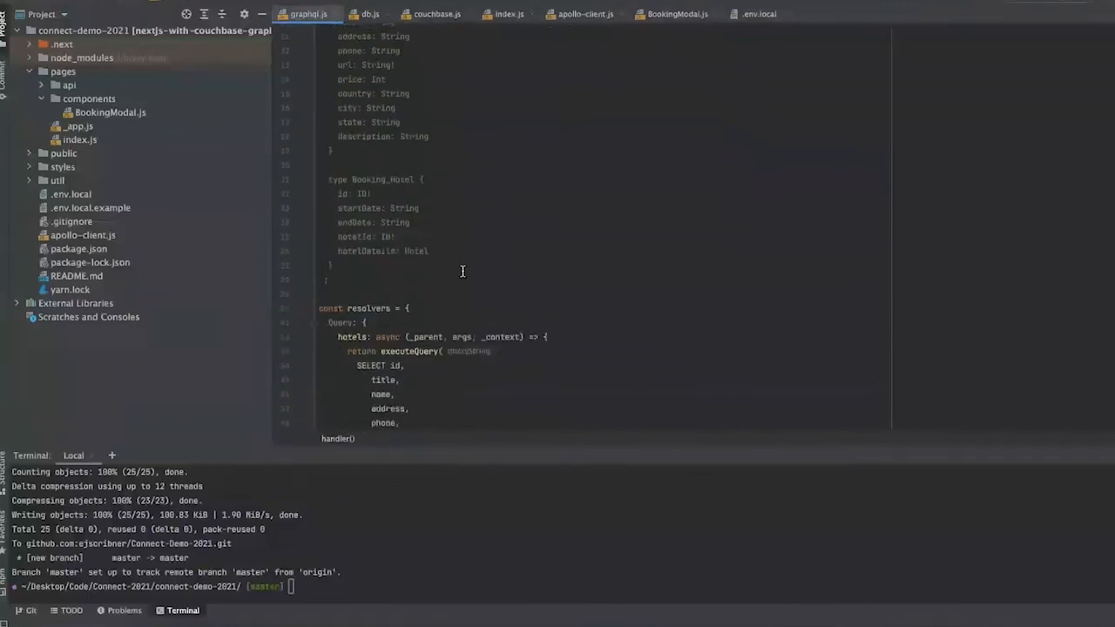
{"action": "scroll", "scroll_direction": "down", "scroll_amount": 3}
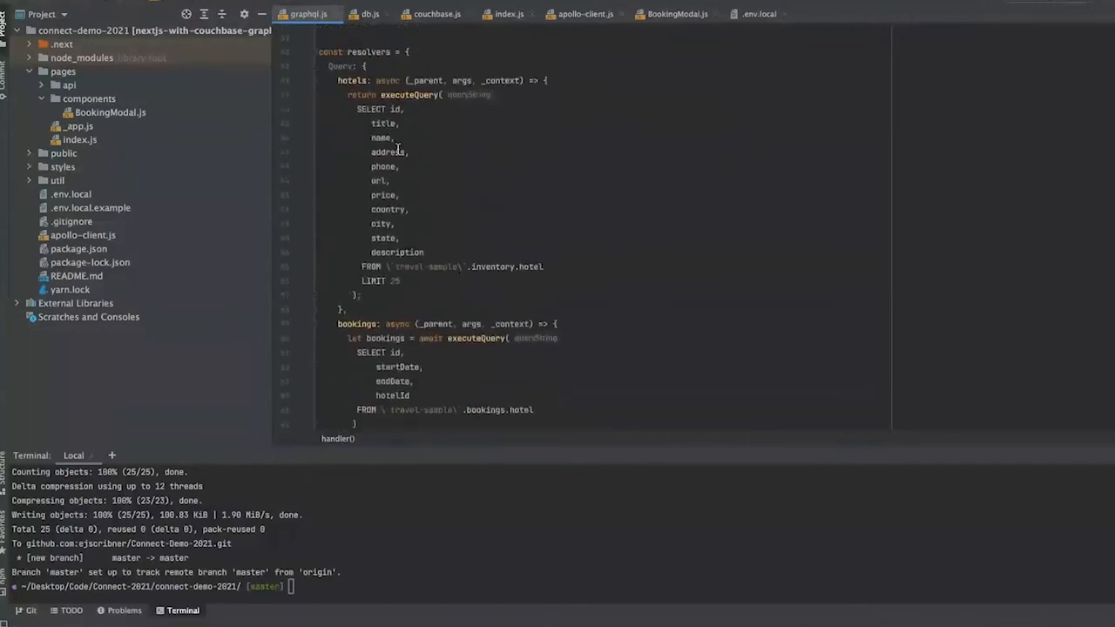
{"action": "scroll", "scroll_direction": "down", "scroll_amount": 3}
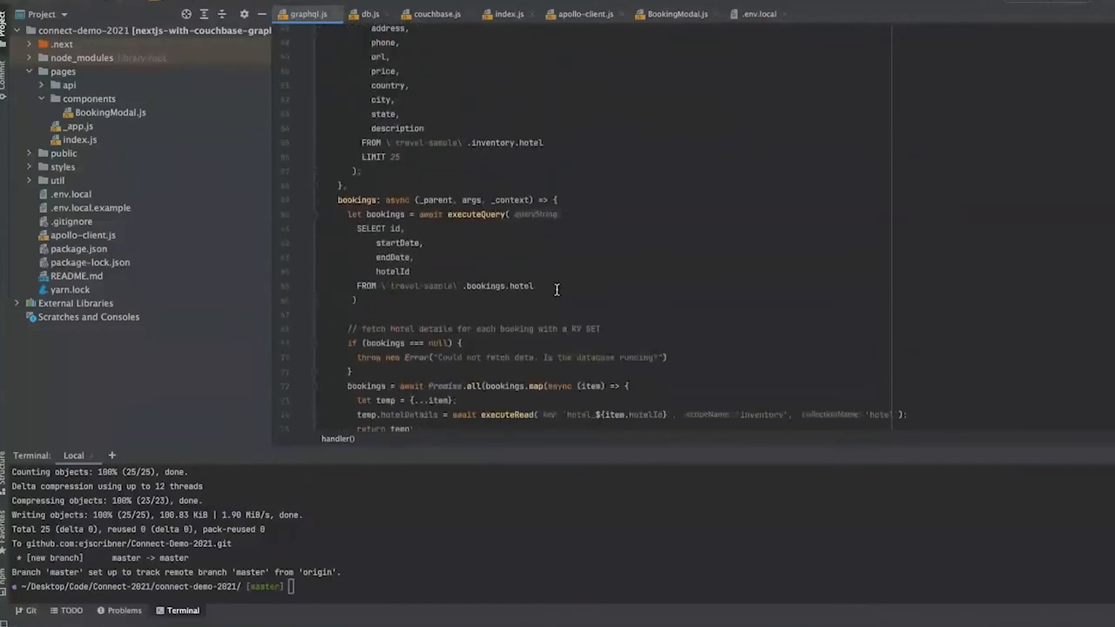
{"action": "scroll", "scroll_direction": "down", "scroll_amount": 3}
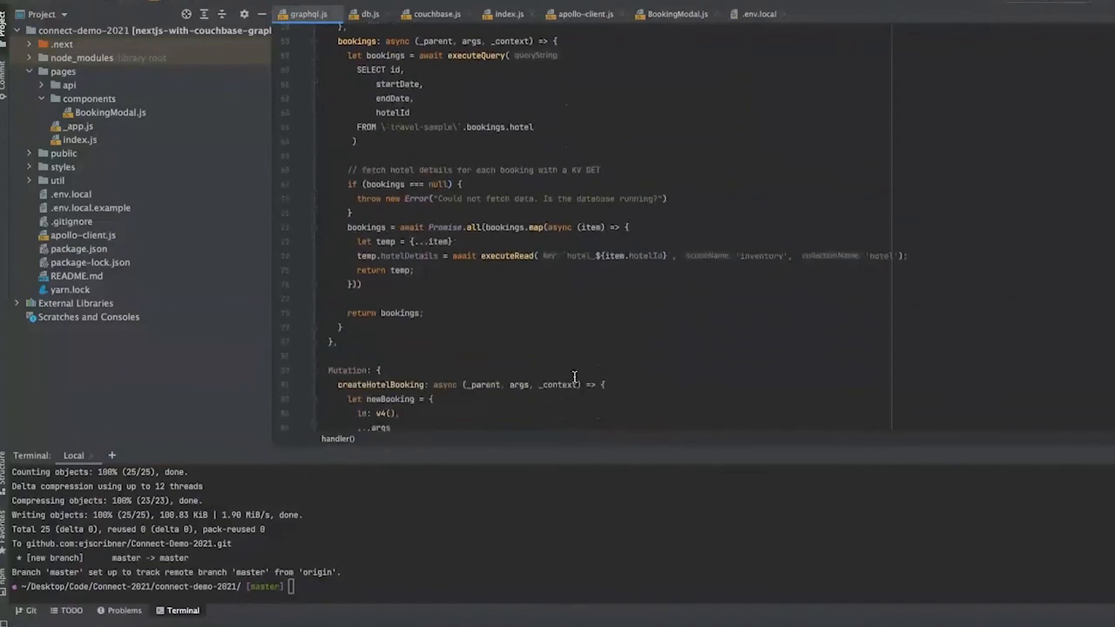
{"action": "scroll", "scroll_direction": "down", "scroll_amount": 3}
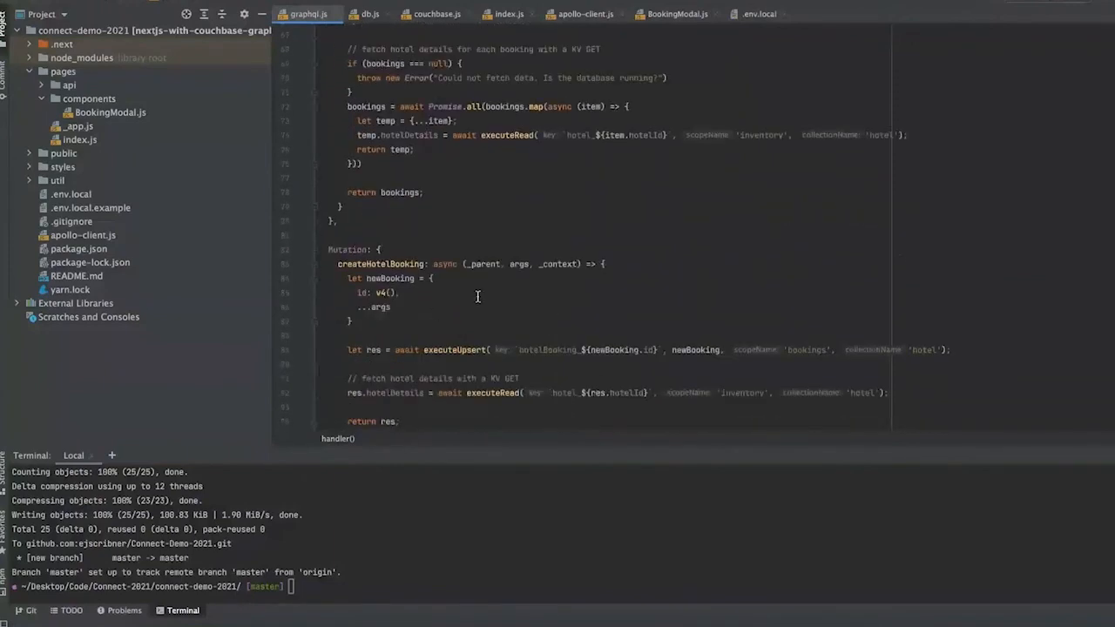
{"action": "scroll", "scroll_direction": "down", "scroll_amount": 3}
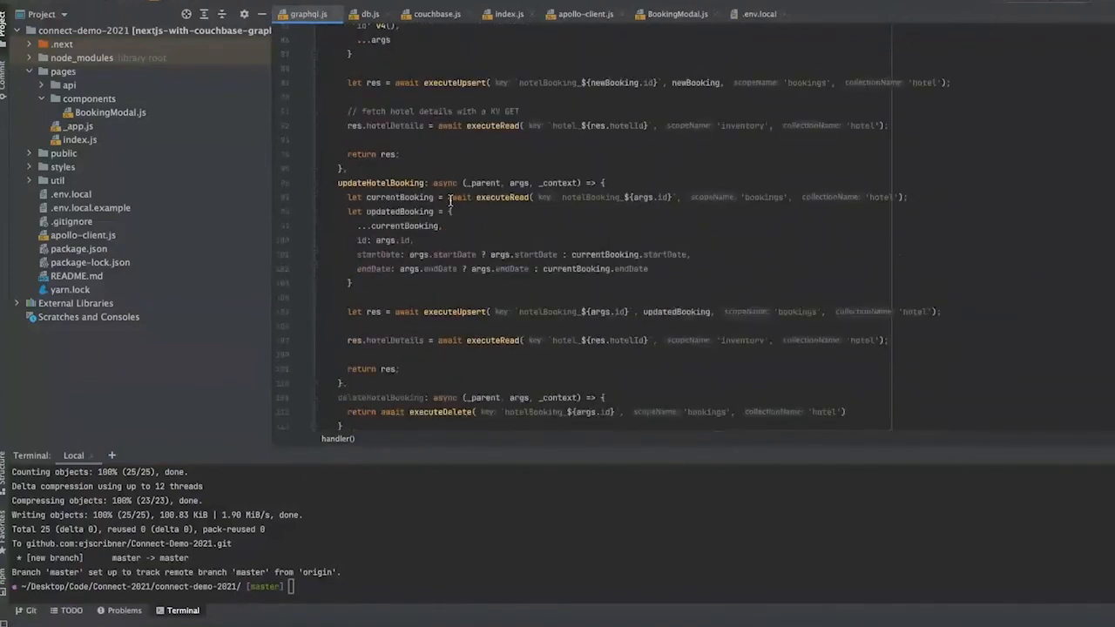
{"action": "scroll", "scroll_direction": "down", "scroll_amount": 3}
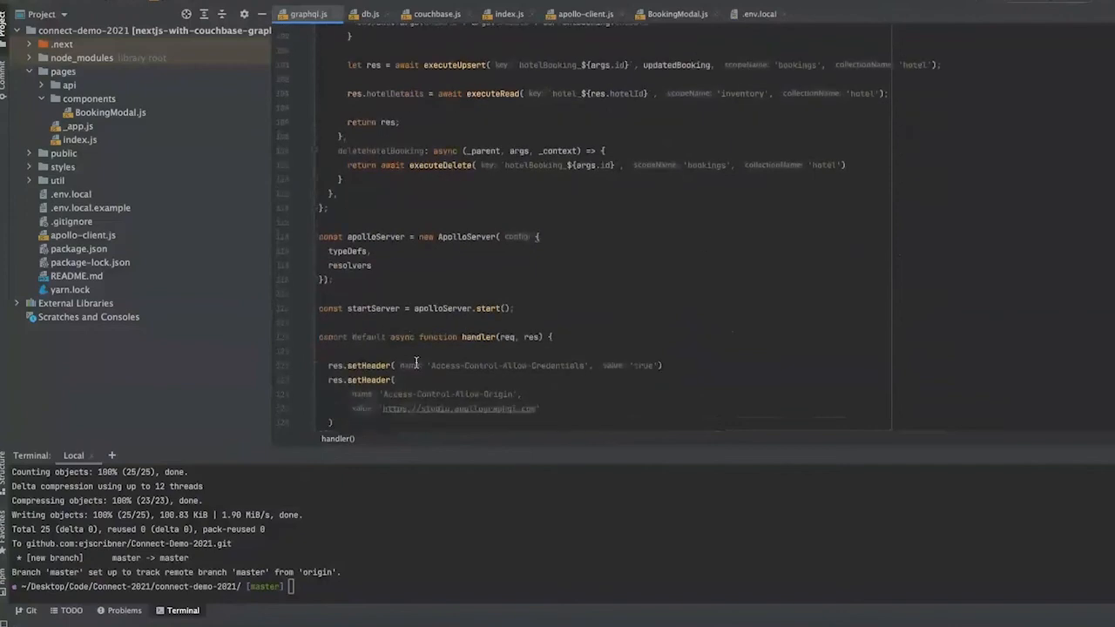
{"action": "scroll", "scroll_direction": "down", "scroll_amount": 3}
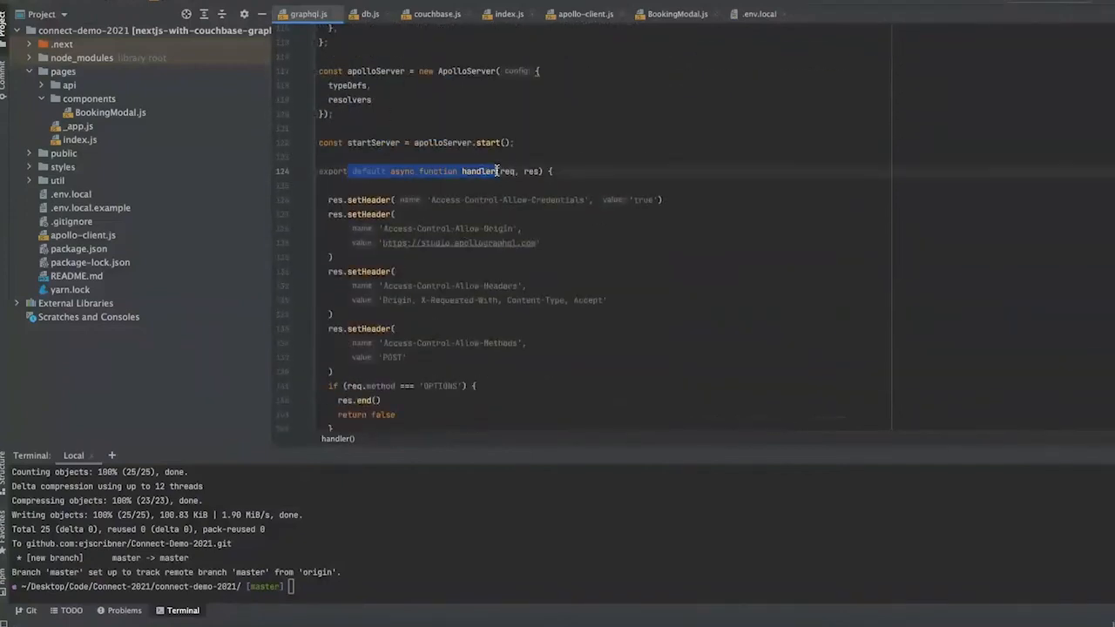
{"action": "left_click", "coordinate": [370, 14]}
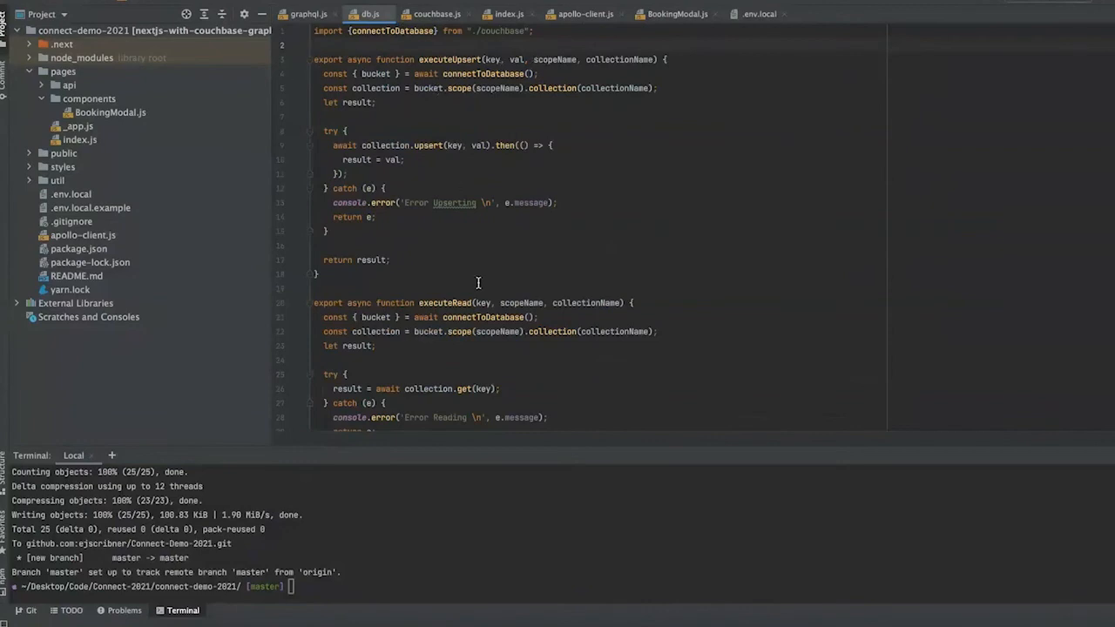
Step: Scroll through the db.js helpers and the index.js home page code
{"action": "scroll", "scroll_direction": "down", "scroll_amount": 3}
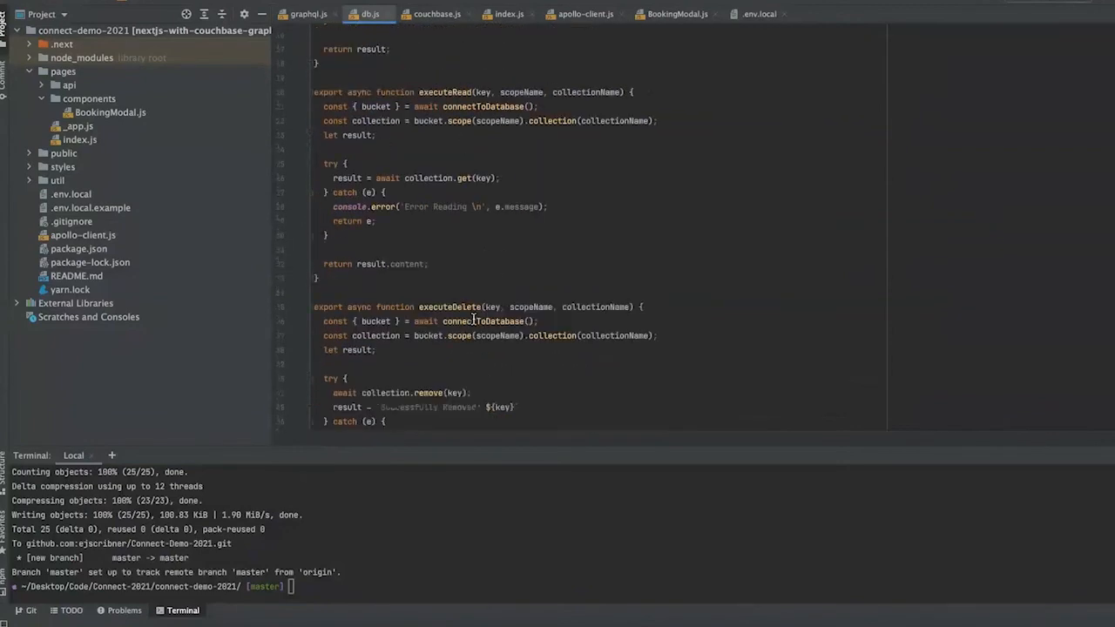
{"action": "left_click", "coordinate": [508, 14]}
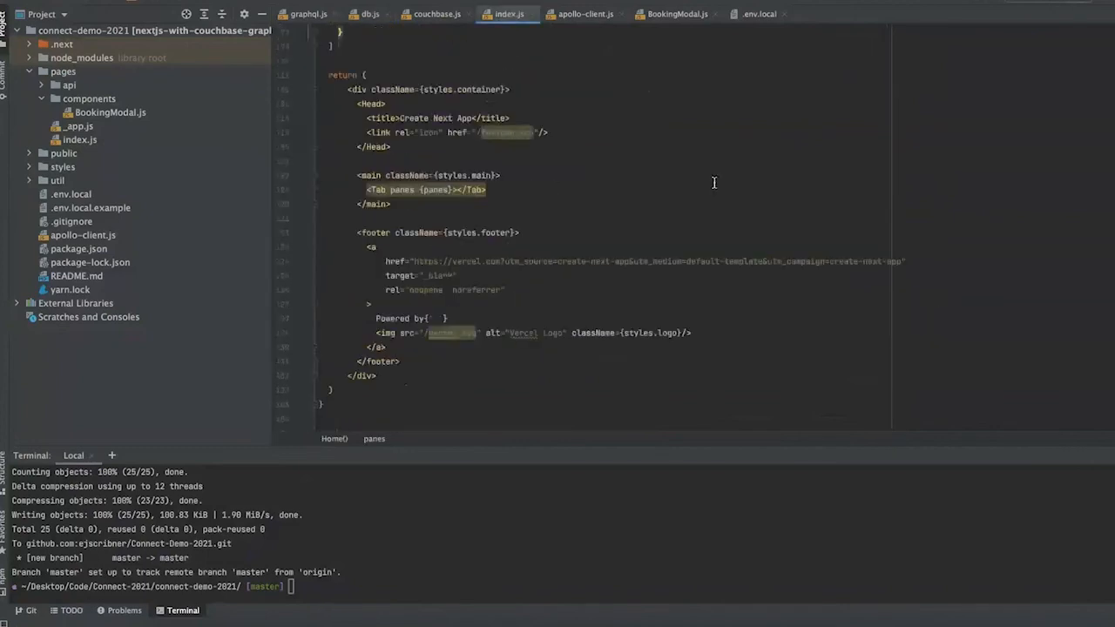
{"action": "scroll", "scroll_direction": "down", "scroll_amount": 3}
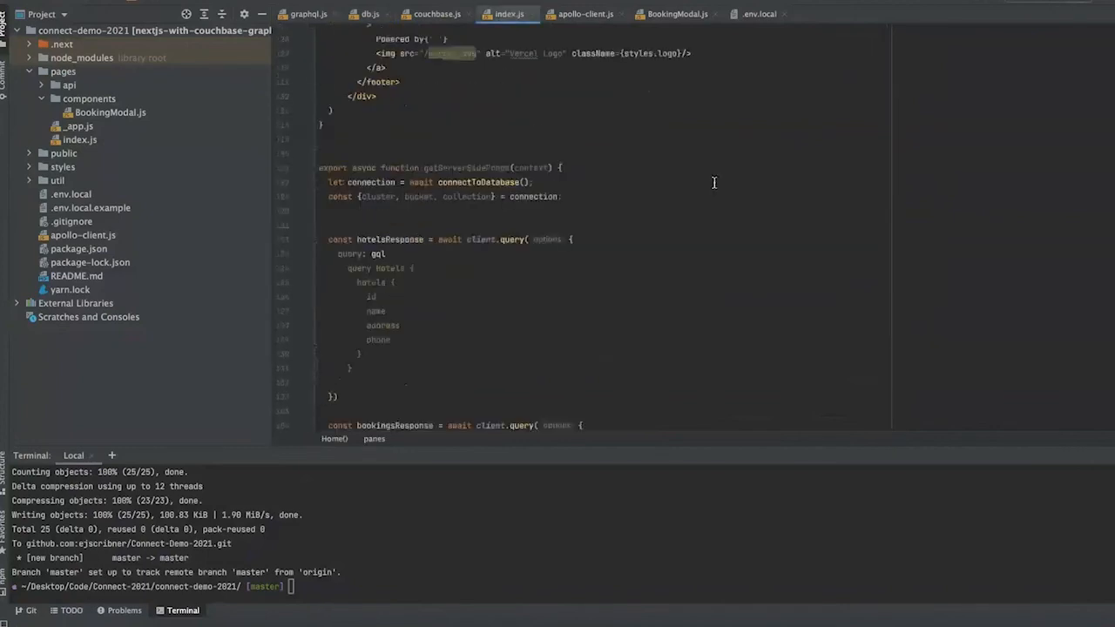
{"action": "scroll", "scroll_direction": "down", "scroll_amount": 3}
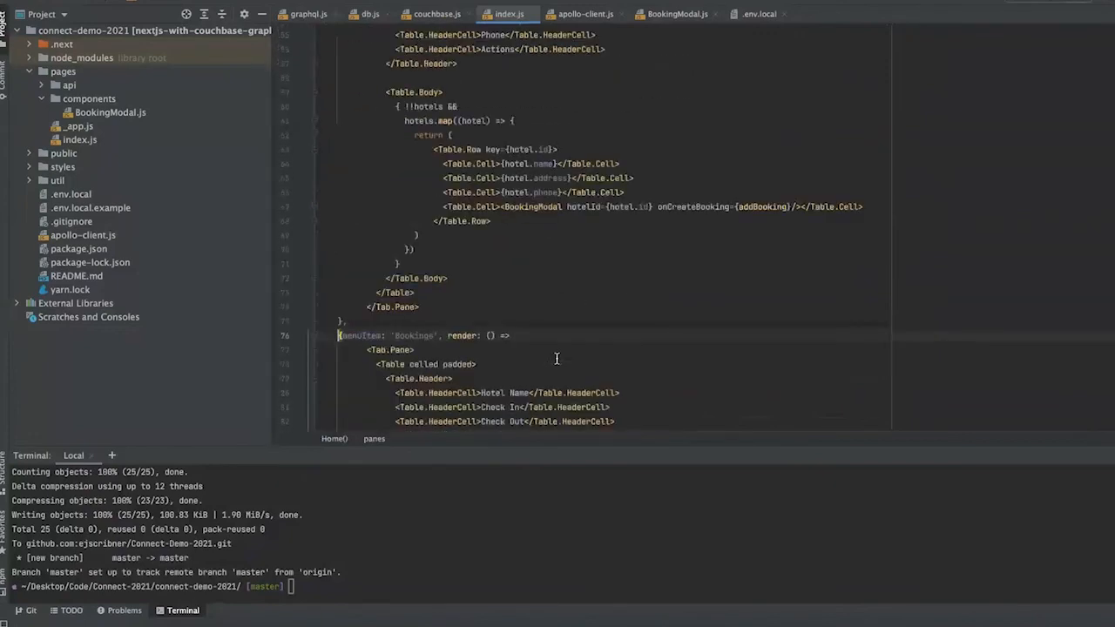
{"action": "scroll", "scroll_direction": "up", "scroll_amount": 3}
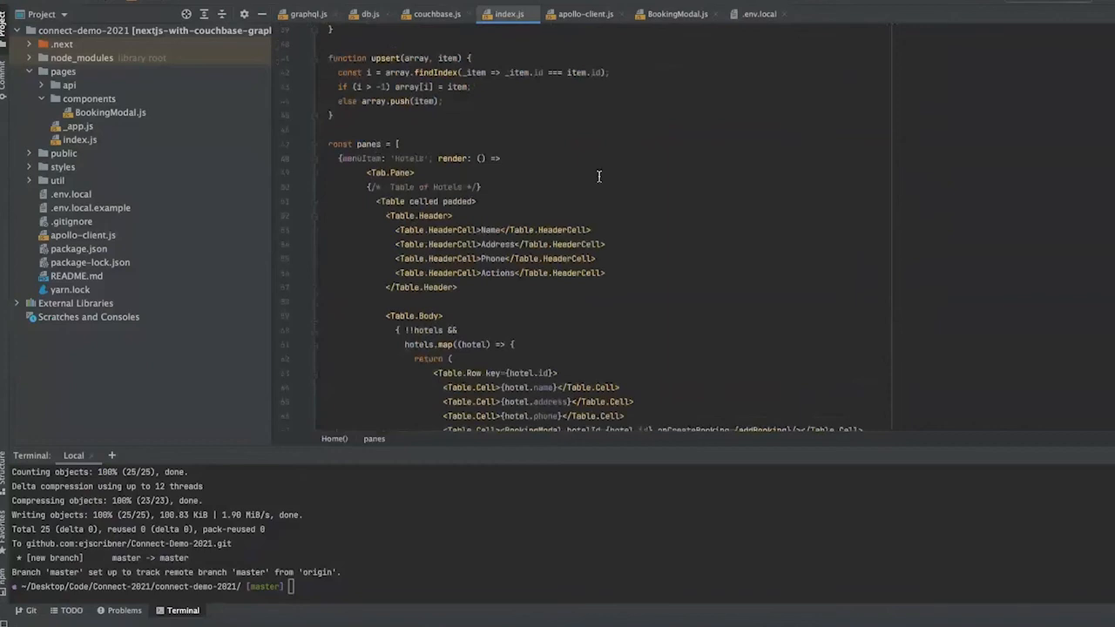
{"action": "scroll", "scroll_direction": "down", "scroll_amount": 3}
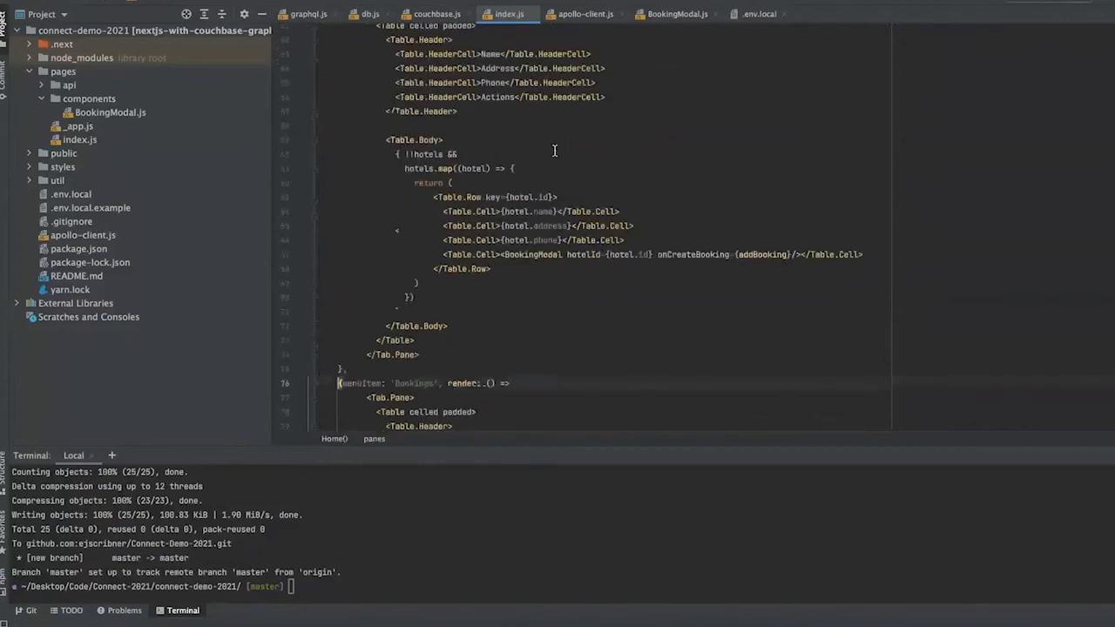
{"action": "scroll", "scroll_direction": "down", "scroll_amount": 3}
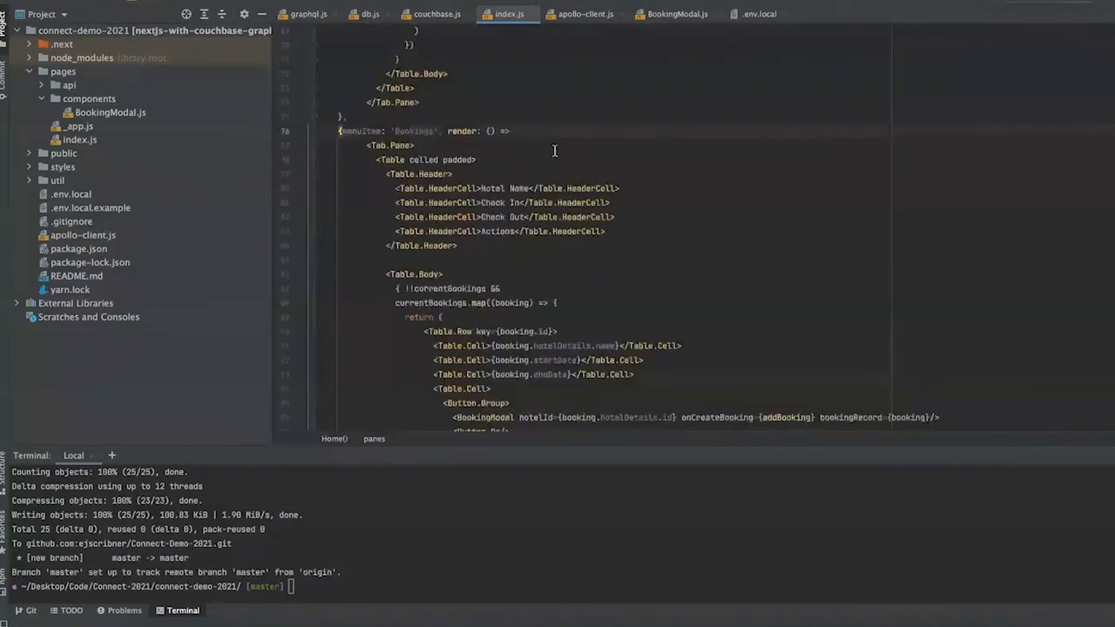
Step: Review the BookingModal component code
{"action": "left_click", "coordinate": [677, 13]}
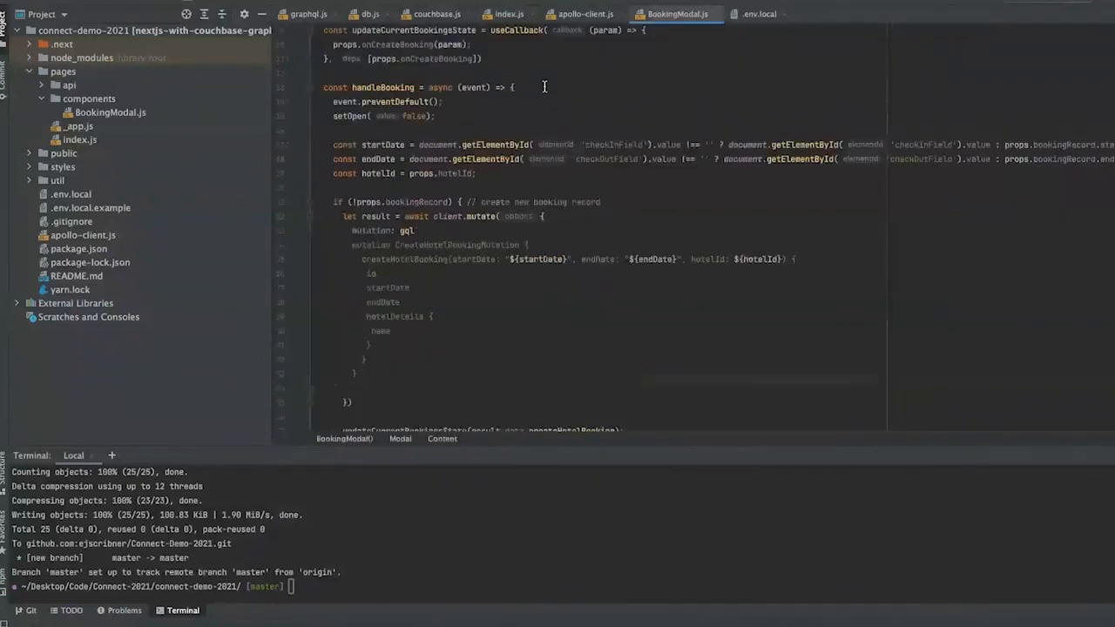
{"action": "scroll", "scroll_direction": "down", "scroll_amount": 3}
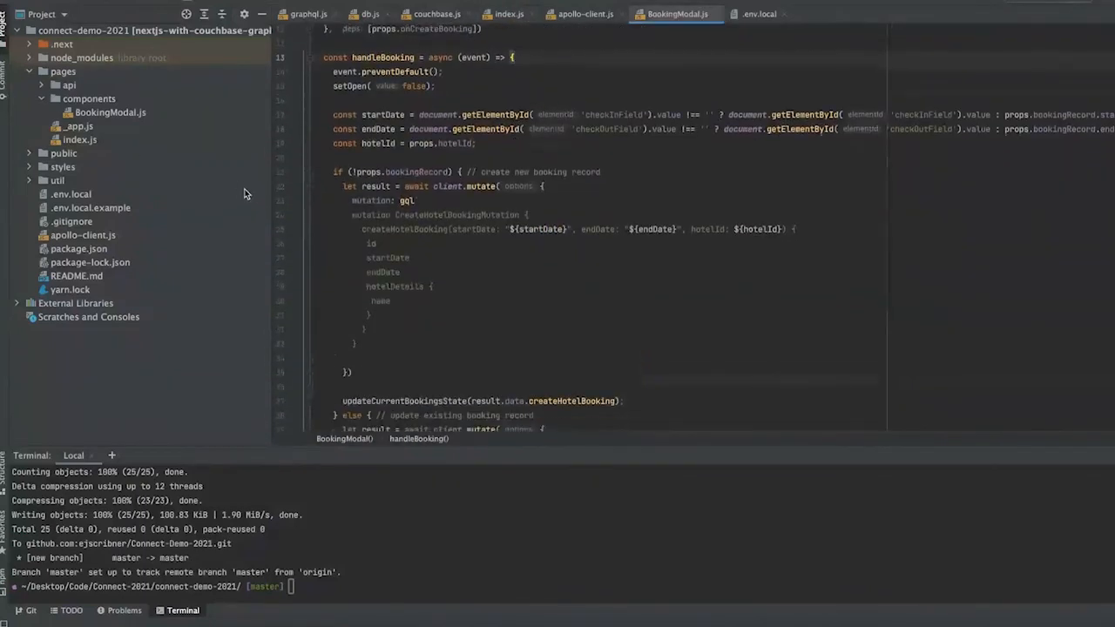
{"action": "scroll", "scroll_direction": "down", "scroll_amount": 3}
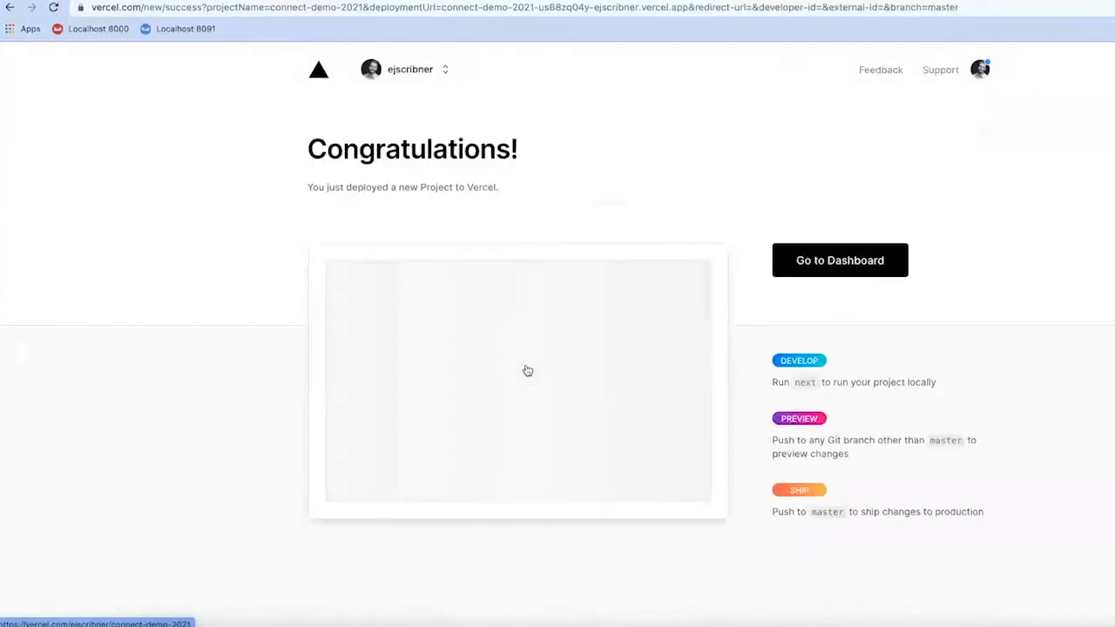
Step: Visit the live production site from the project overview, which returns a 500 error
{"action": "left_click", "coordinate": [839, 260]}
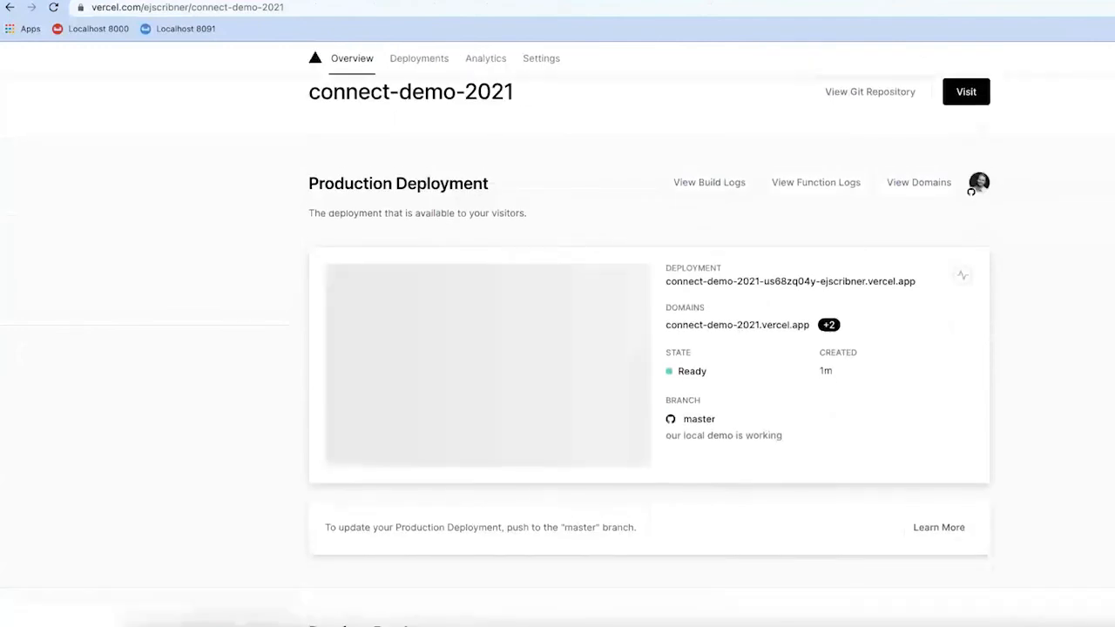
{"action": "left_click", "coordinate": [966, 91]}
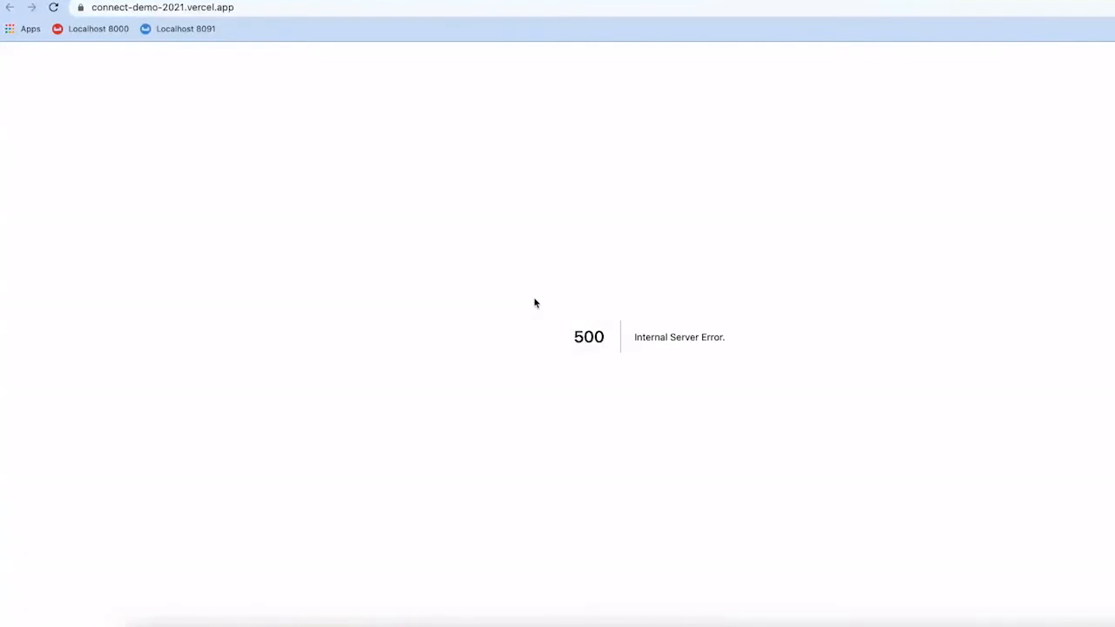
{"action": "mouse_move", "coordinate": [589, 308]}
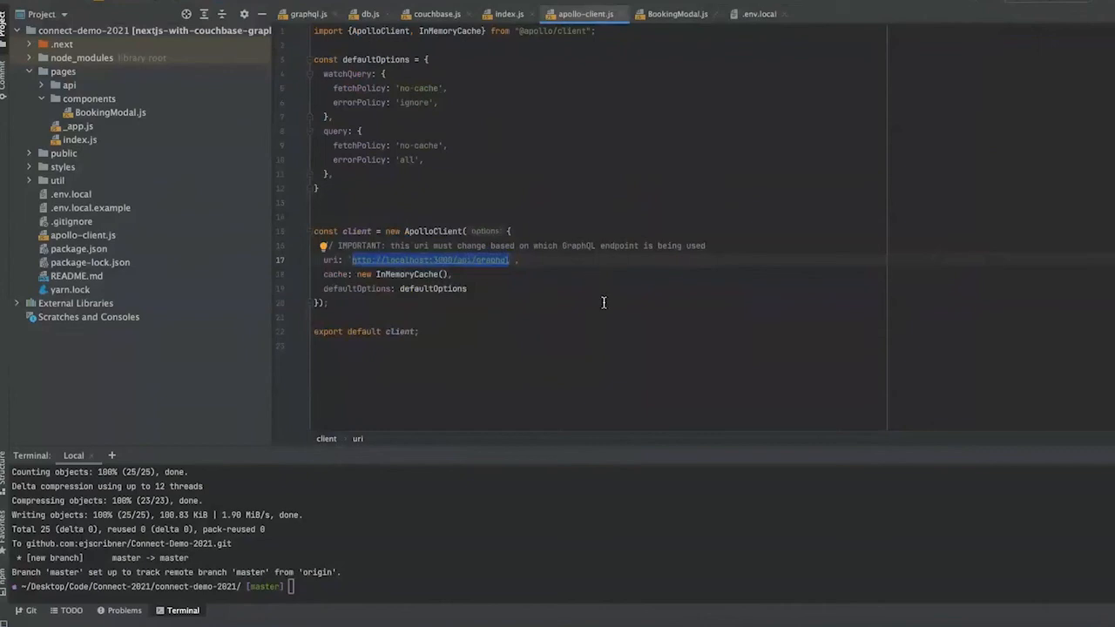
{"action": "mouse_move", "coordinate": [508, 302]}
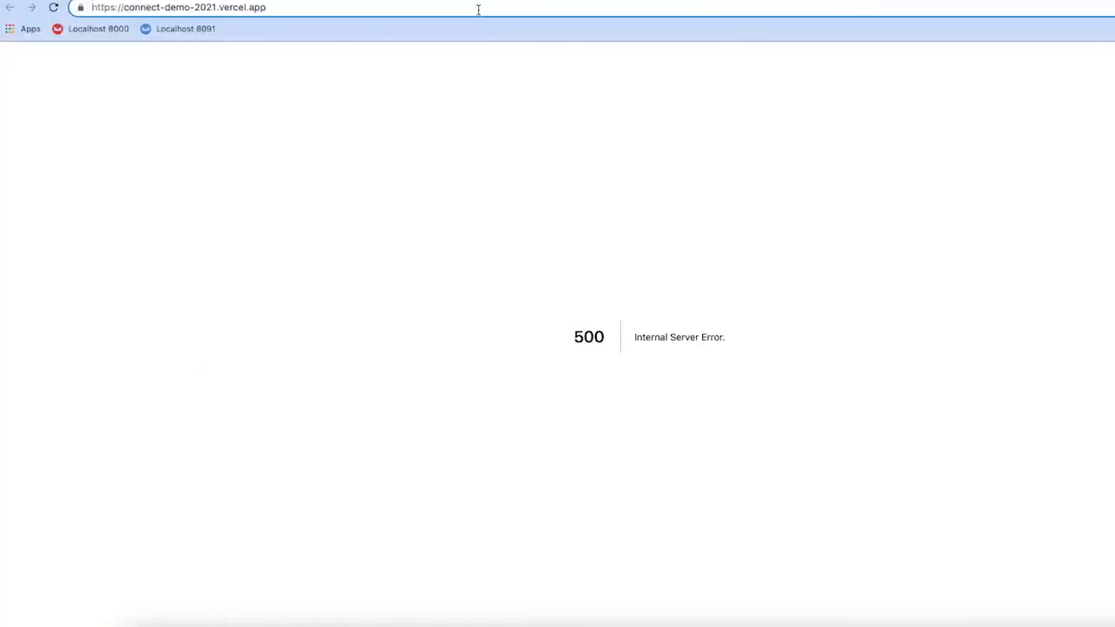
Step: Point apollo-client.js at the /api/graphql endpoint and commit it as 'updating graphql endpoint' via git
{"action": "type", "text": "/api/graphql',"}
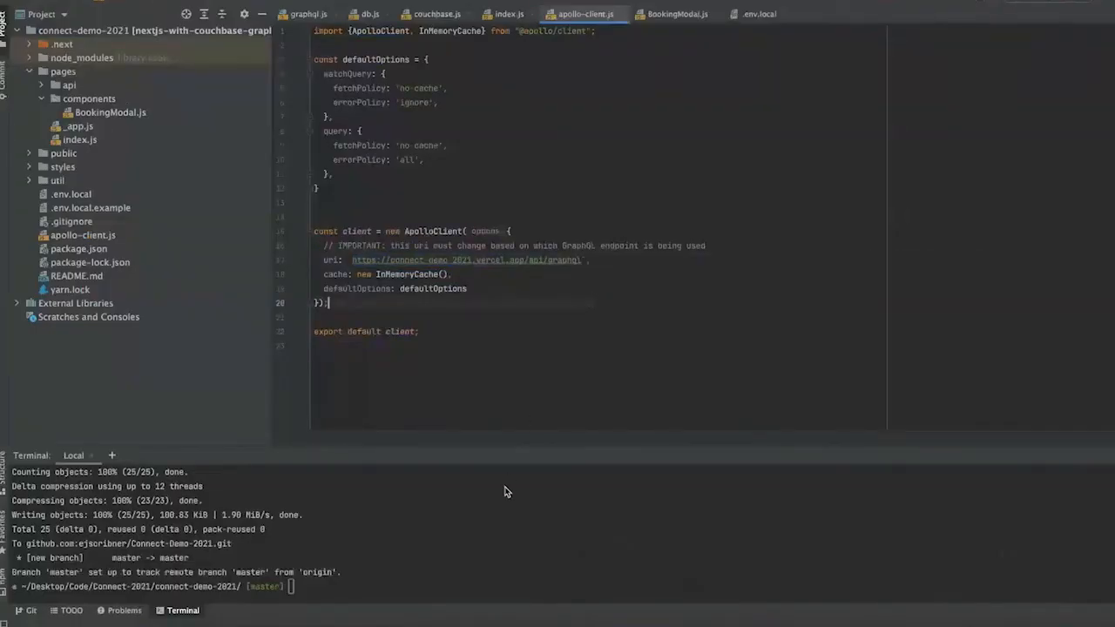
{"action": "type", "text": "git g"}
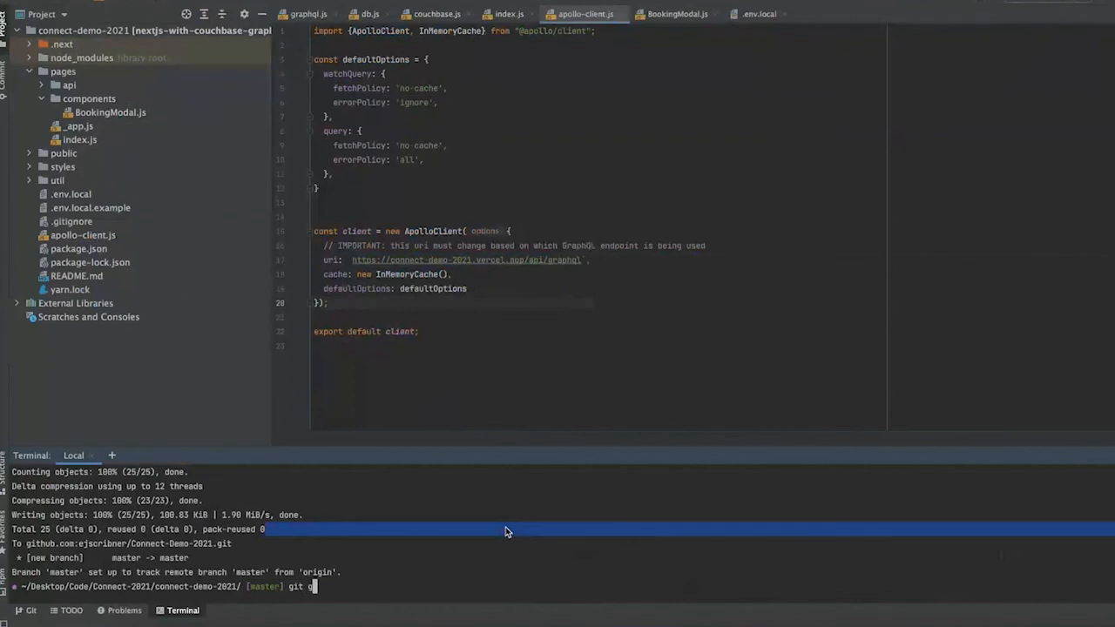
{"action": "key", "text": "Return"}
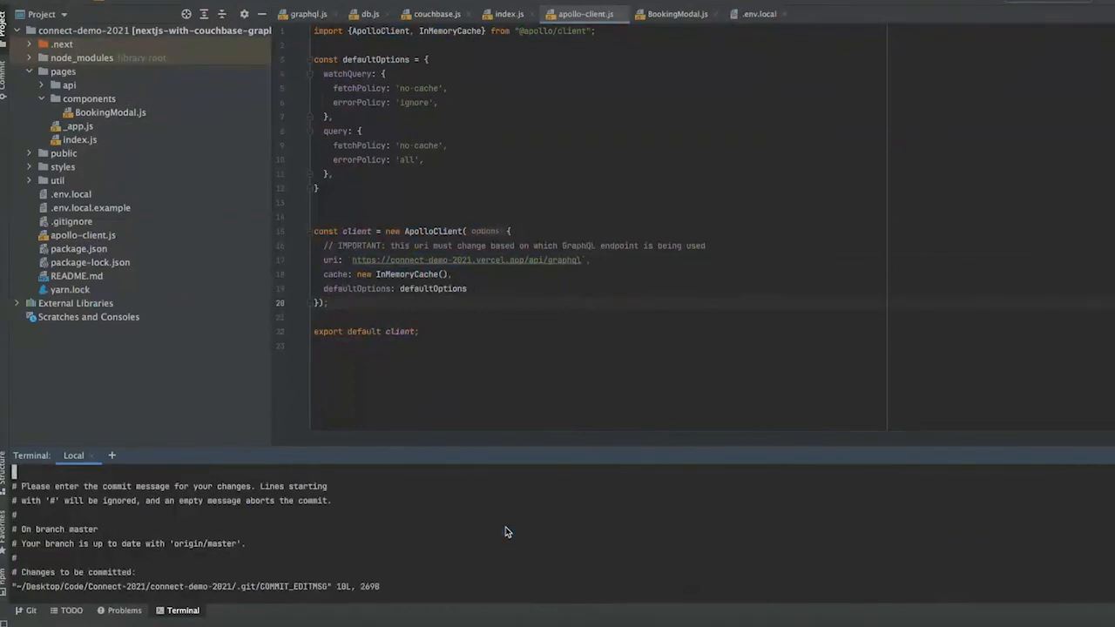
{"action": "type", "text": "updating graphql"}
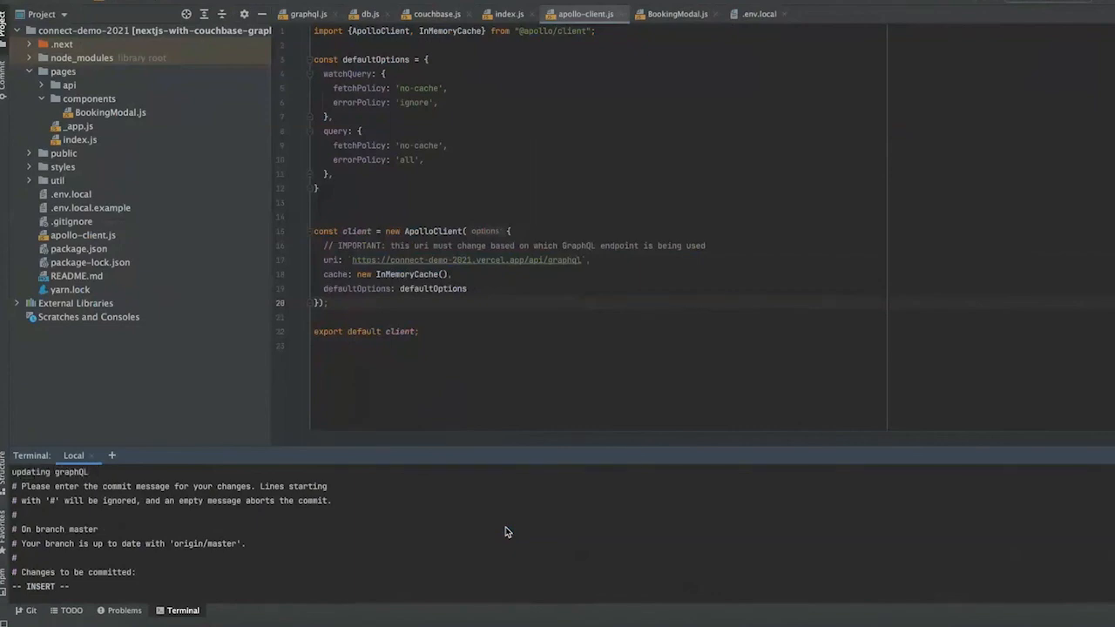
{"action": "type", "text": "en"}
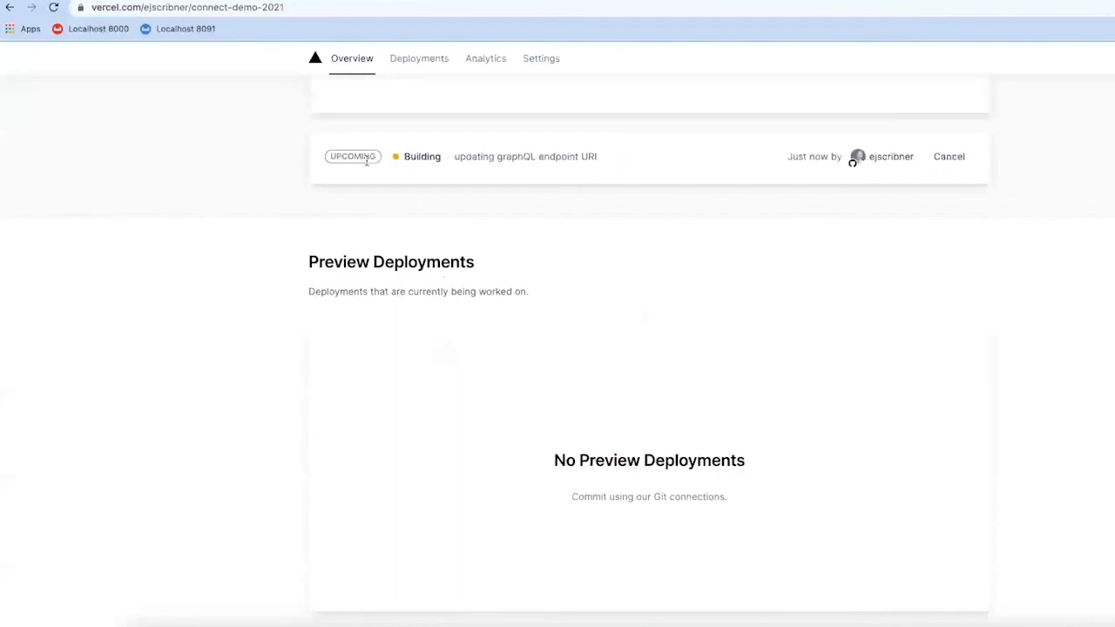
{"action": "mouse_move", "coordinate": [512, 227]}
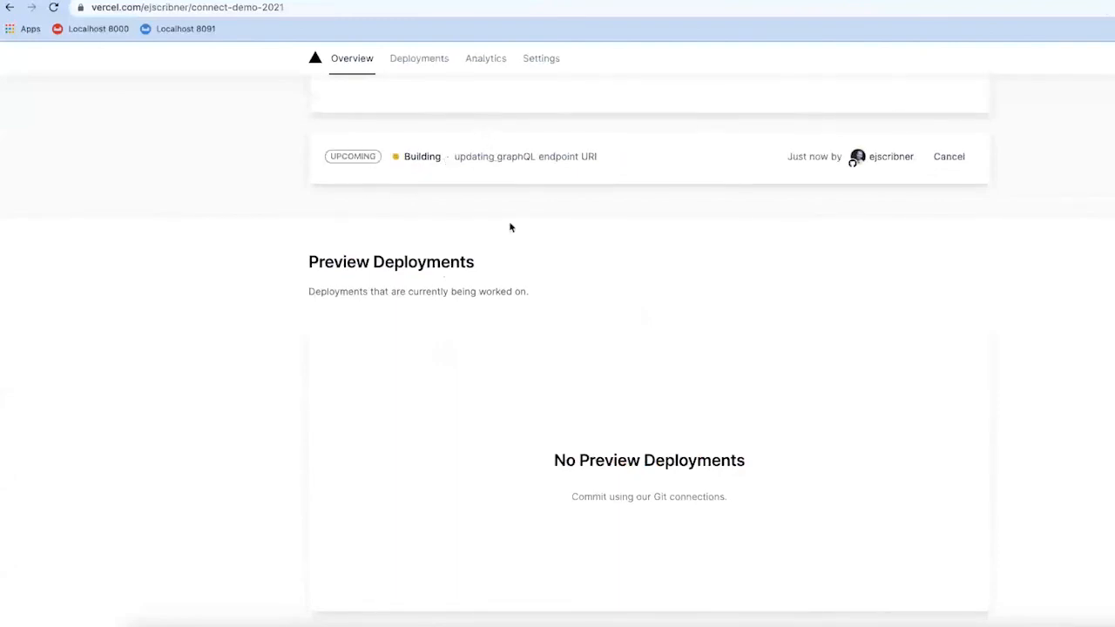
Step: Go into the project's Settings and look over the General section
{"action": "scroll", "scroll_direction": "up", "scroll_amount": 3}
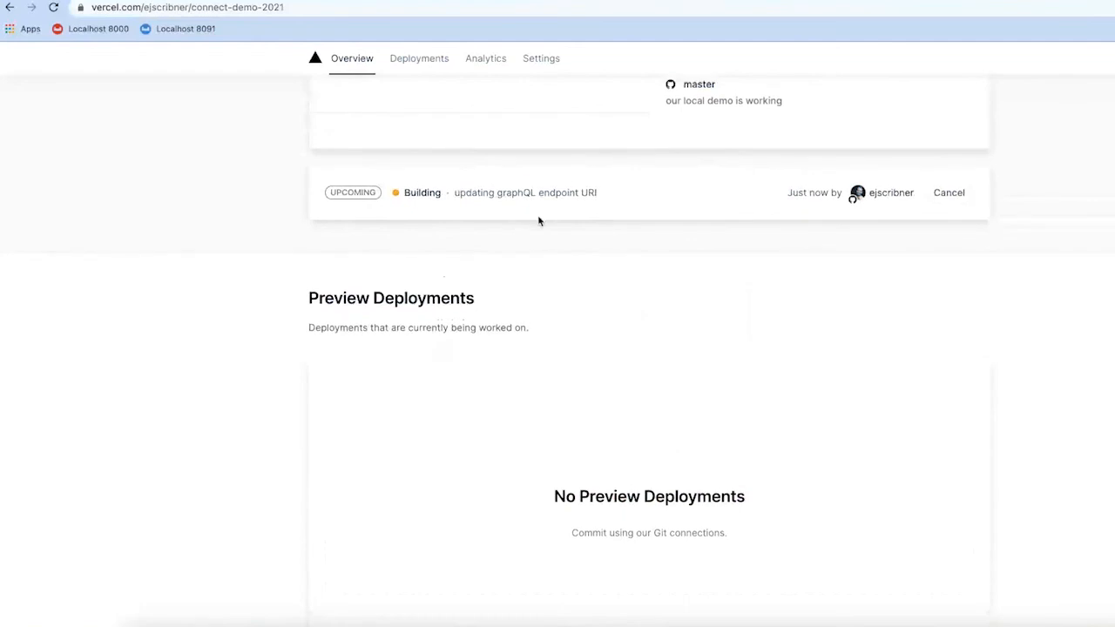
{"action": "scroll", "scroll_direction": "up", "scroll_amount": 3}
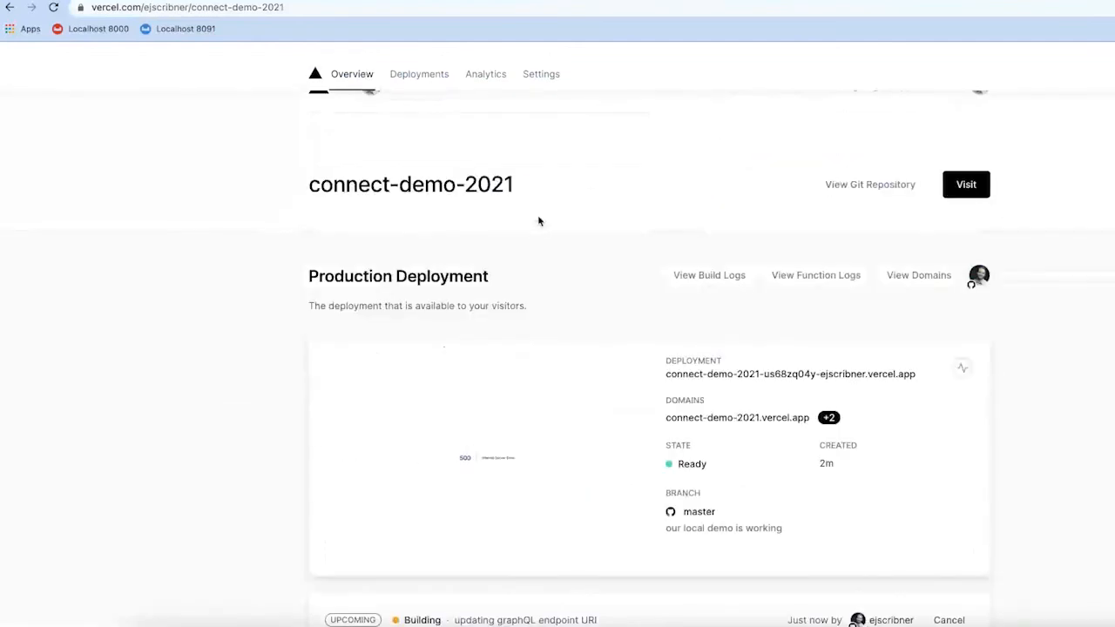
{"action": "left_click", "coordinate": [542, 74]}
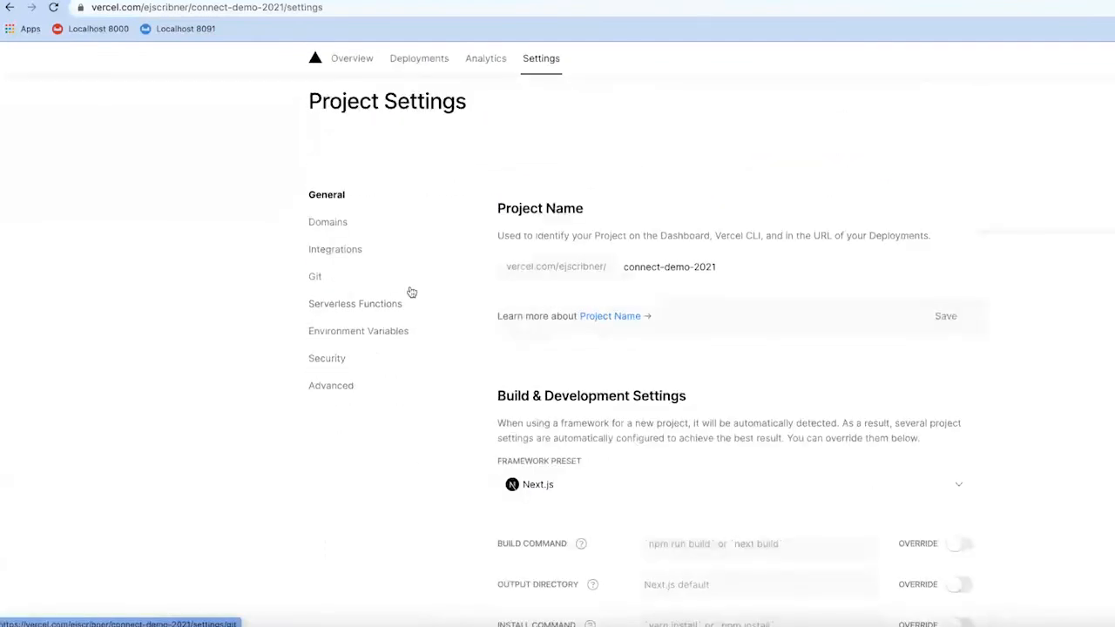
{"action": "scroll", "scroll_direction": "down", "scroll_amount": 3}
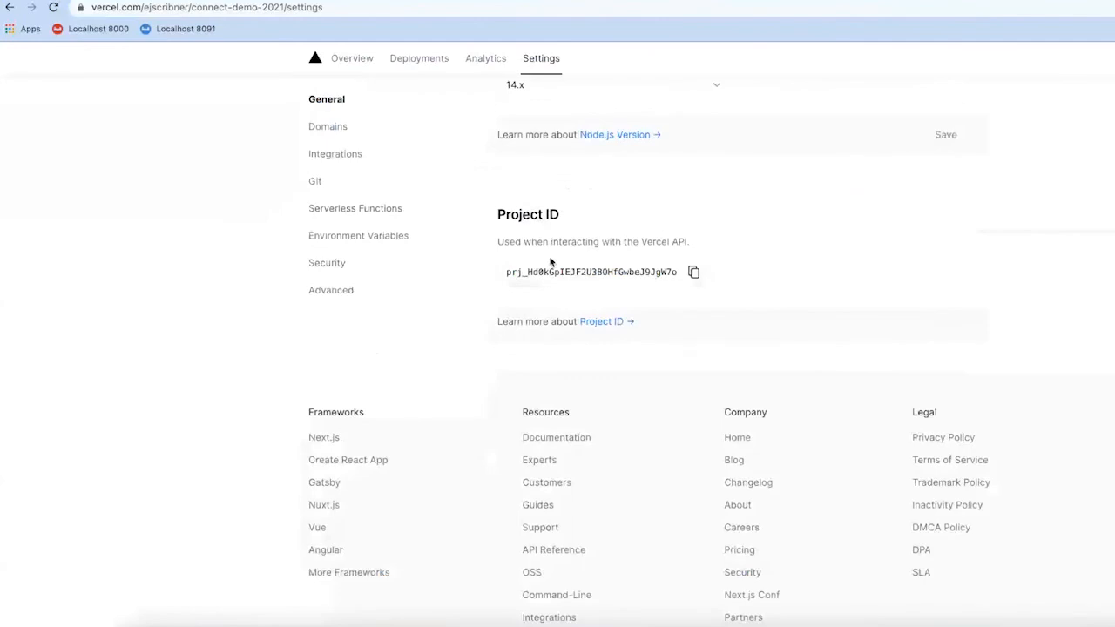
{"action": "scroll", "scroll_direction": "up", "scroll_amount": 3}
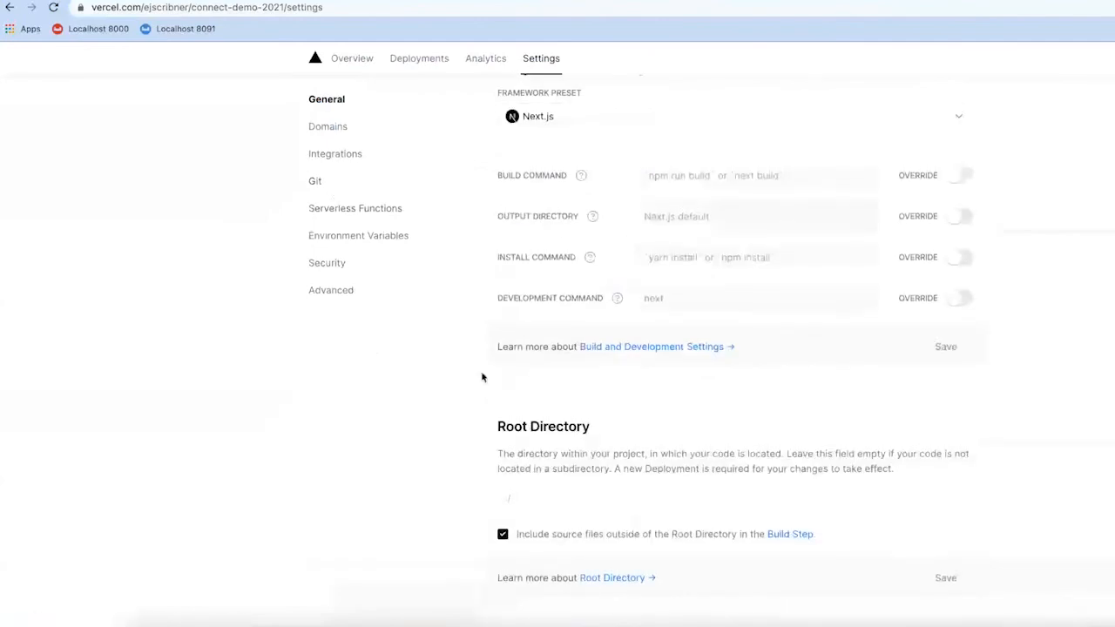
Step: Browse the Git, Serverless Functions and Environment Variables settings
{"action": "left_click", "coordinate": [315, 181]}
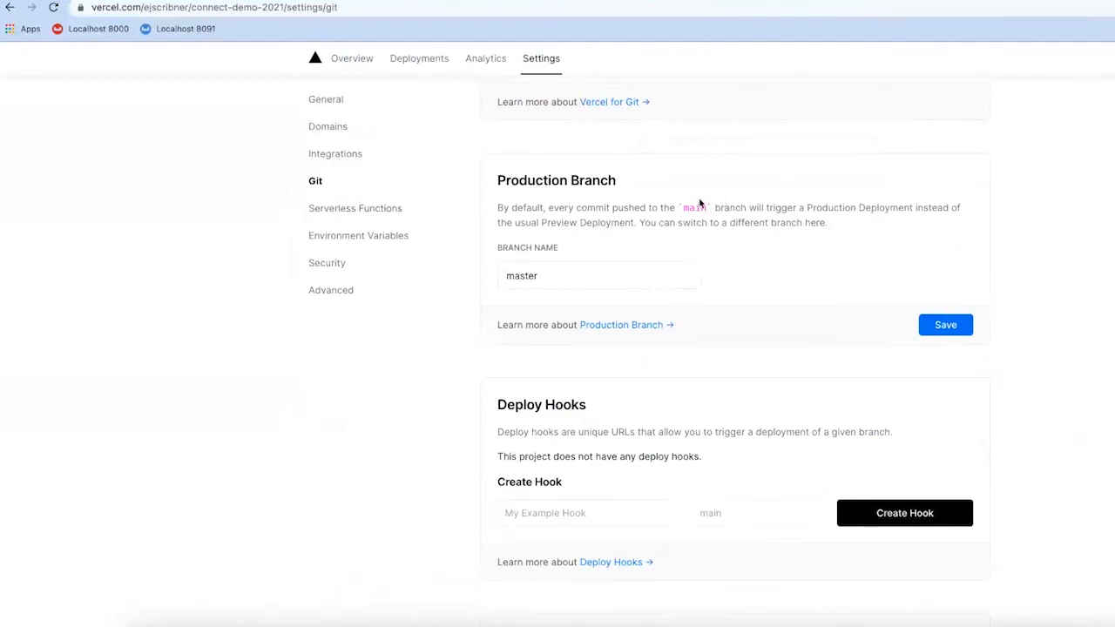
{"action": "scroll", "scroll_direction": "up", "scroll_amount": 3}
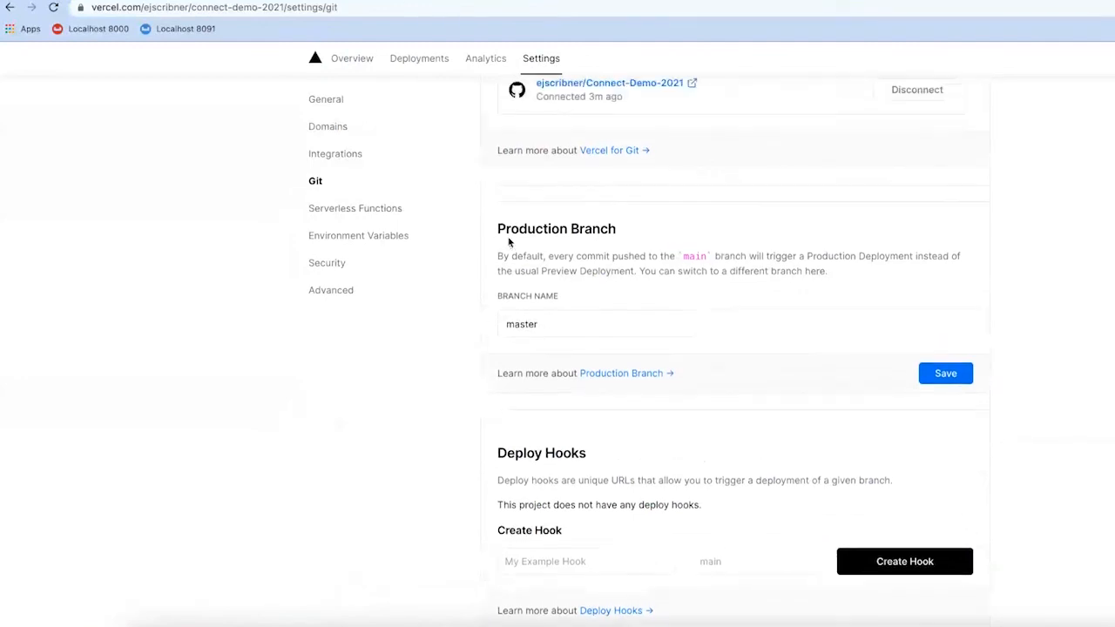
{"action": "scroll", "scroll_direction": "up", "scroll_amount": 3}
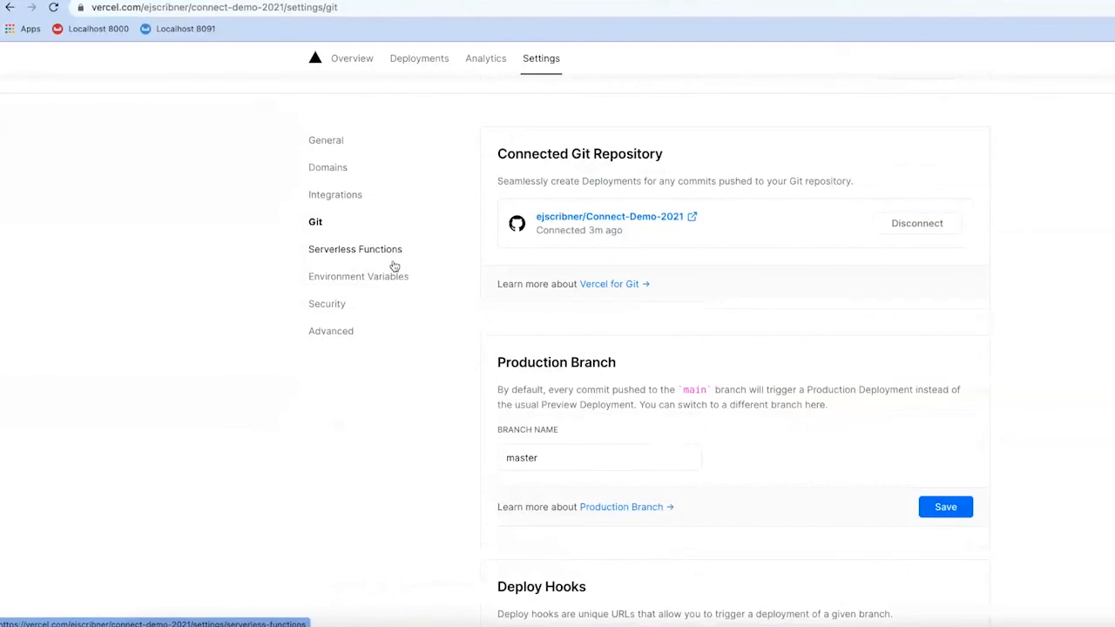
{"action": "left_click", "coordinate": [355, 250]}
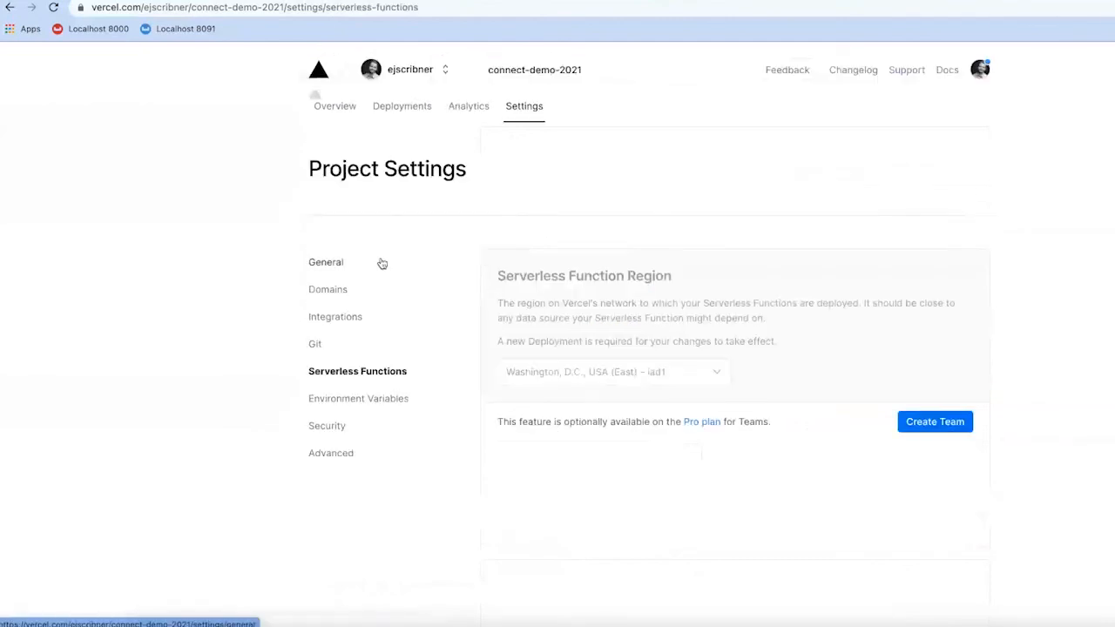
{"action": "mouse_move", "coordinate": [353, 288]}
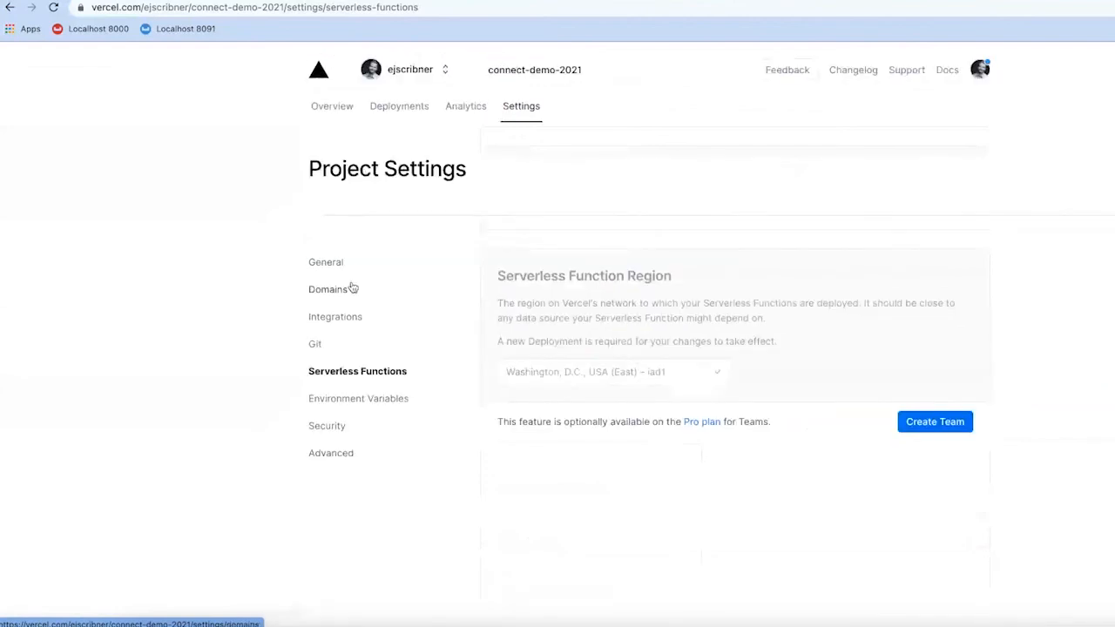
{"action": "left_click", "coordinate": [358, 399]}
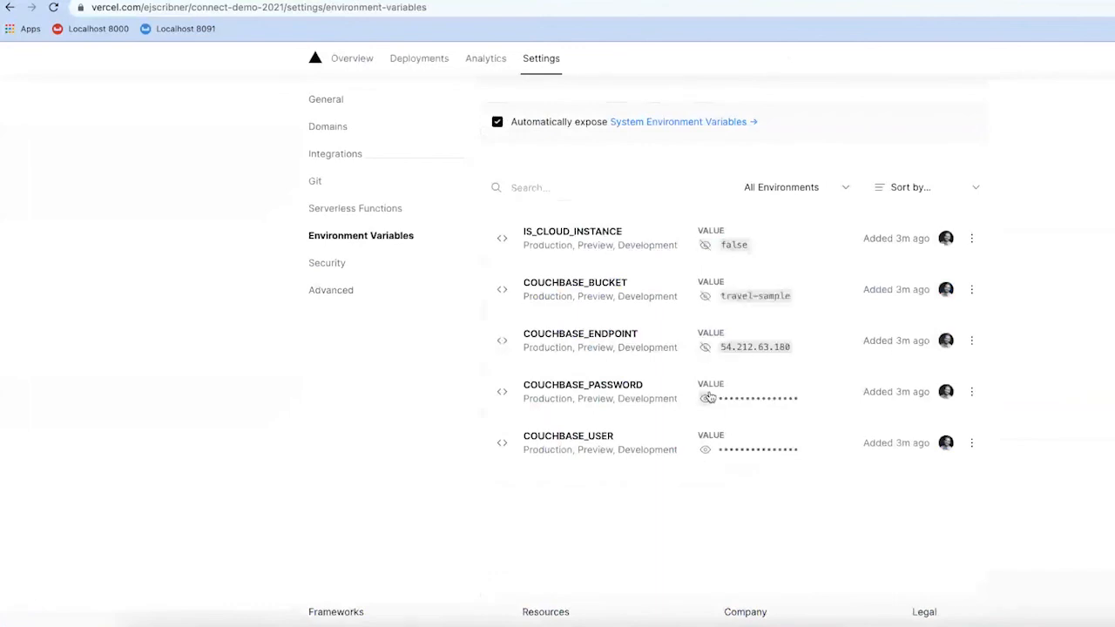
Step: Reveal the hidden COUCHBASE_PASSWORD and COUCHBASE_USER values
{"action": "left_click", "coordinate": [705, 398]}
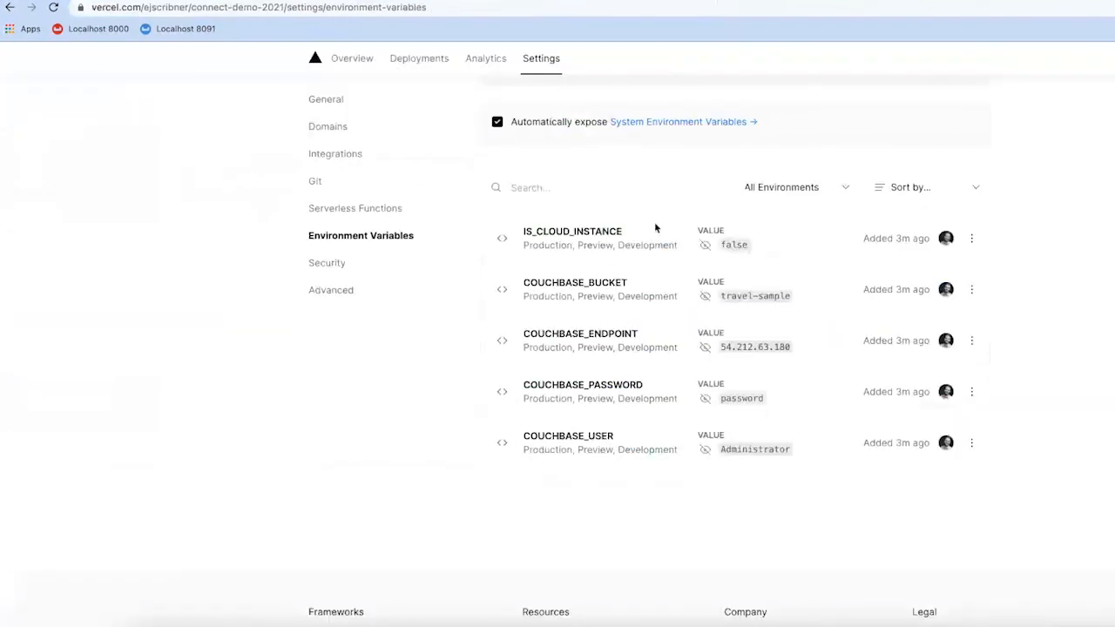
{"action": "mouse_move", "coordinate": [376, 378]}
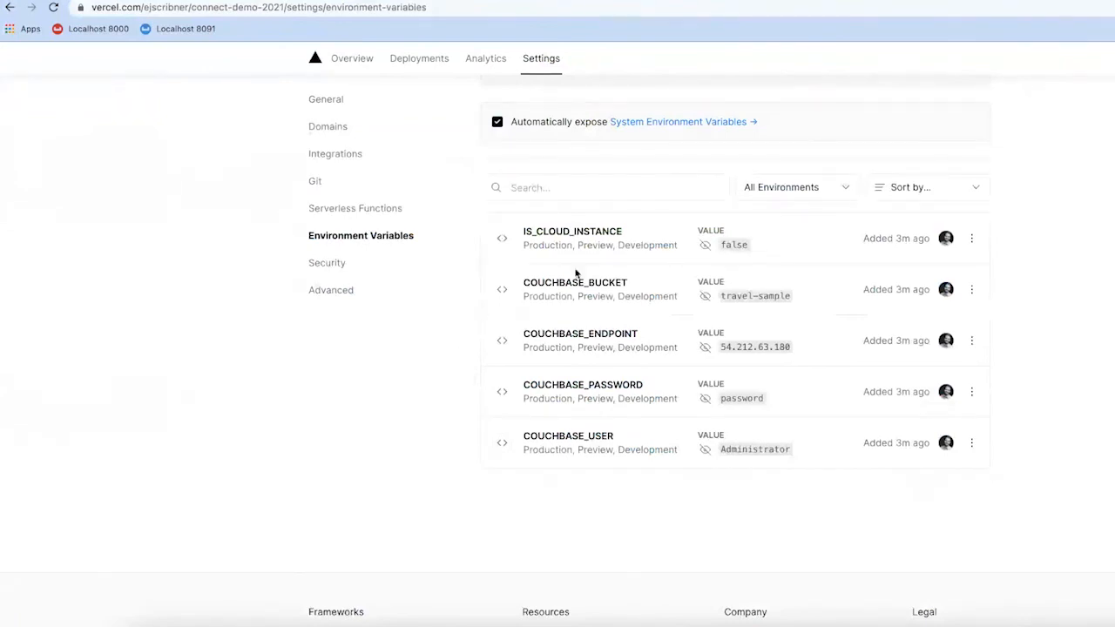
{"action": "scroll", "scroll_direction": "up", "scroll_amount": 3}
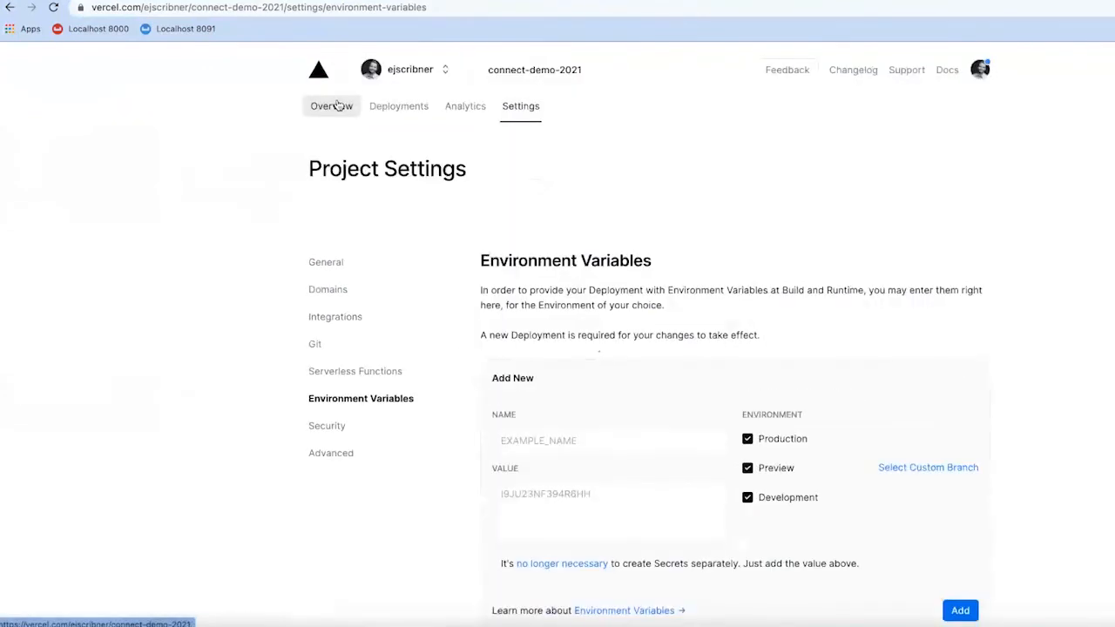
Step: Confirm the deployment is Ready, visit the live site and check the Bookings and Hotels lists
{"action": "left_click", "coordinate": [331, 105]}
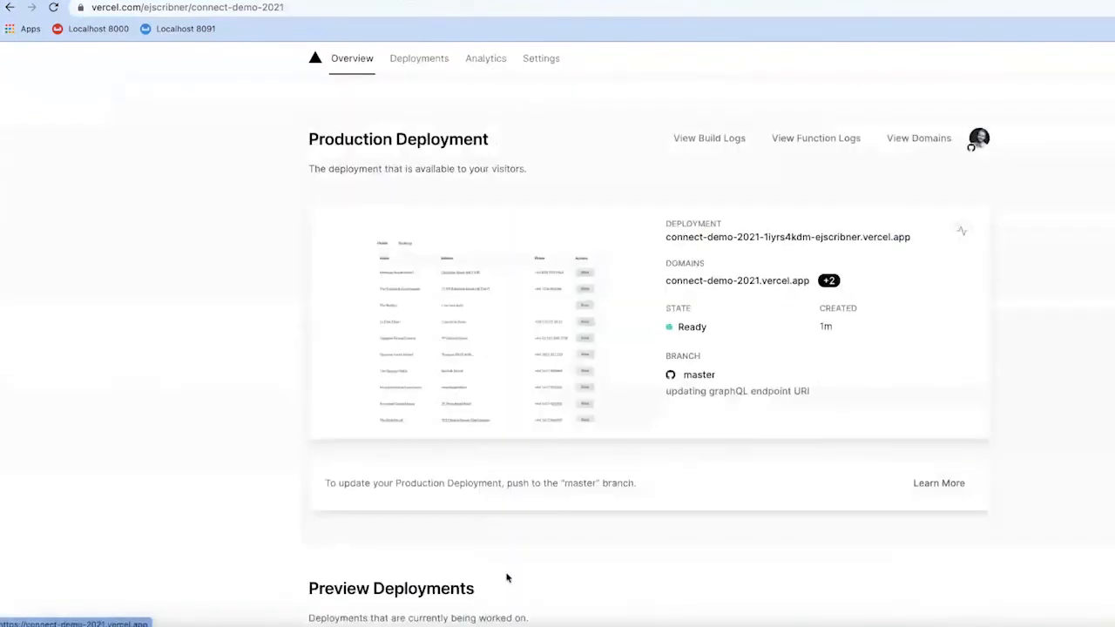
{"action": "scroll", "scroll_direction": "up", "scroll_amount": 3}
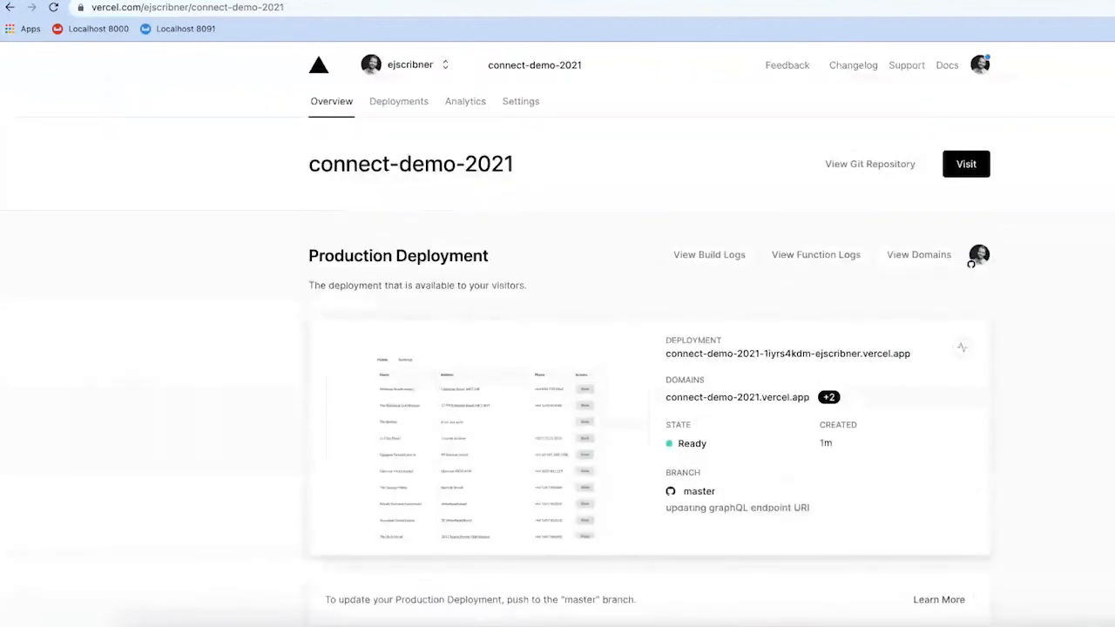
{"action": "left_click", "coordinate": [870, 163]}
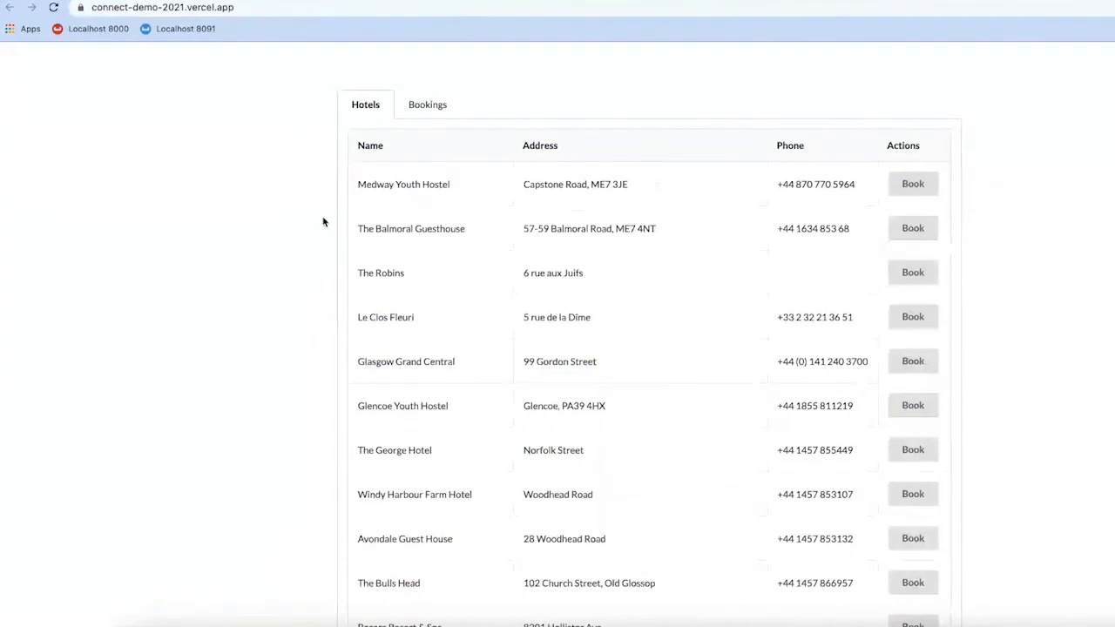
{"action": "scroll", "scroll_direction": "down", "scroll_amount": 3}
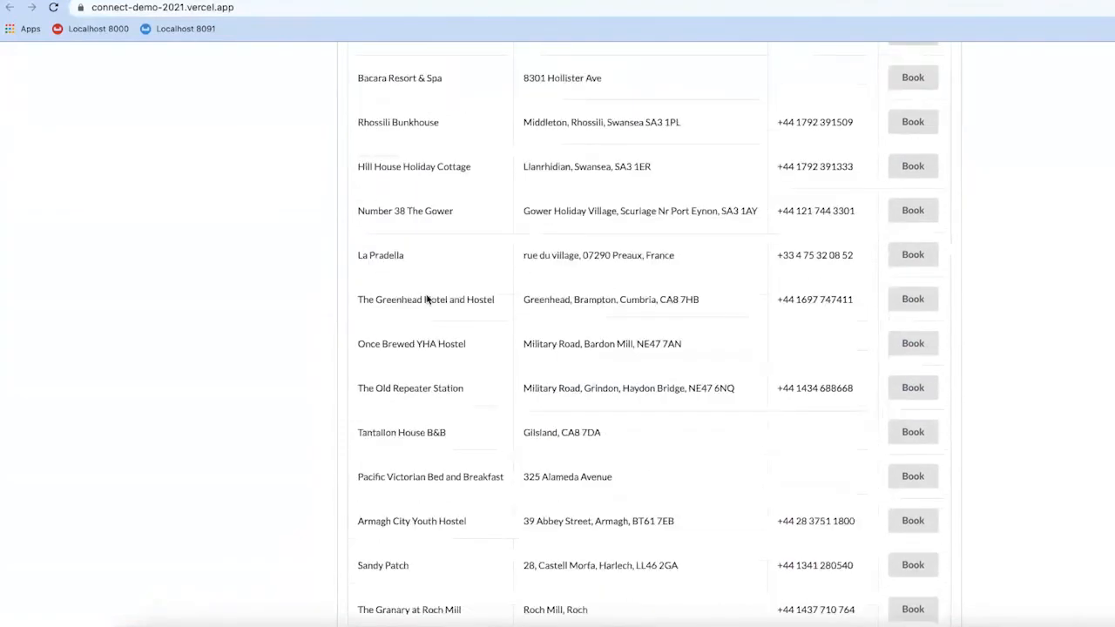
{"action": "scroll", "scroll_direction": "up", "scroll_amount": 3}
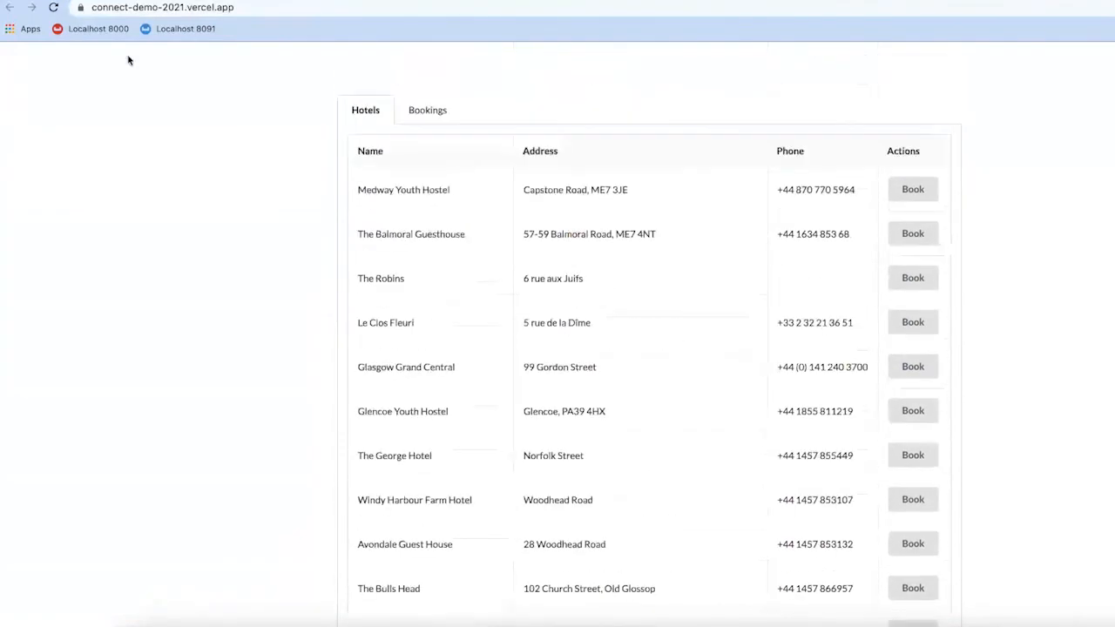
{"action": "left_click", "coordinate": [427, 110]}
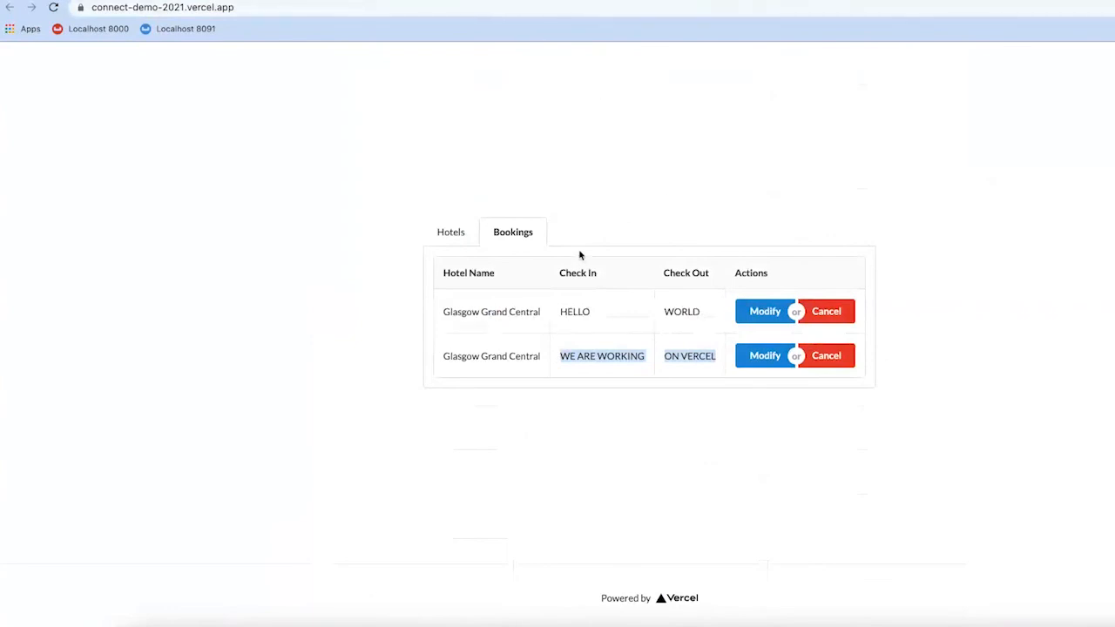
{"action": "mouse_move", "coordinate": [598, 453]}
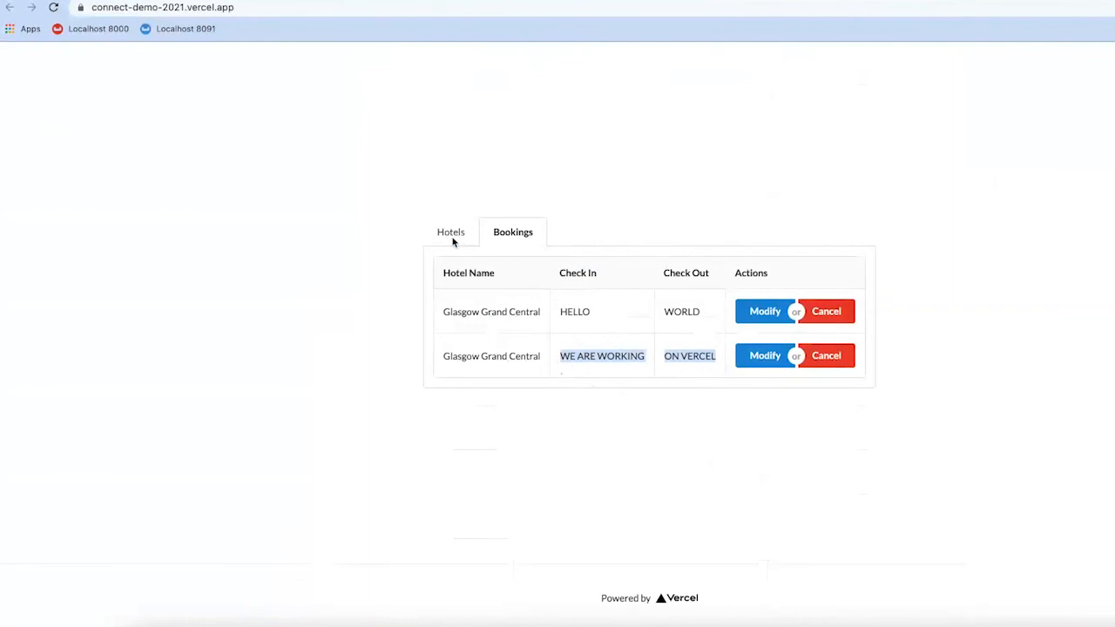
{"action": "left_click", "coordinate": [450, 231]}
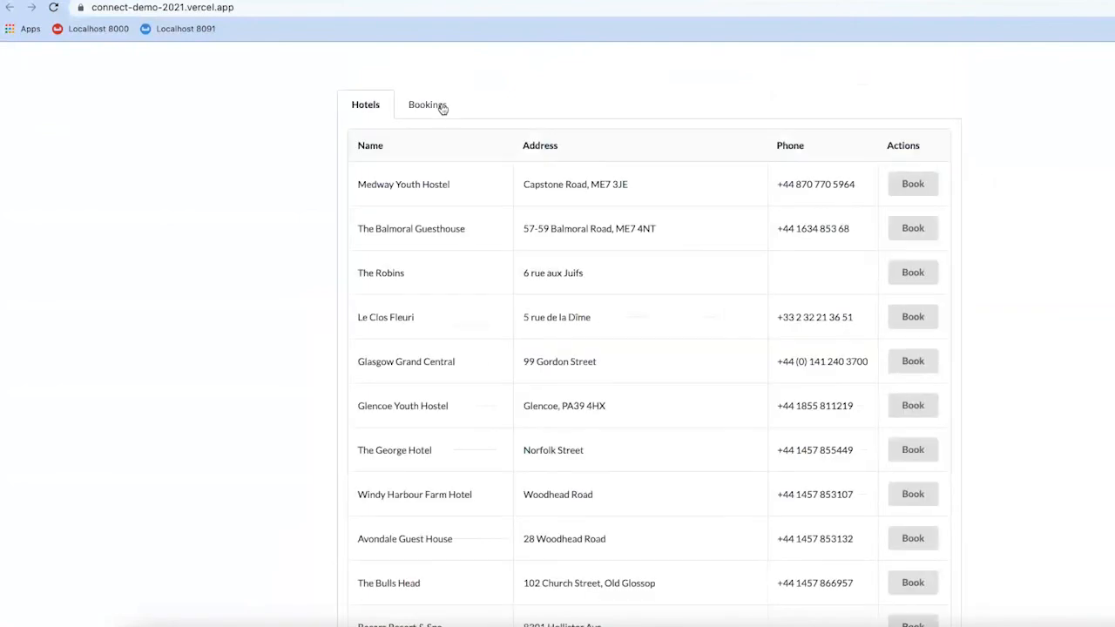
{"action": "mouse_move", "coordinate": [199, 292]}
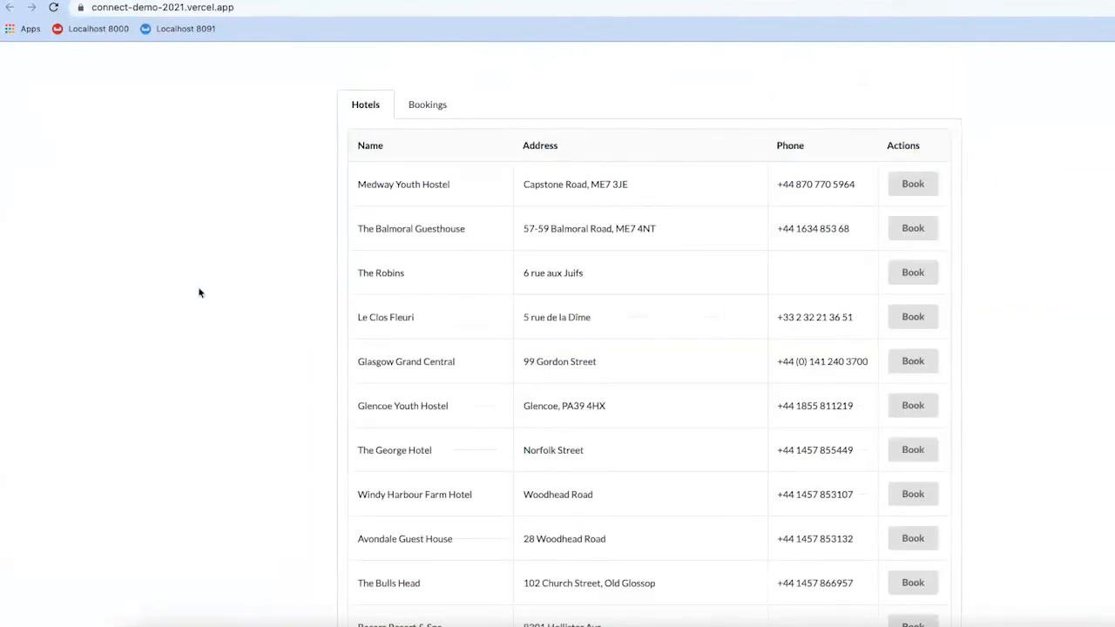